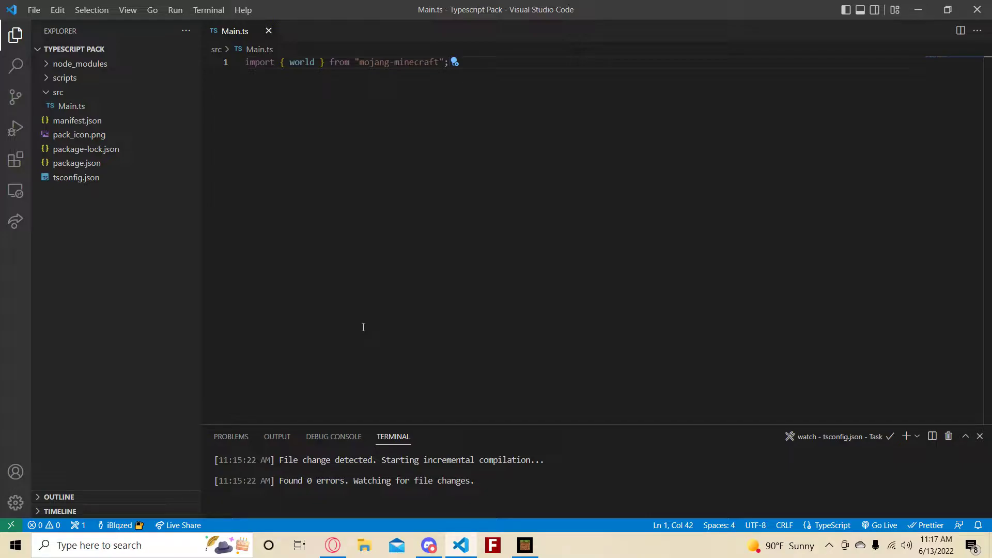
mouse_move(303, 277)
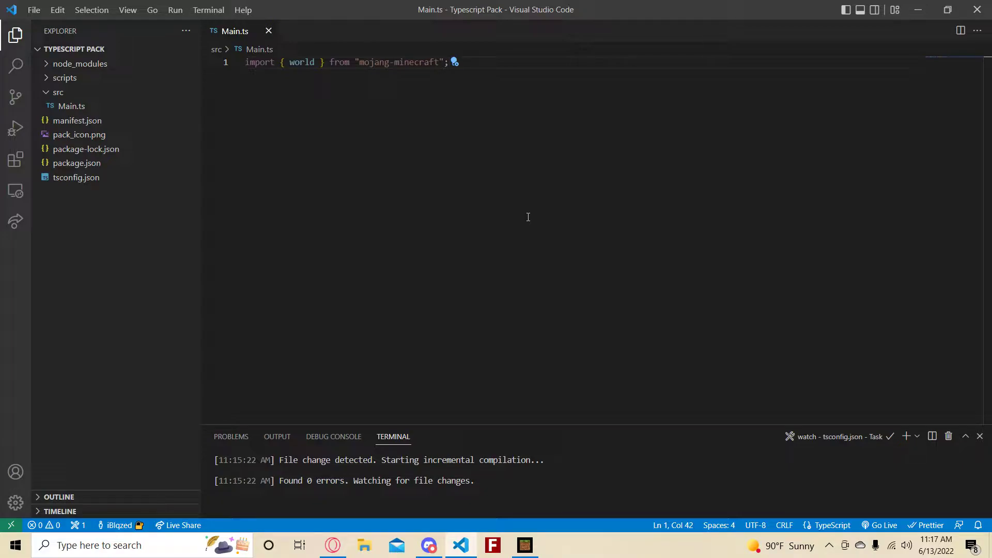
mouse_move(530, 217)
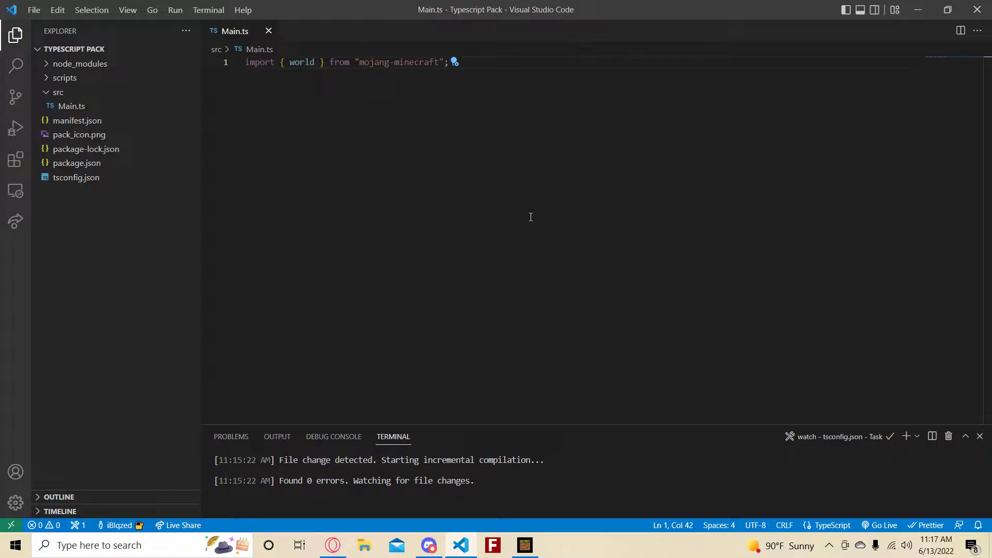
Step: Review package-lock.json, package.json dependencies and tsconfig.json compiler options from the Explorer
left_click(58, 92)
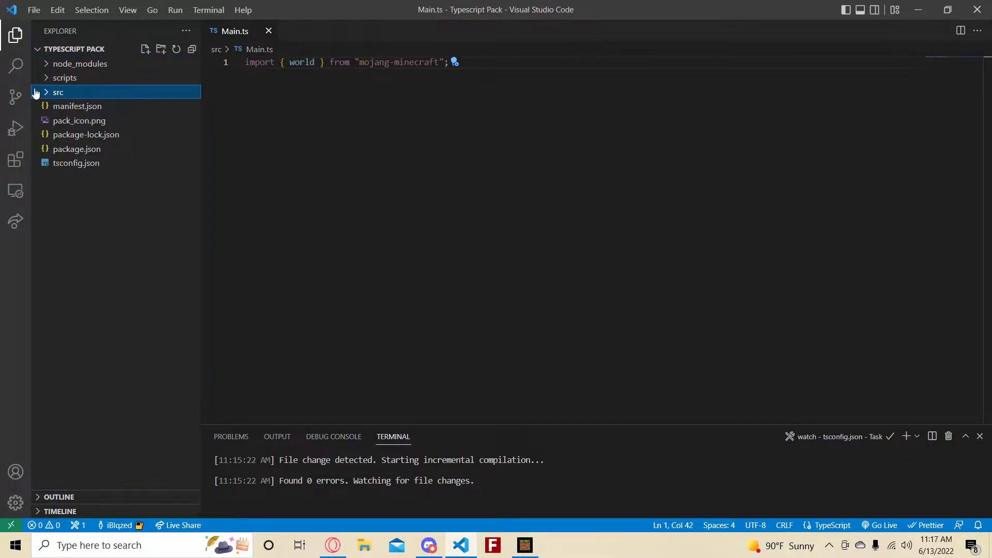
left_click(81, 63)
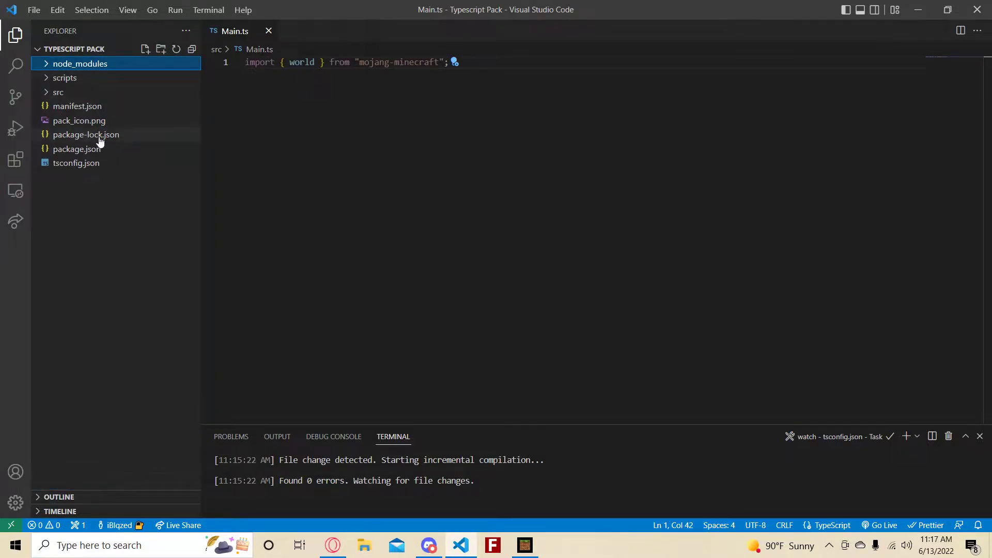
left_click(86, 134)
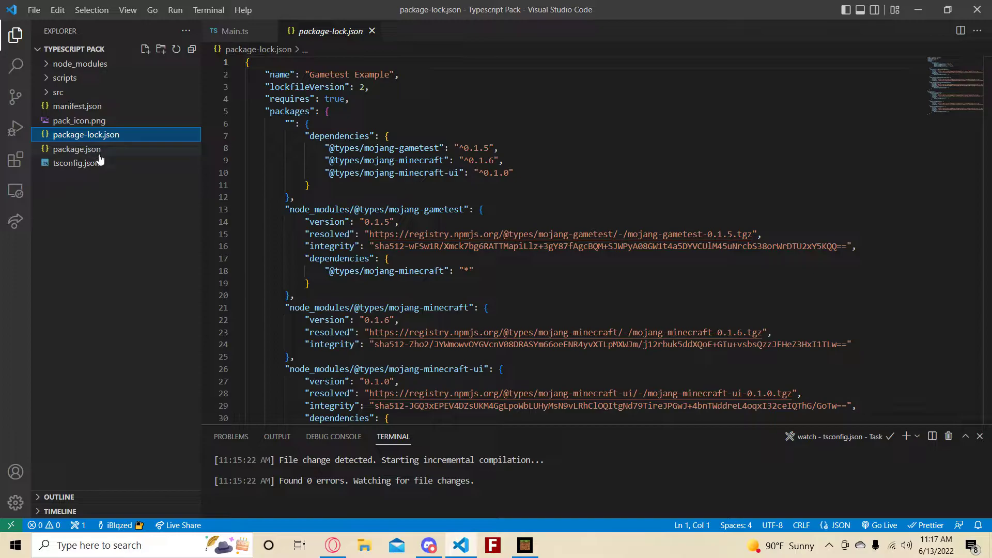
left_click(76, 148)
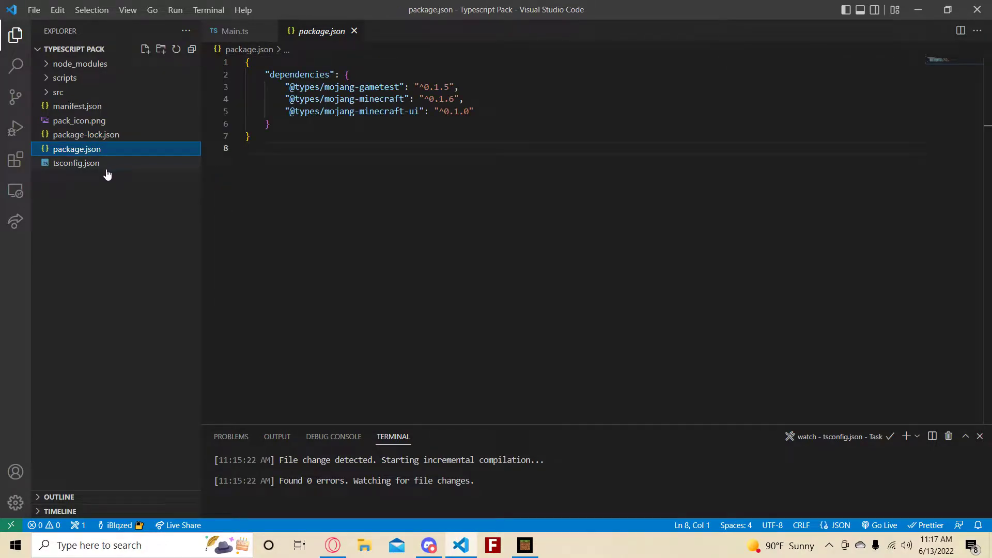
left_click(76, 162)
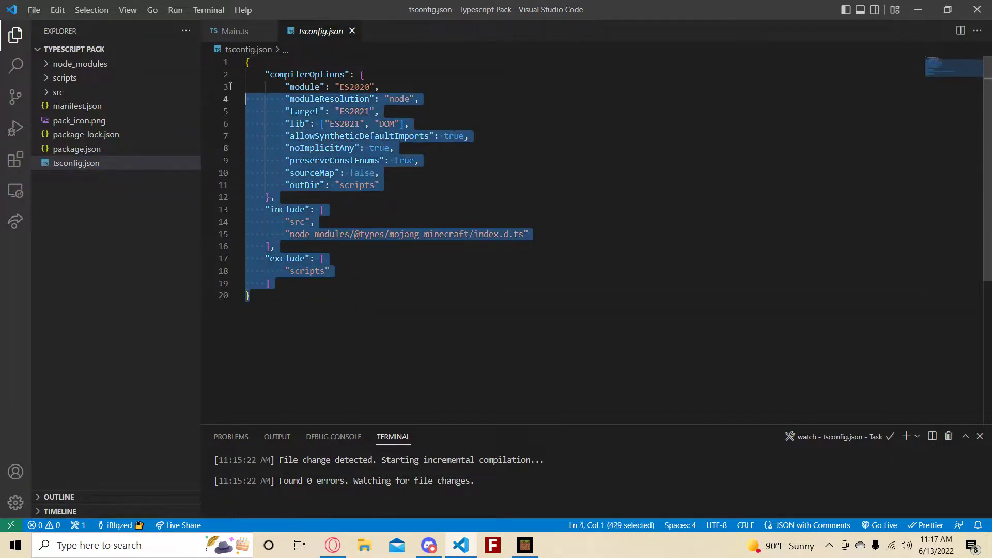
left_click(284, 319)
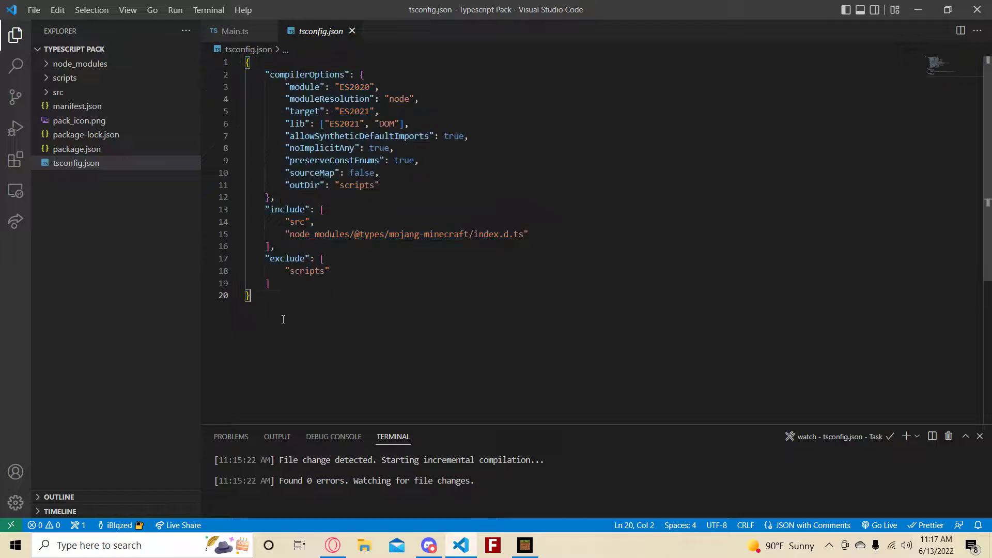
Step: Flip between src/Main.ts and tsconfig.json, ending on Main.ts
left_click(58, 92)
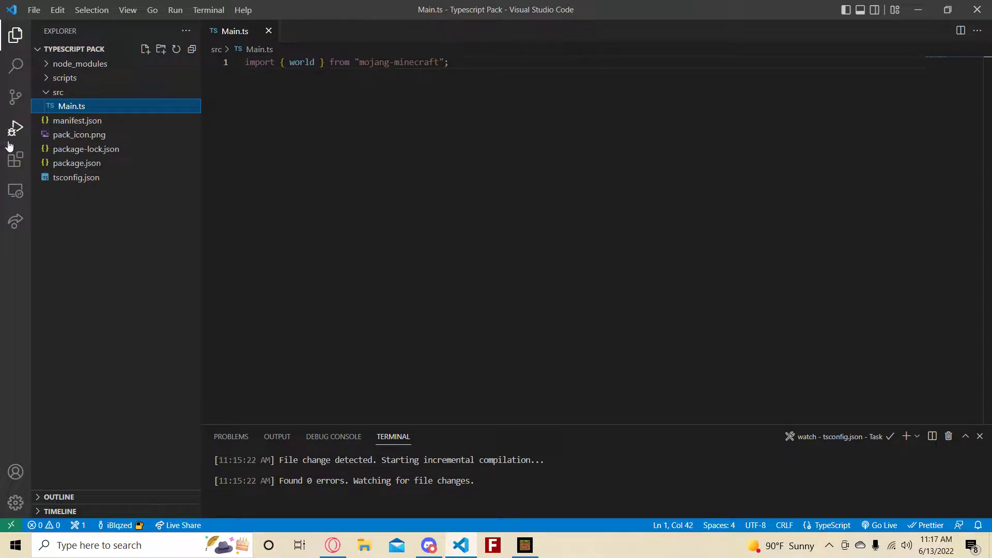
left_click(76, 162)
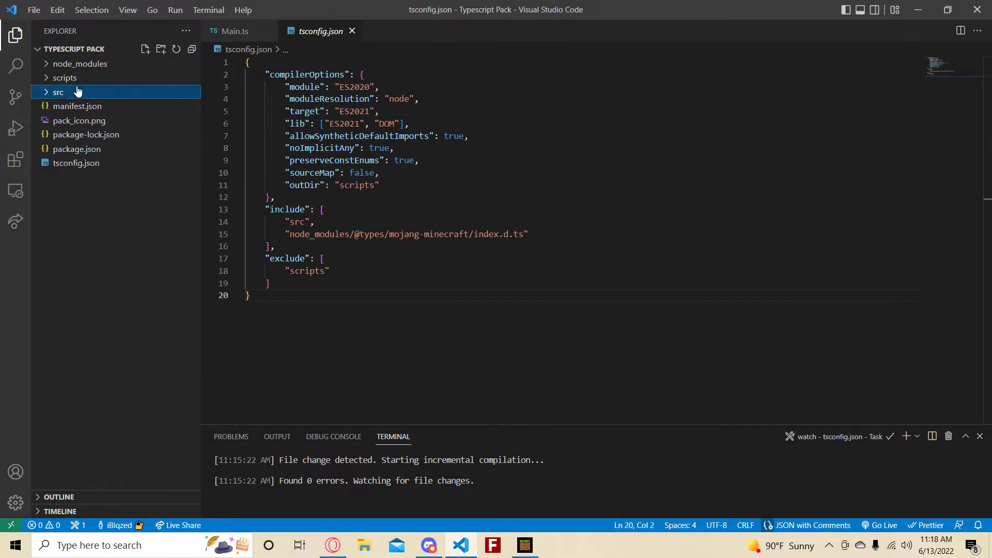
left_click(58, 92)
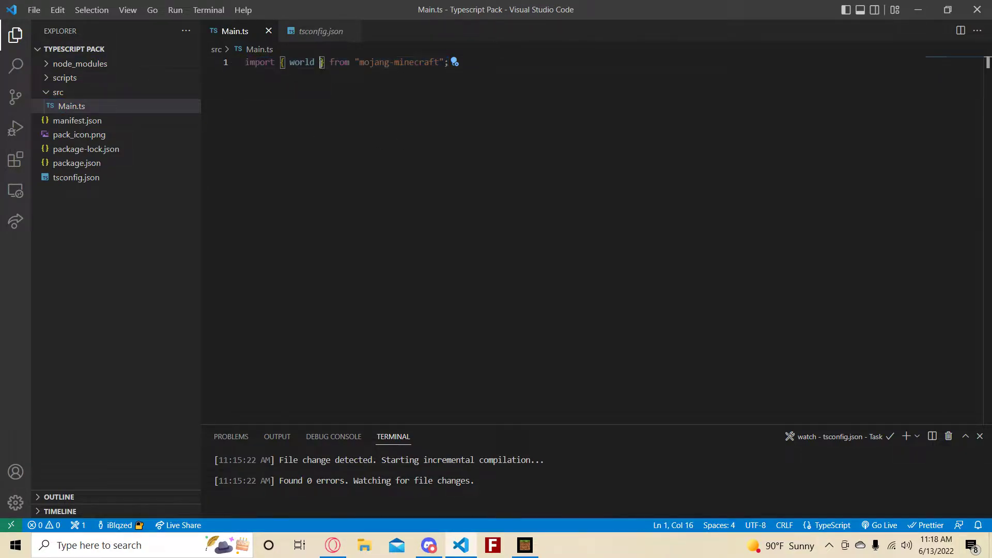
Step: View compiled scripts/Main.js (only export {}) and compare it against the Main.ts source
left_click(64, 78)
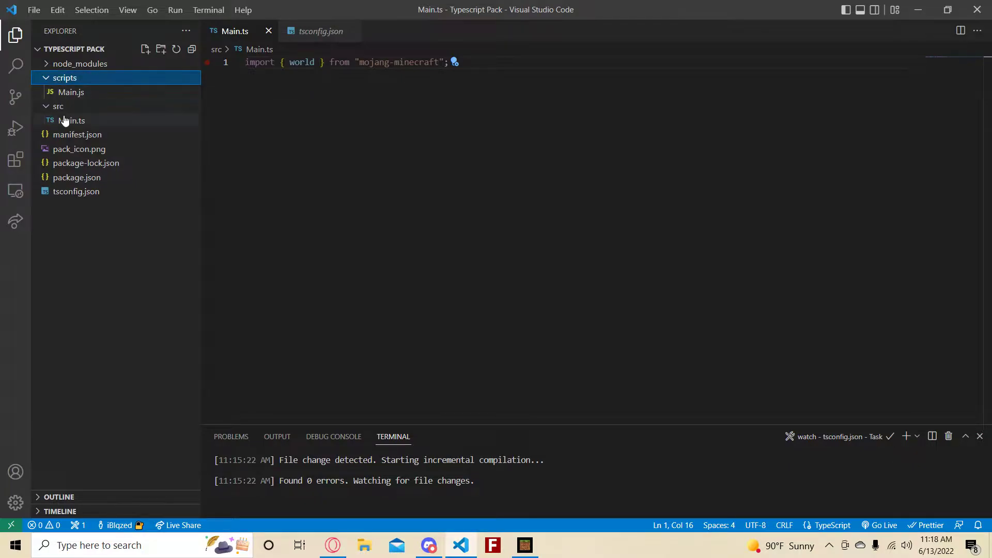
left_click(71, 92)
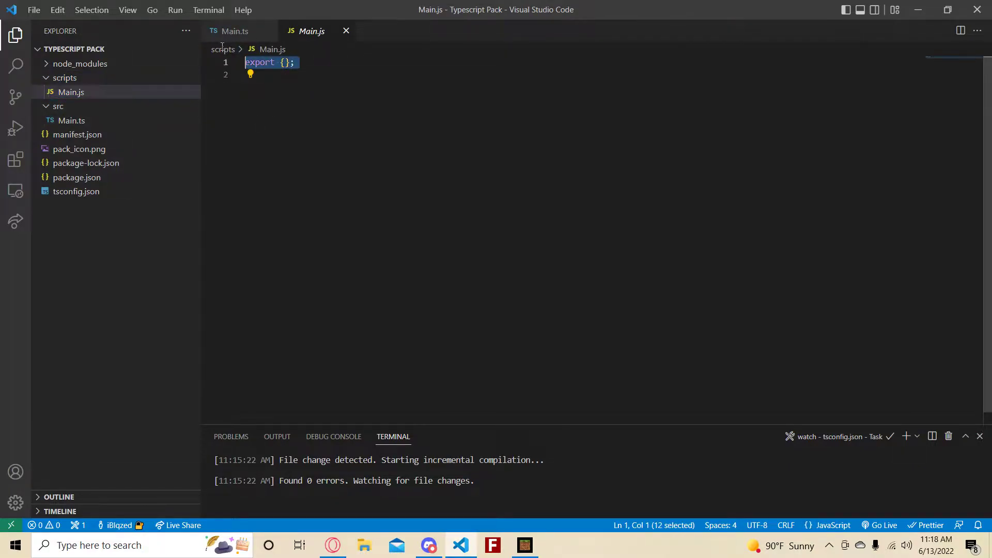
left_click(235, 30)
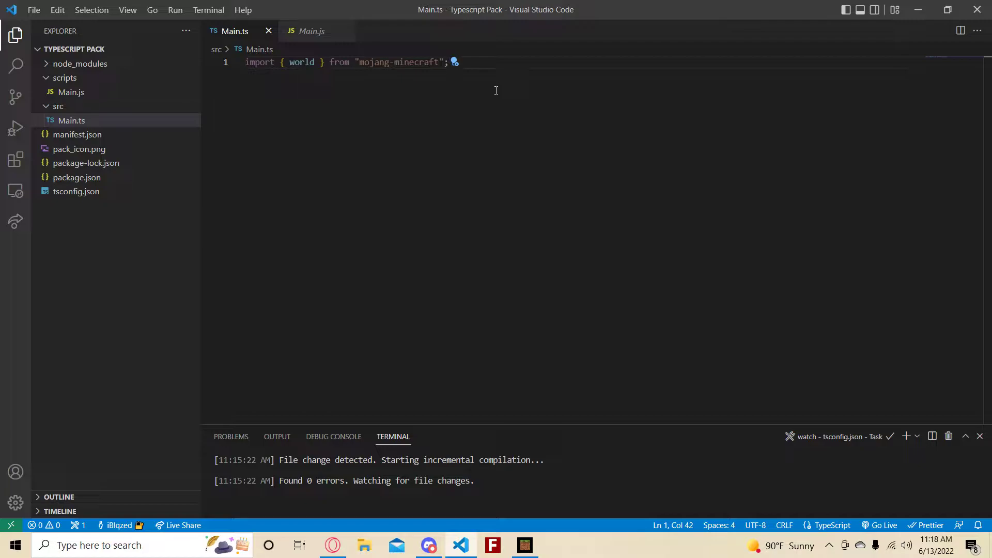
left_click(311, 30)
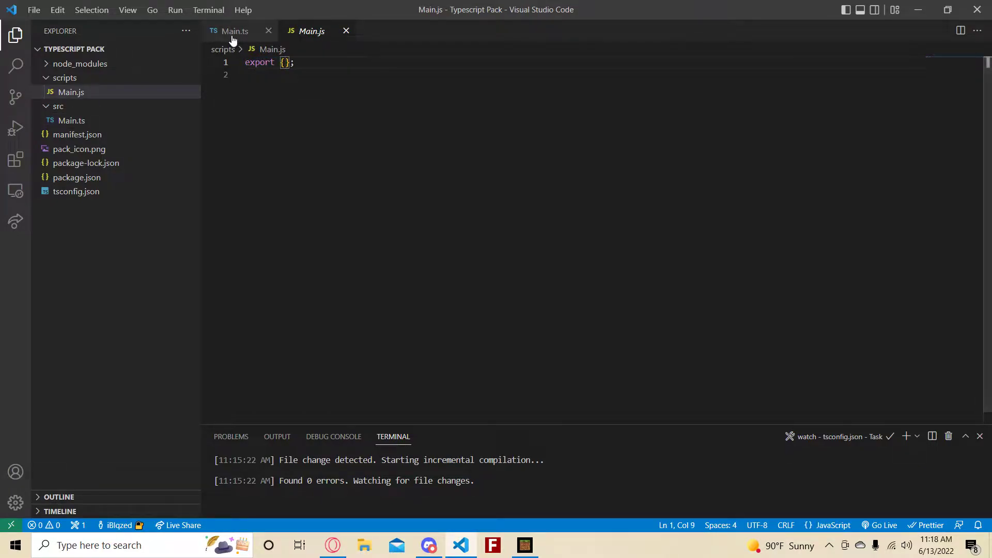
left_click(235, 30)
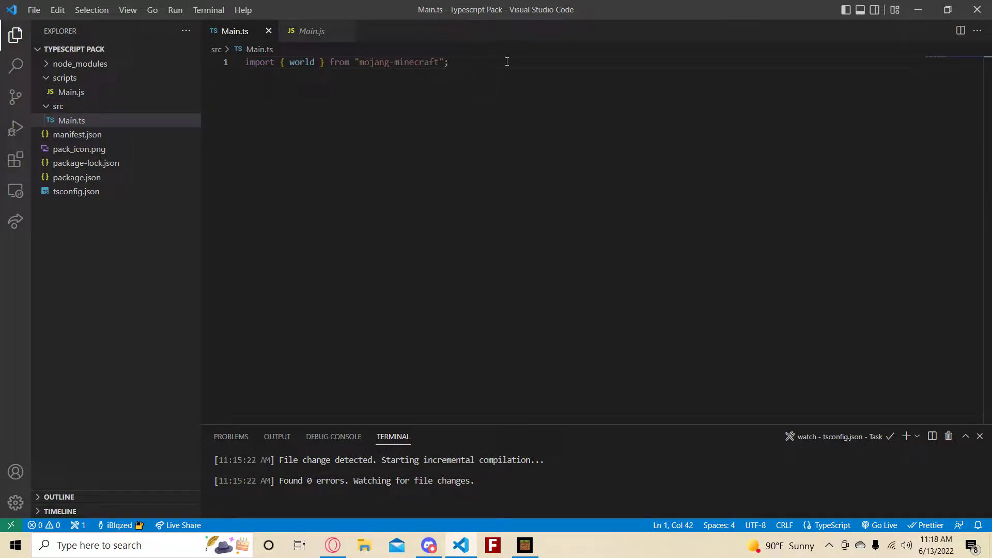
left_click(311, 31)
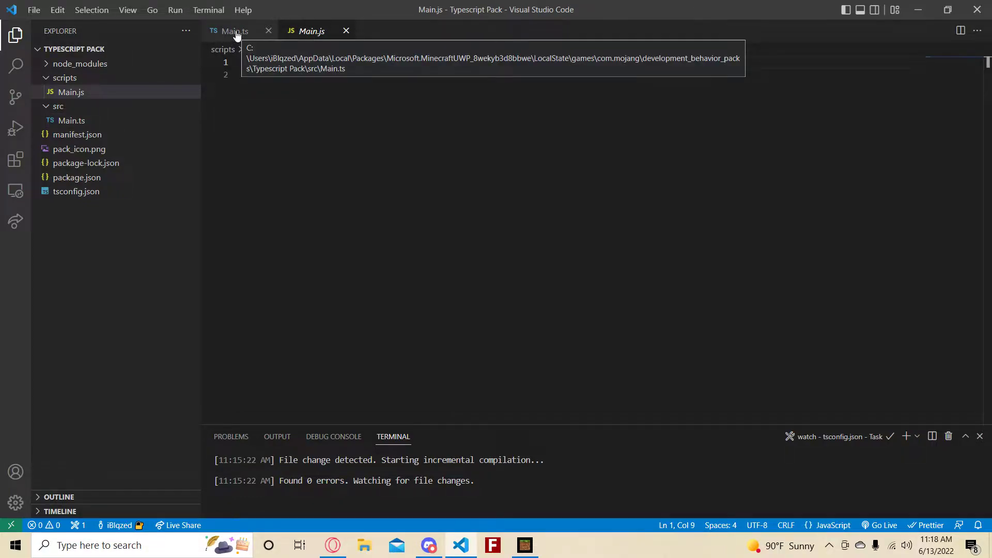
left_click(234, 30)
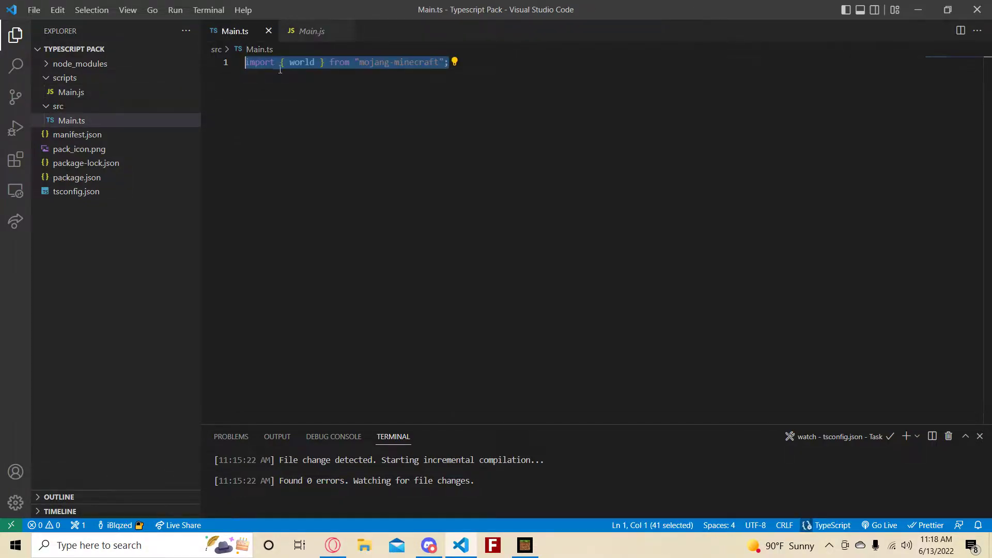
left_click(208, 9)
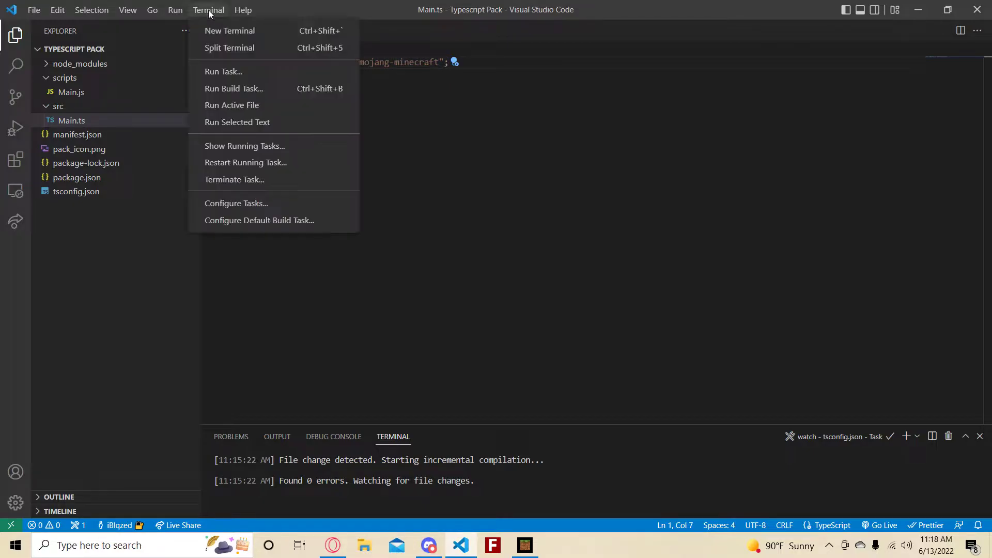
mouse_move(223, 71)
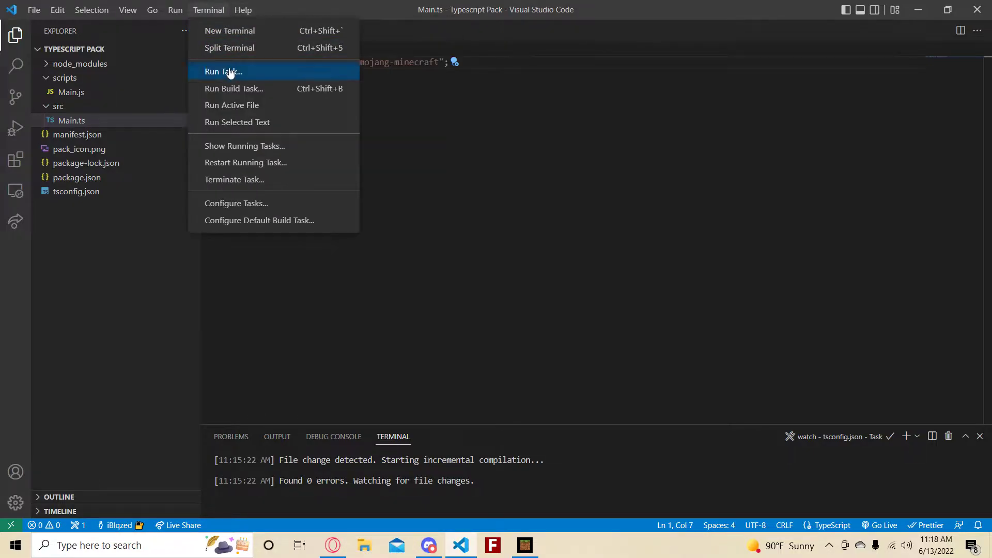
mouse_move(244, 88)
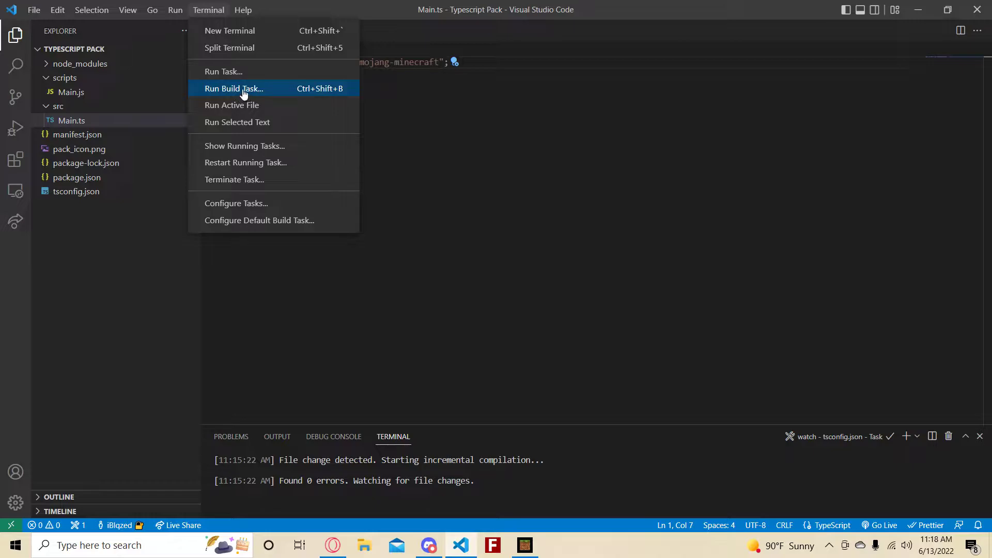
mouse_move(247, 98)
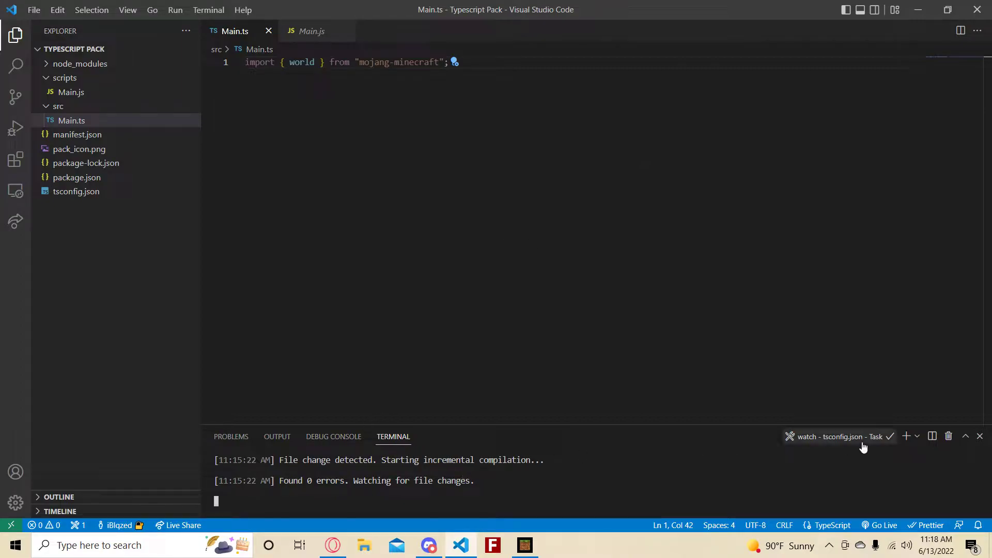
Step: Run npm i -g typescript ts-node in a fresh PowerShell terminal in the pack folder
left_click(907, 436)
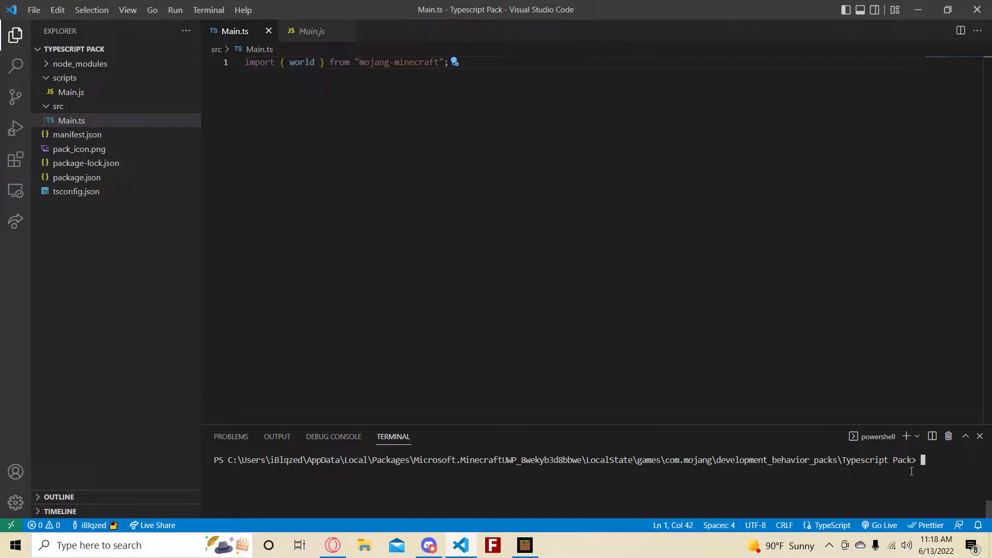
type("npo")
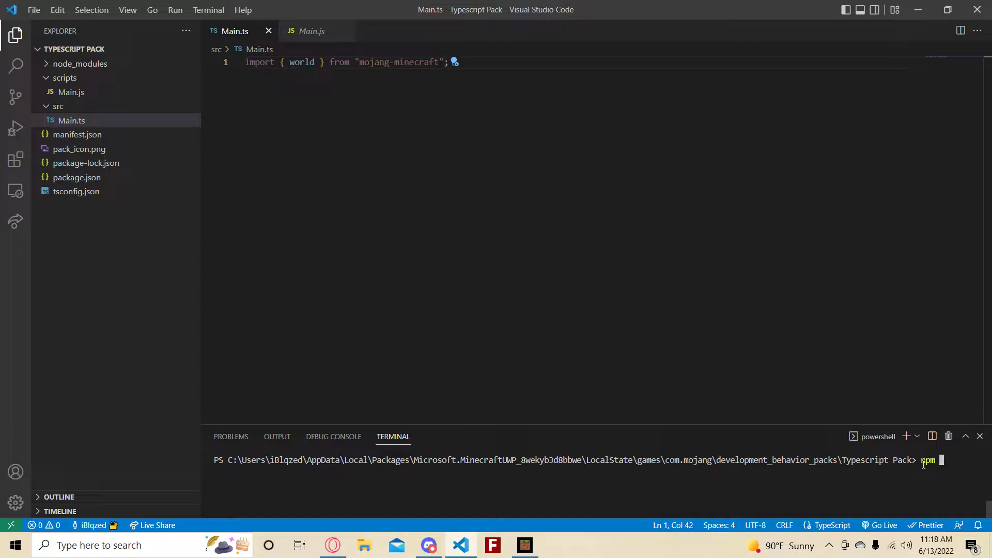
type("i -g")
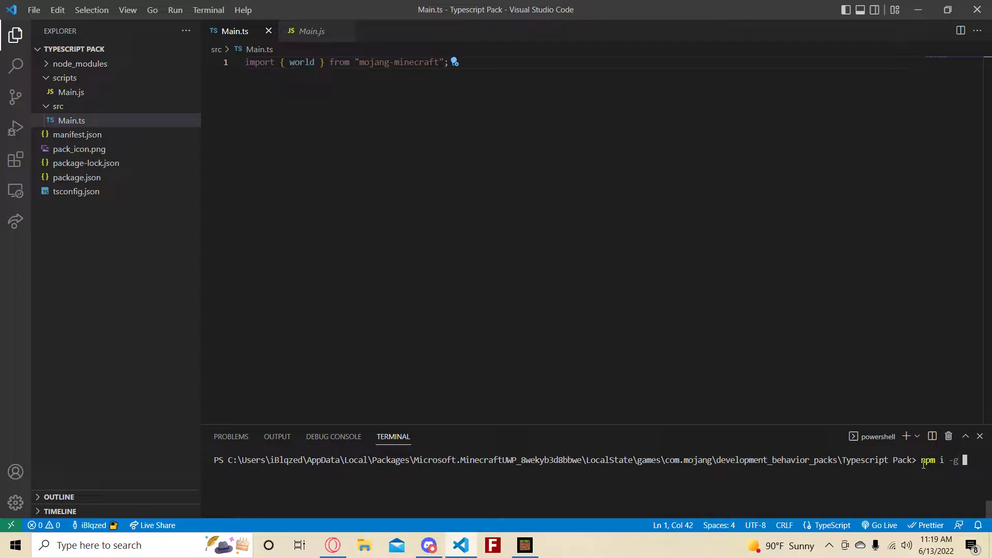
type("type")
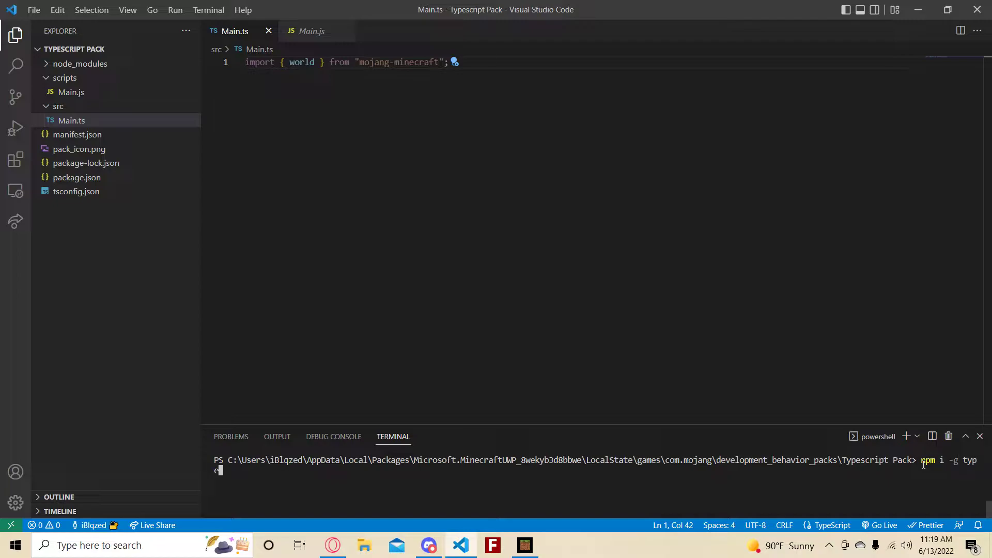
type("script")
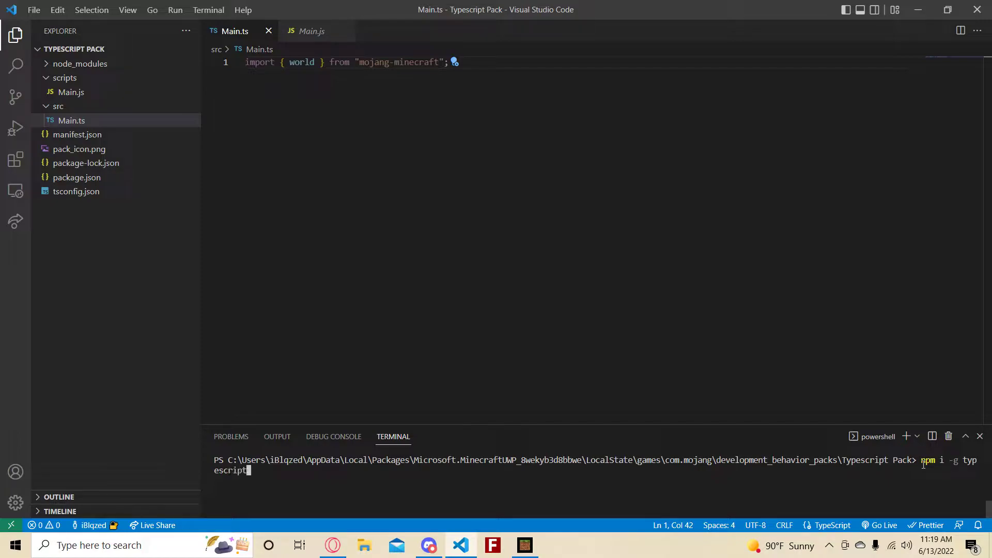
type("ts-node")
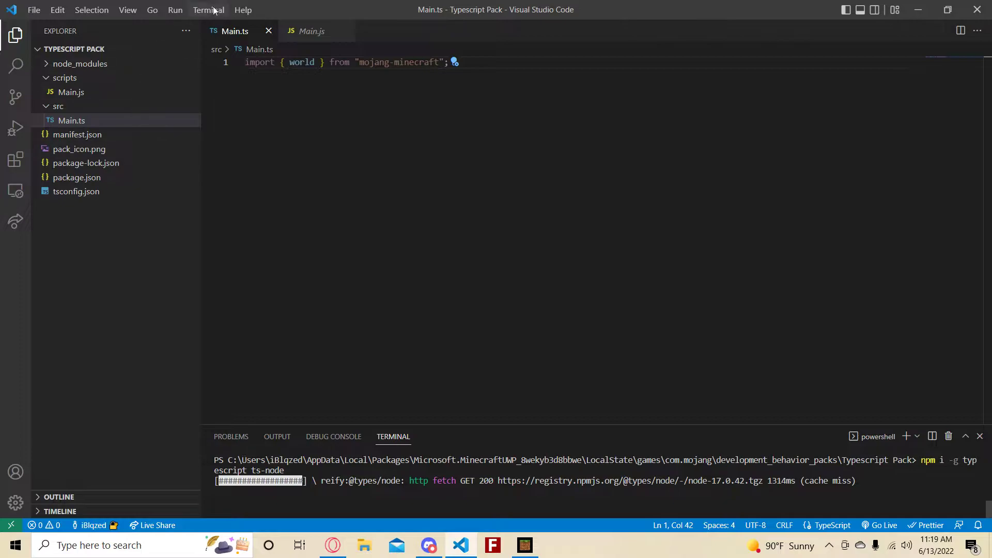
left_click(208, 10)
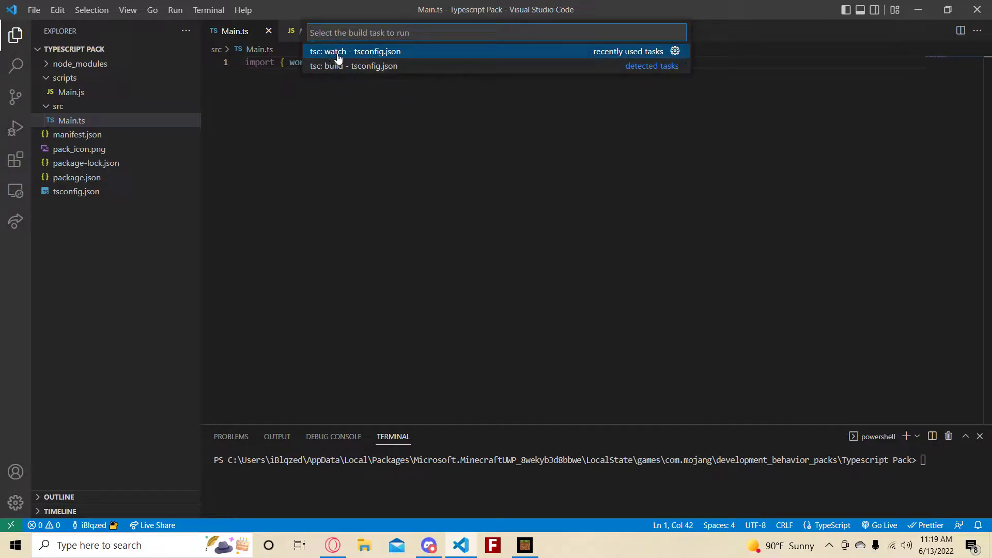
mouse_move(347, 71)
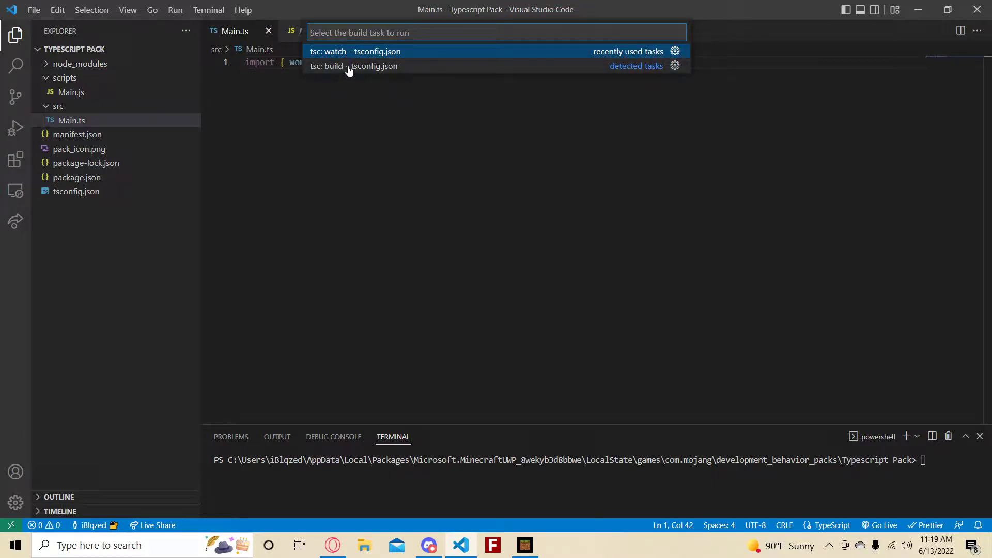
mouse_move(762, 152)
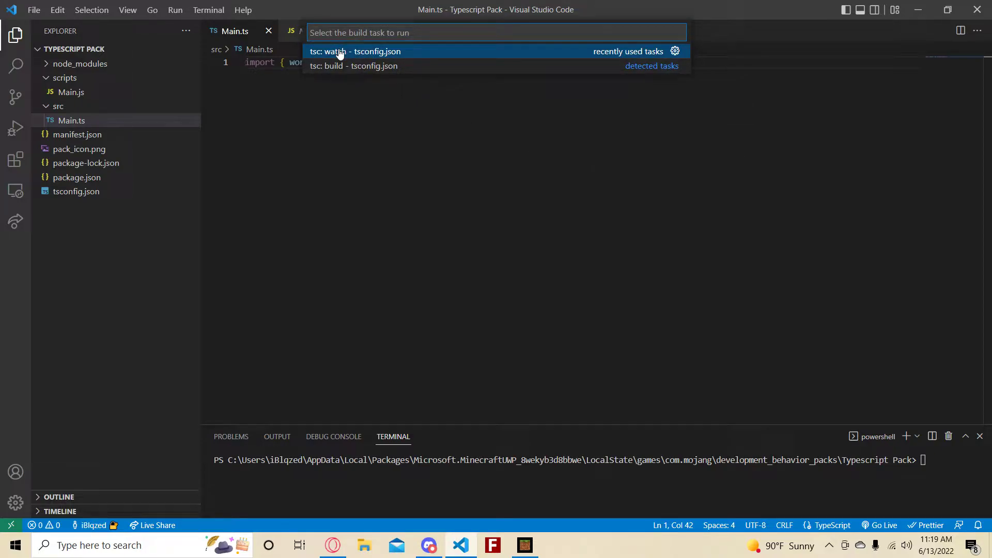
Step: Start the 'tsc: watch - tsconfig.json' build task so the project recompiles on every change
left_click(354, 52)
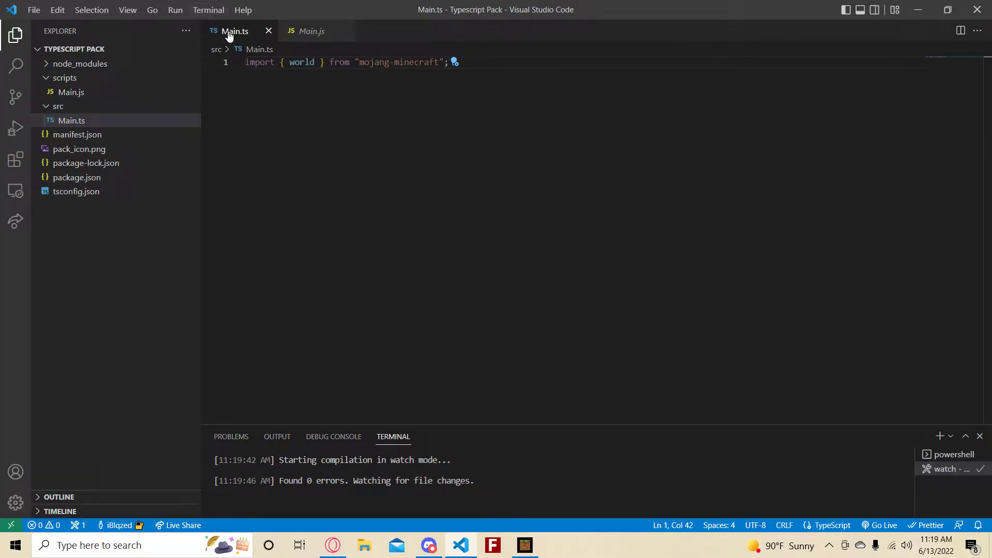
Step: Add world.events.beforeChat.subscribe(data => { data.cancel = true }) to Main.ts and check Main.js
left_click(311, 30)
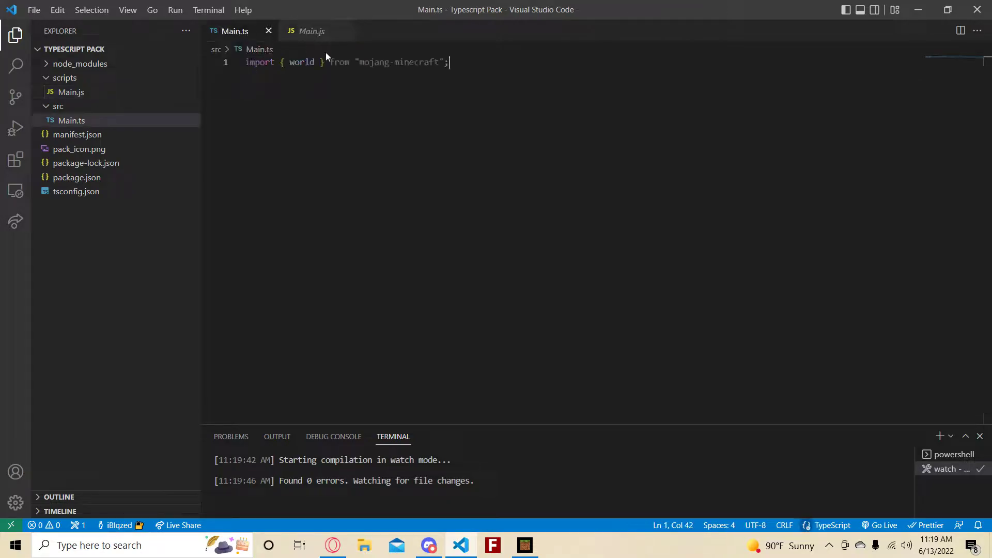
type("world")
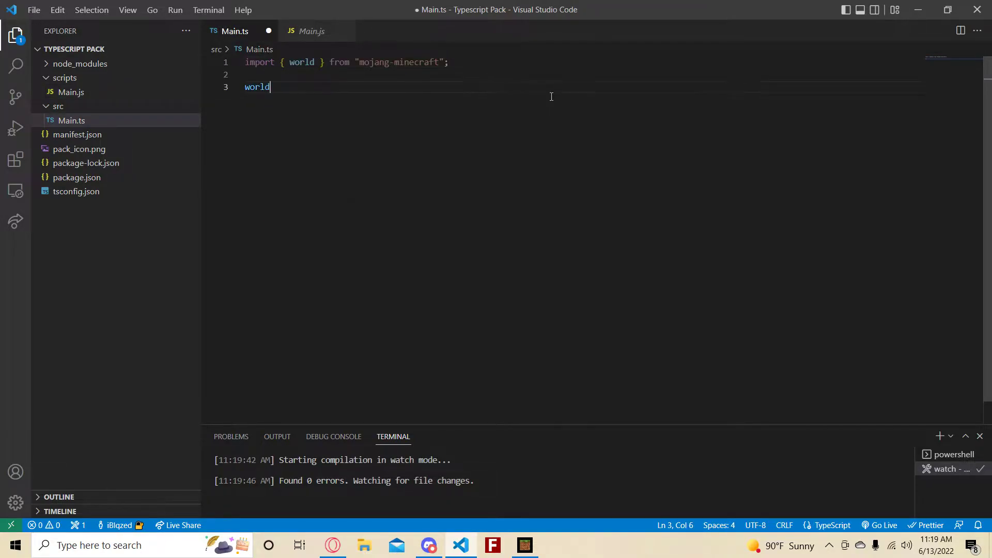
type(".events.beforeChat.subscribe")
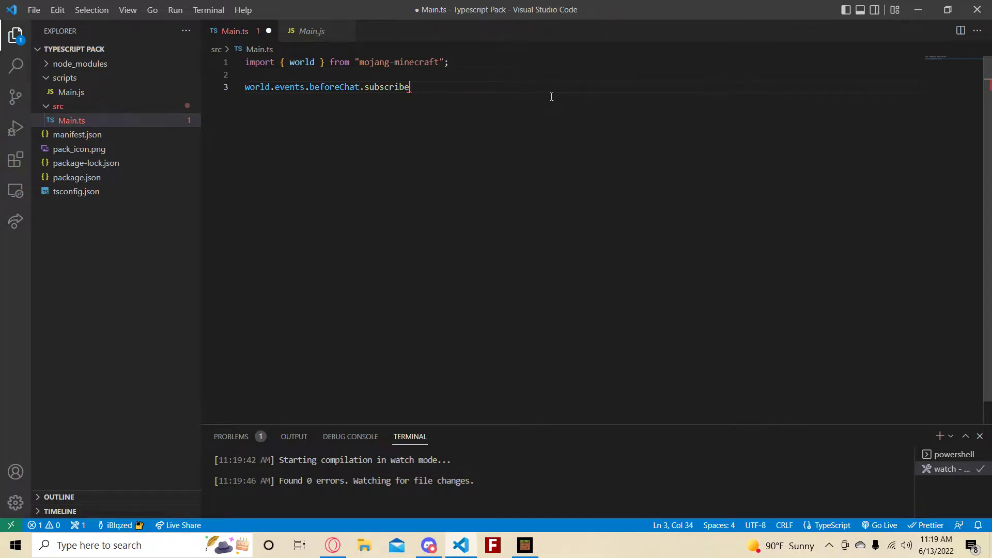
type("(data => {")
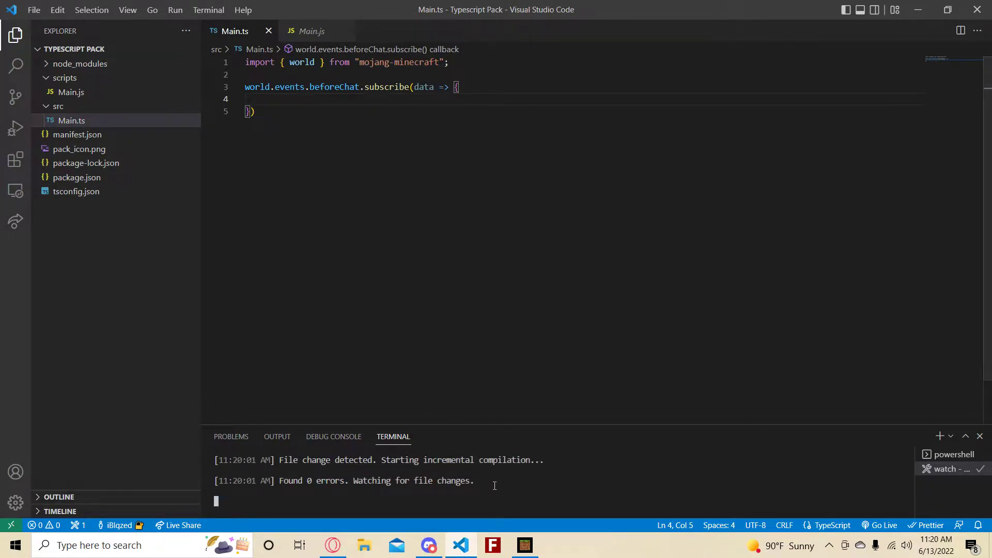
left_click(311, 31)
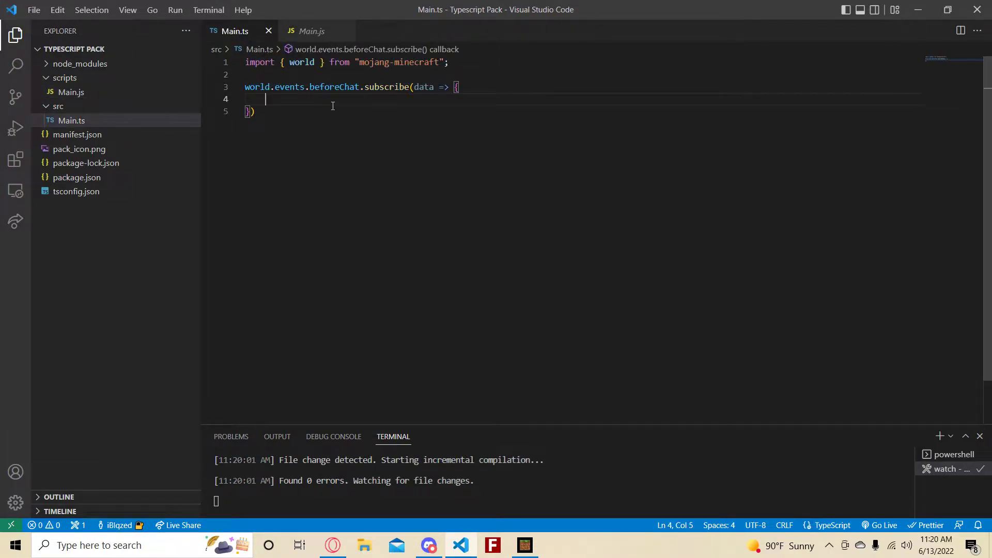
type("data.cancel = true")
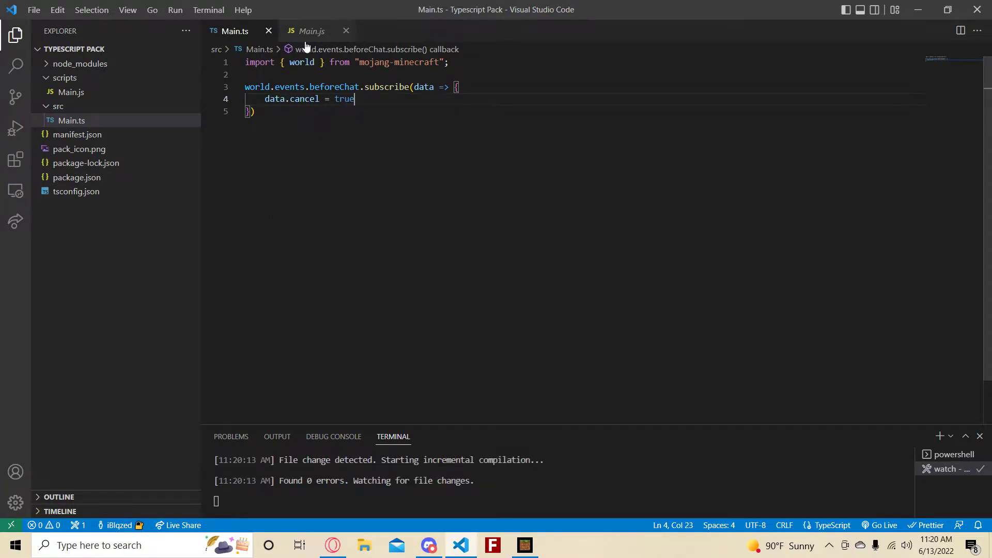
left_click(311, 30)
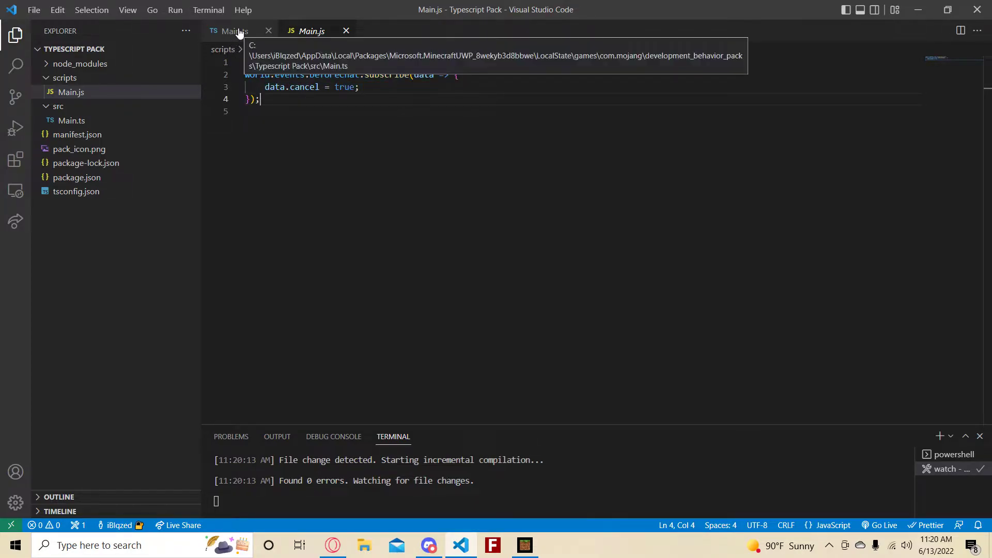
Step: Replace the handler with beforeItemUse calling data.source.getComponent('inventory')
left_click(234, 30)
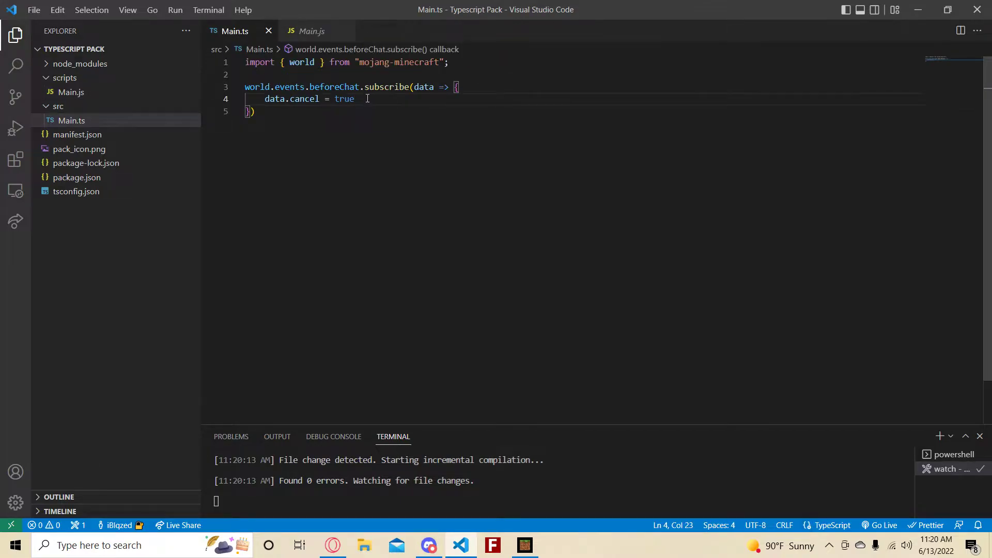
left_click_drag(309, 86, 252, 112)
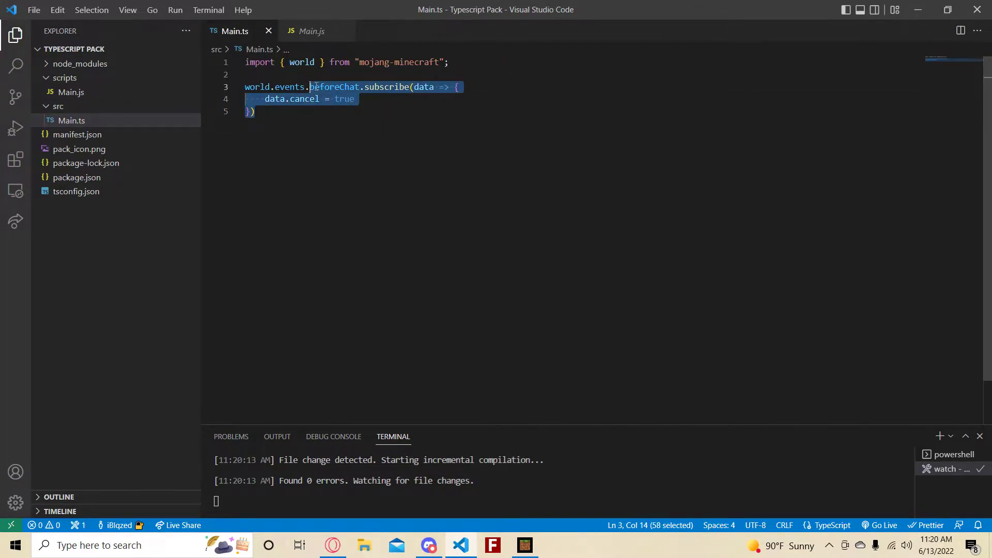
type("beforeItemUse")
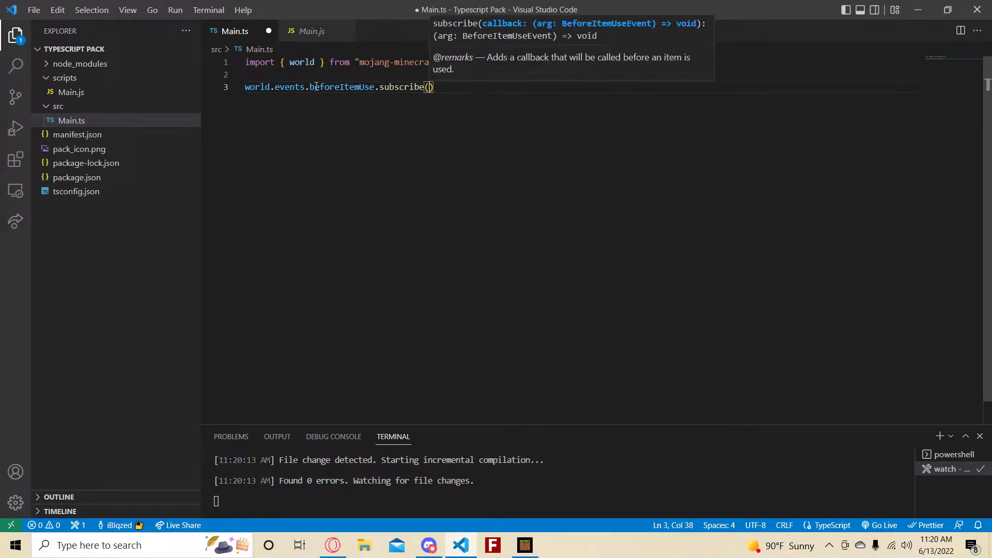
type("data => {}")
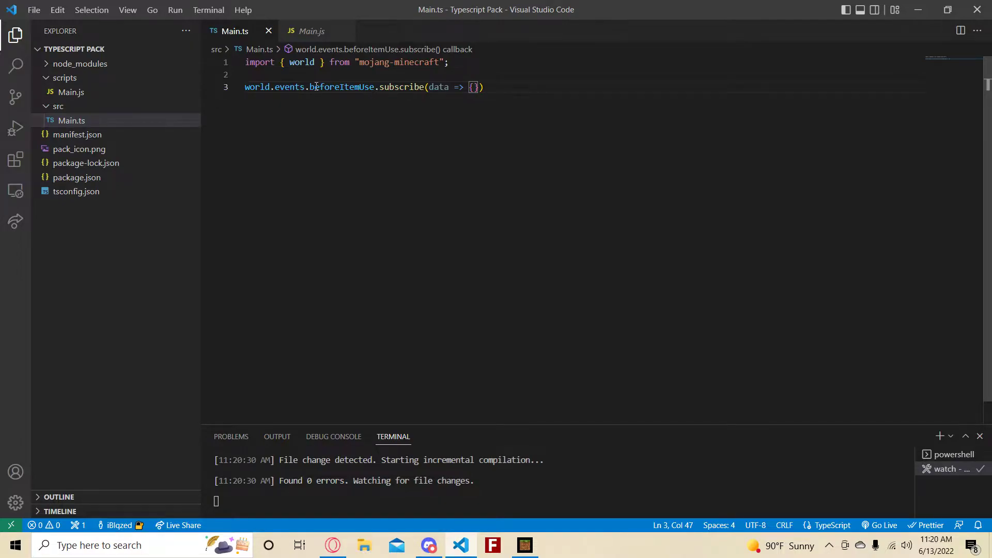
key("Enter")
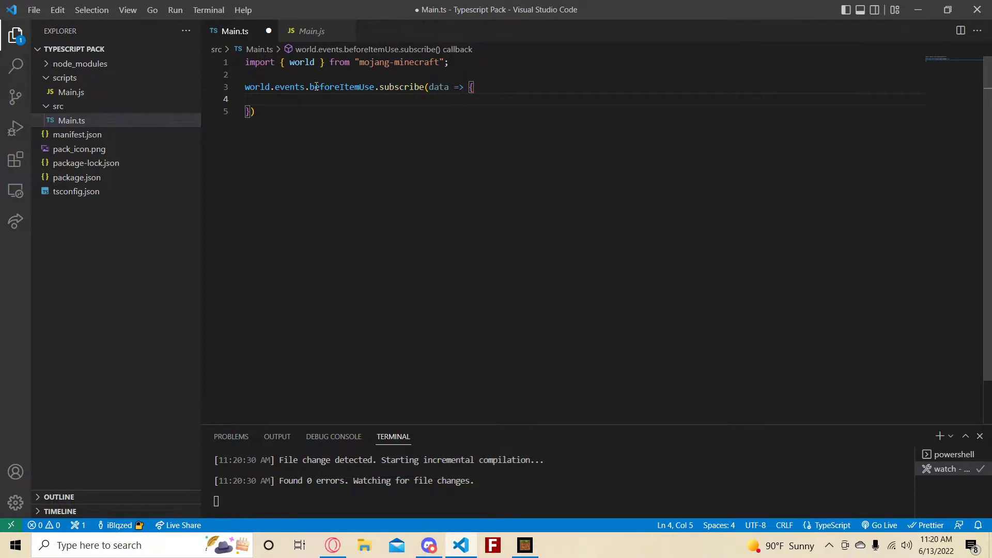
type("data.source.getComponent('invent")
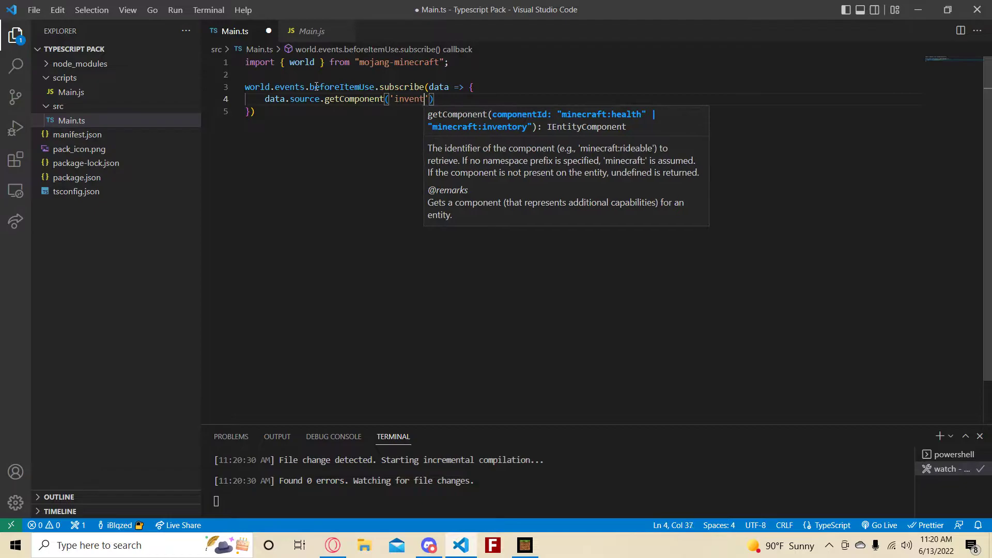
type("ory")
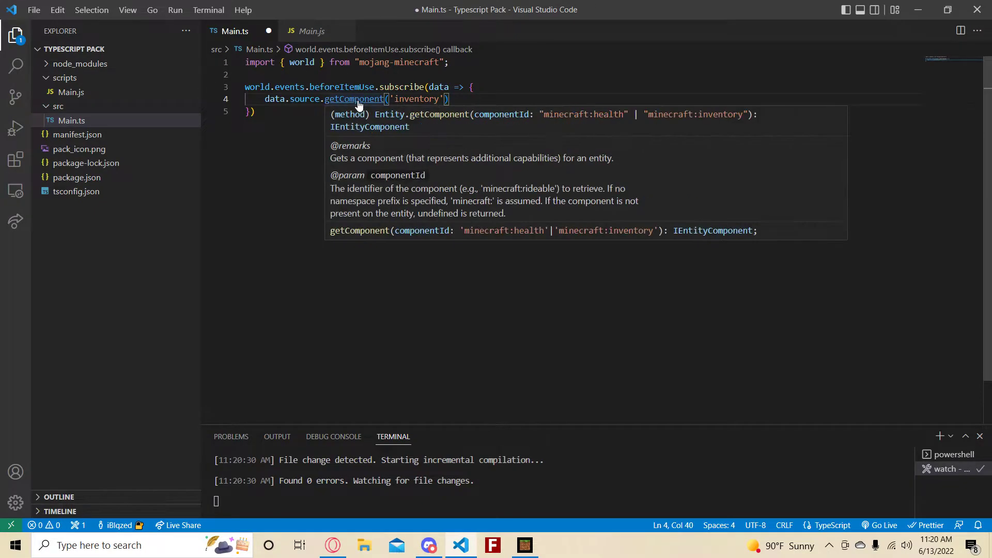
Step: Change getComponent's componentId type in index.d.ts to plain string
left_click(354, 99)
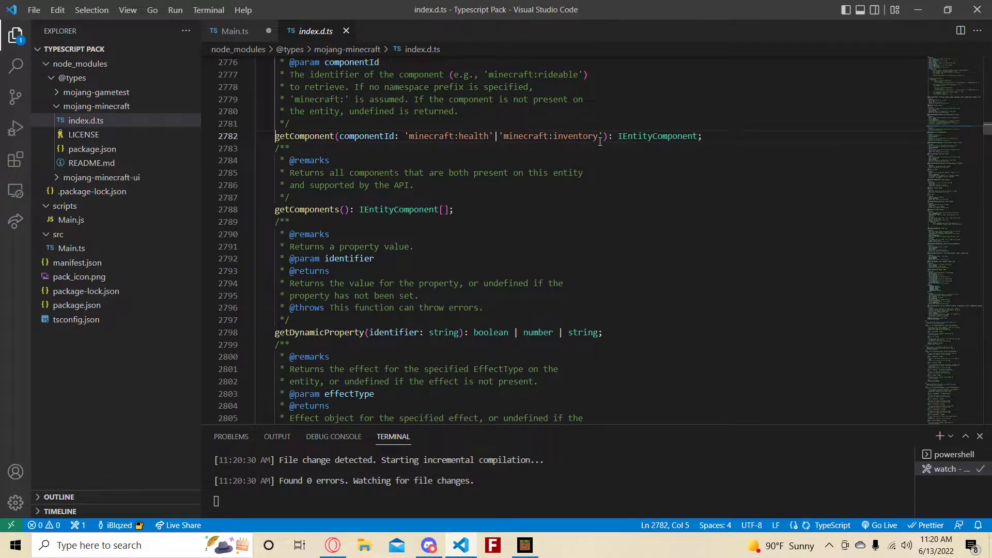
left_click_drag(406, 137, 601, 136)
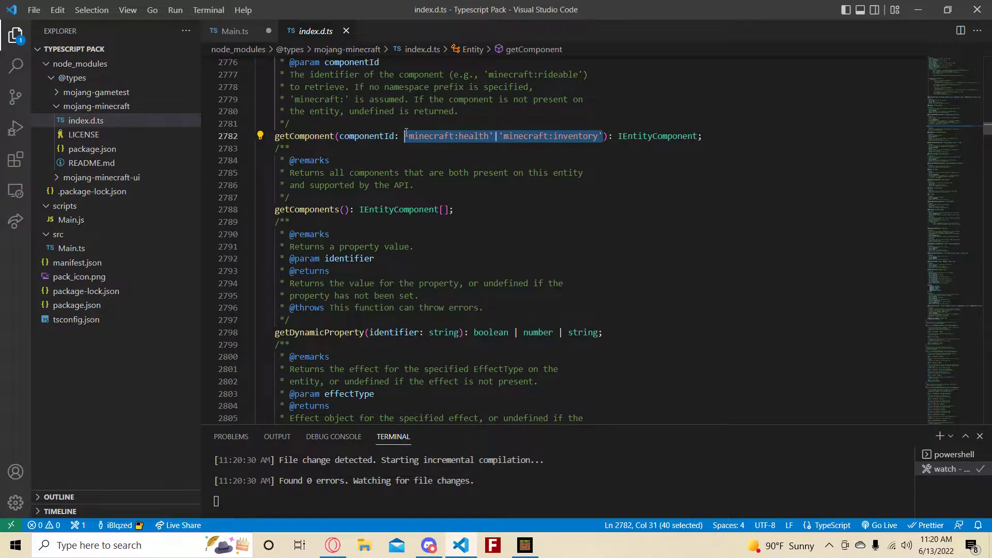
type("string")
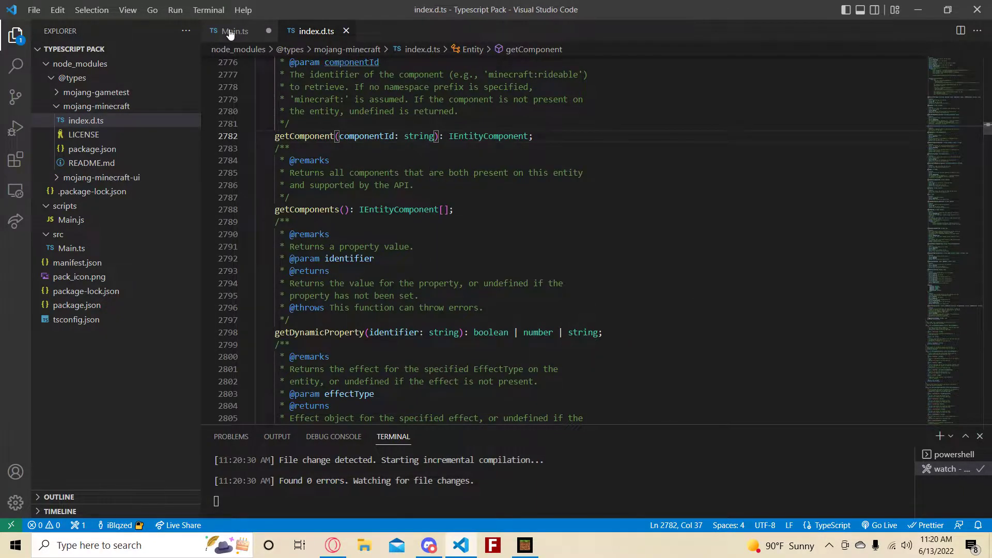
left_click(230, 31)
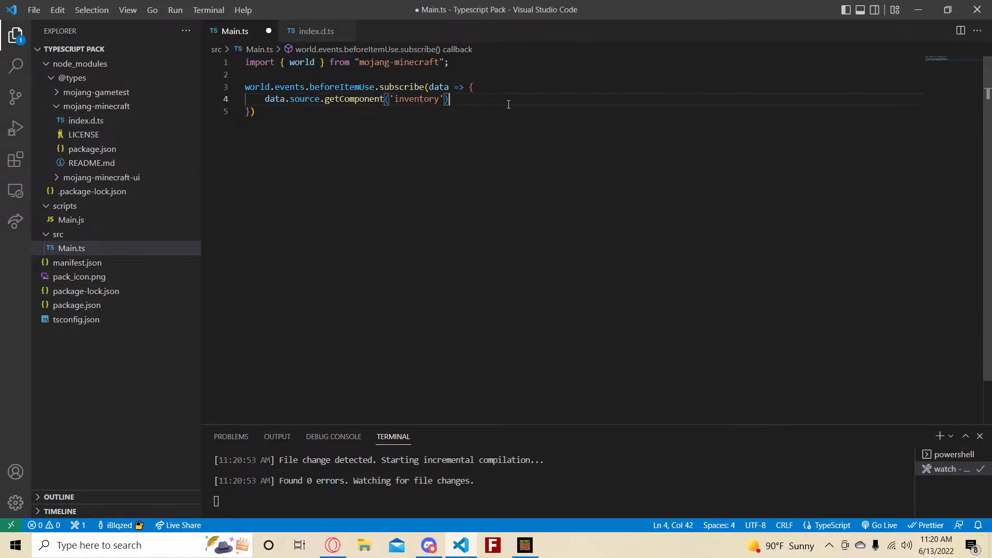
Step: Cast the getComponent('inventory') call as EntityInventoryComponent, auto-imported from mojang-minecraft
type(".")
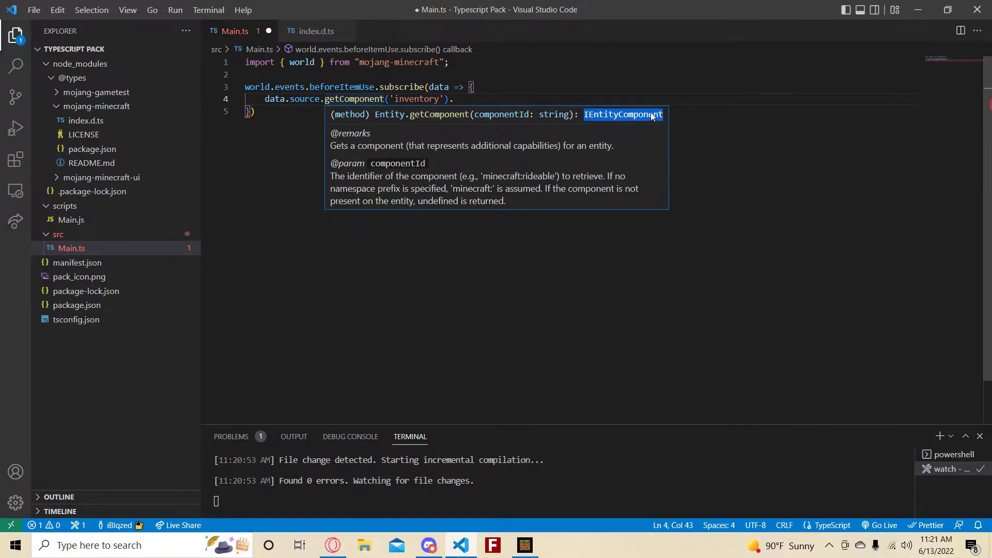
double_click(417, 99)
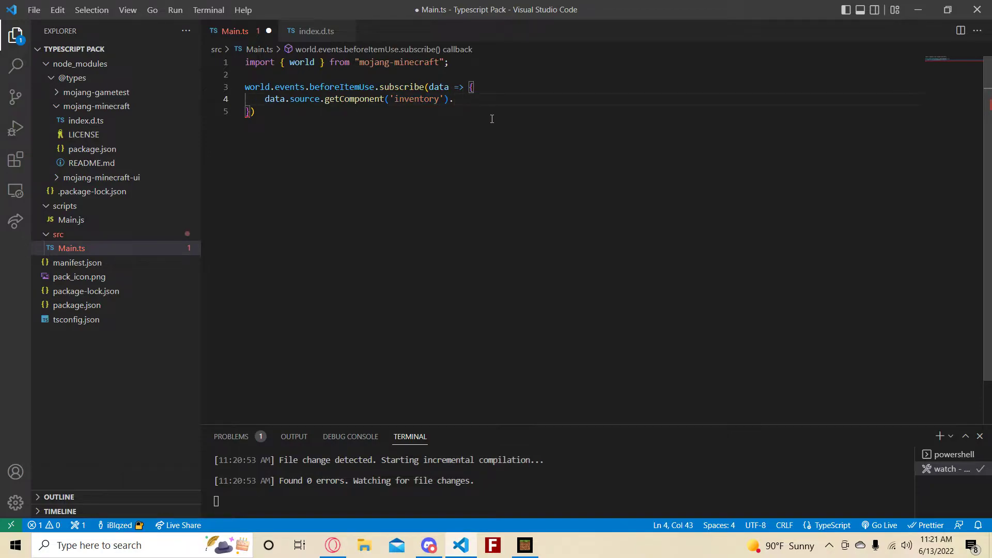
key("Backspace")
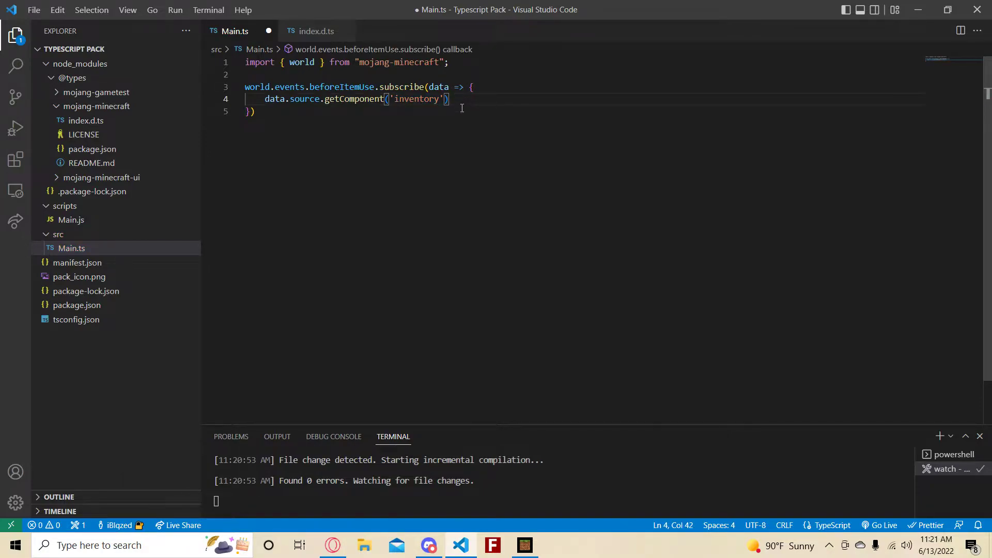
key("ctrl+s")
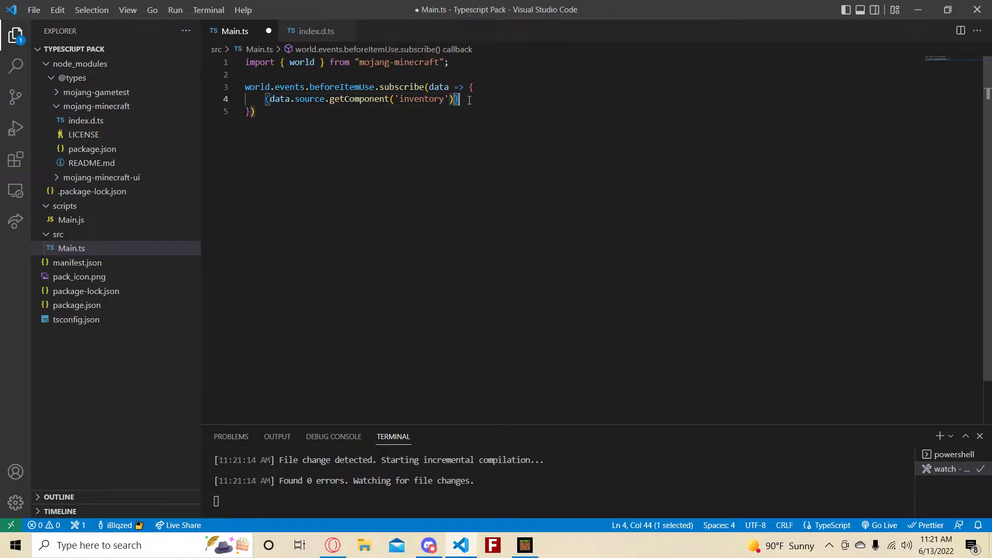
type("as")
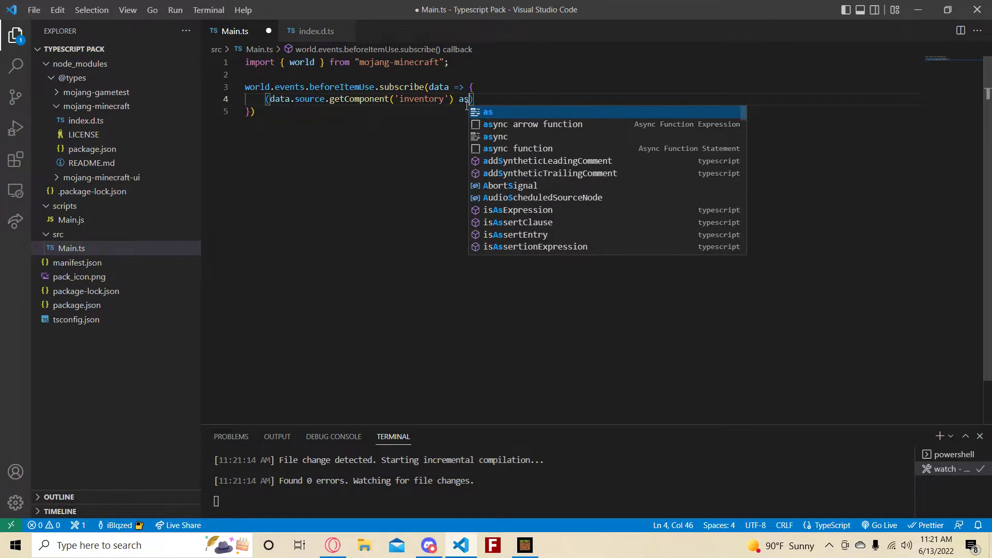
type("Eb")
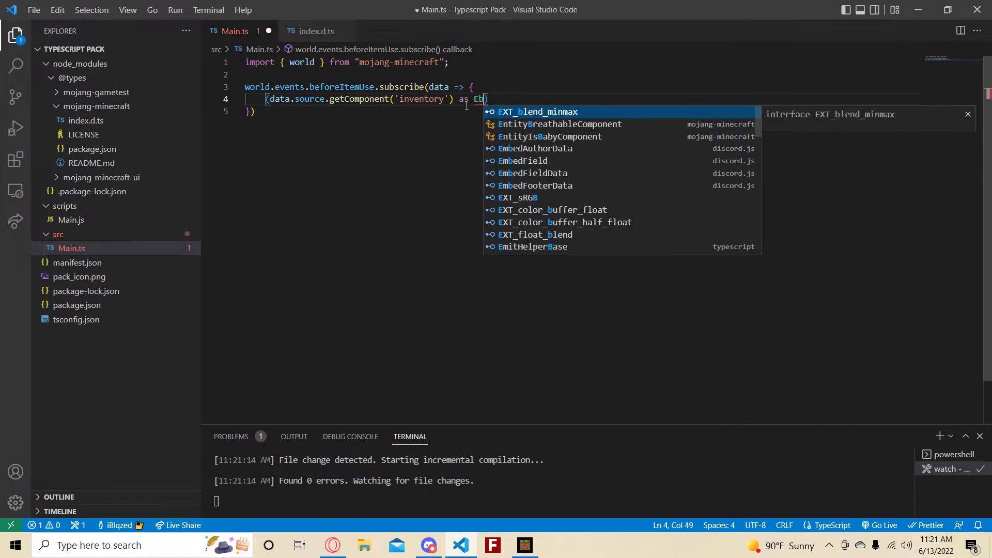
type("ntityInventoryComponent")
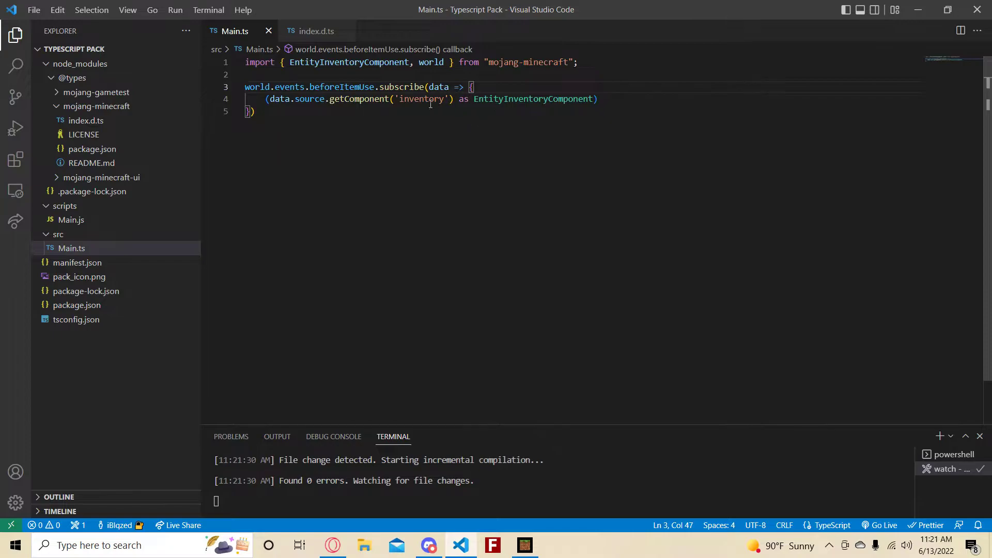
left_click_drag(270, 99, 596, 99)
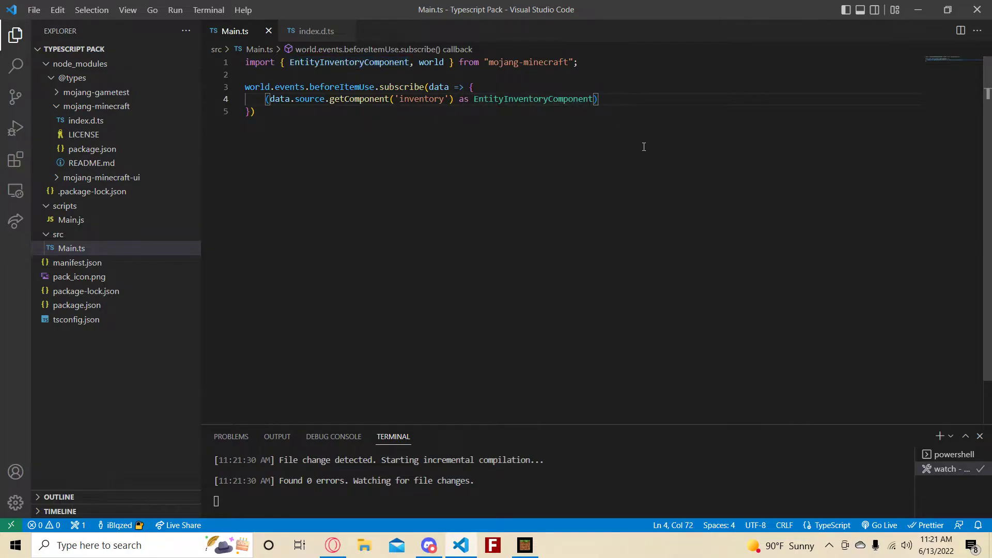
type(".")
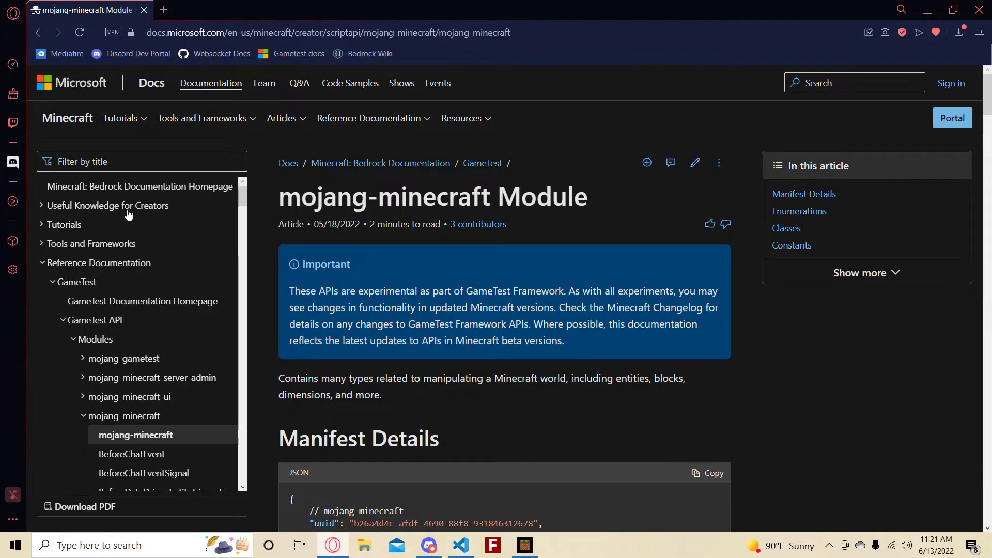
Step: Filter the docs sidebar for EntityInventoryComponent and read its reference page
type("EntityInve")
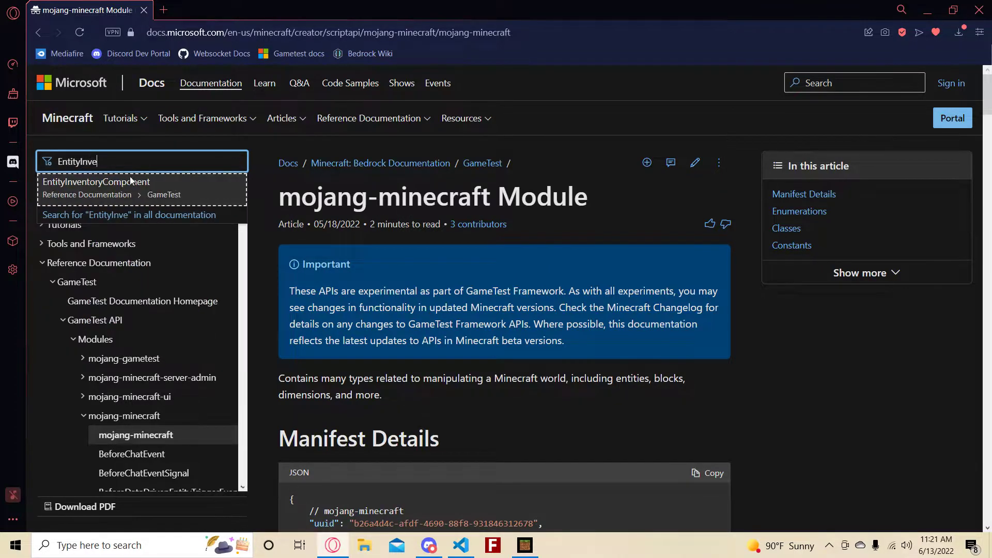
left_click(95, 181)
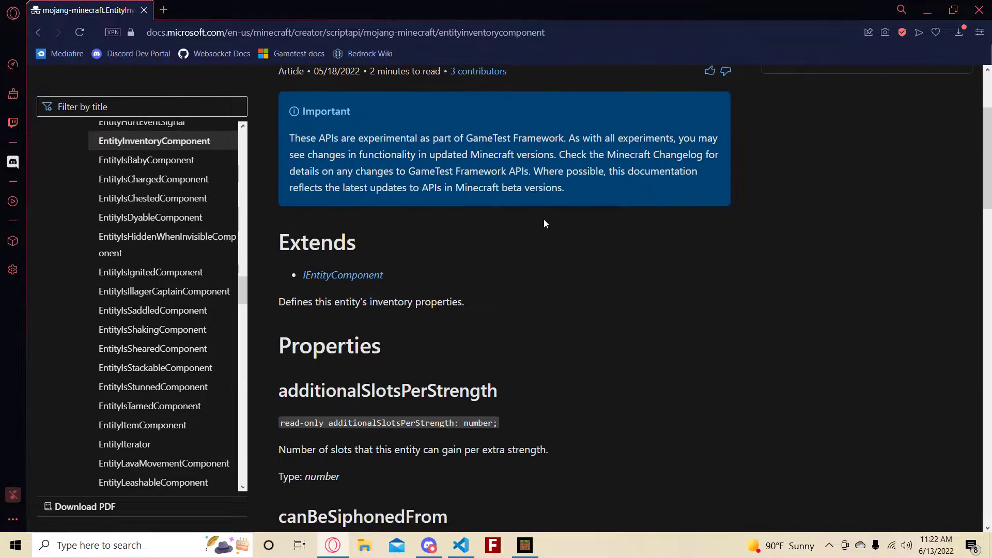
scroll("down", 3)
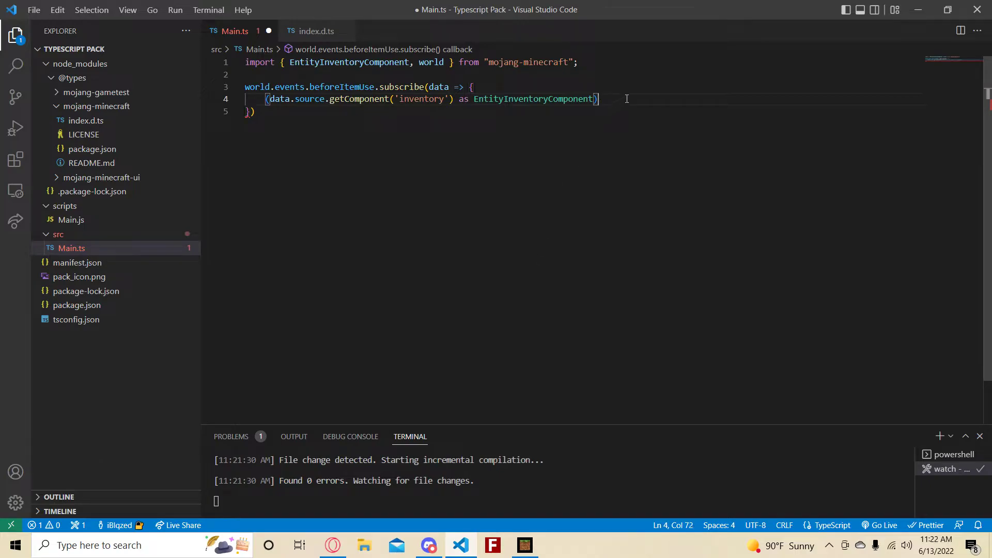
Step: Access .container on the cast inventory component to browse its item methods
type(".container.")
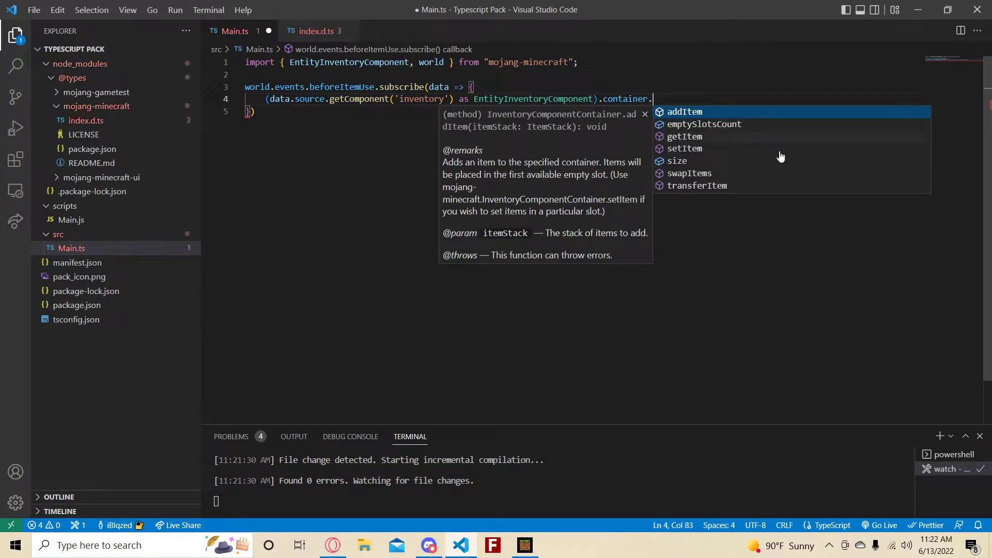
mouse_move(714, 155)
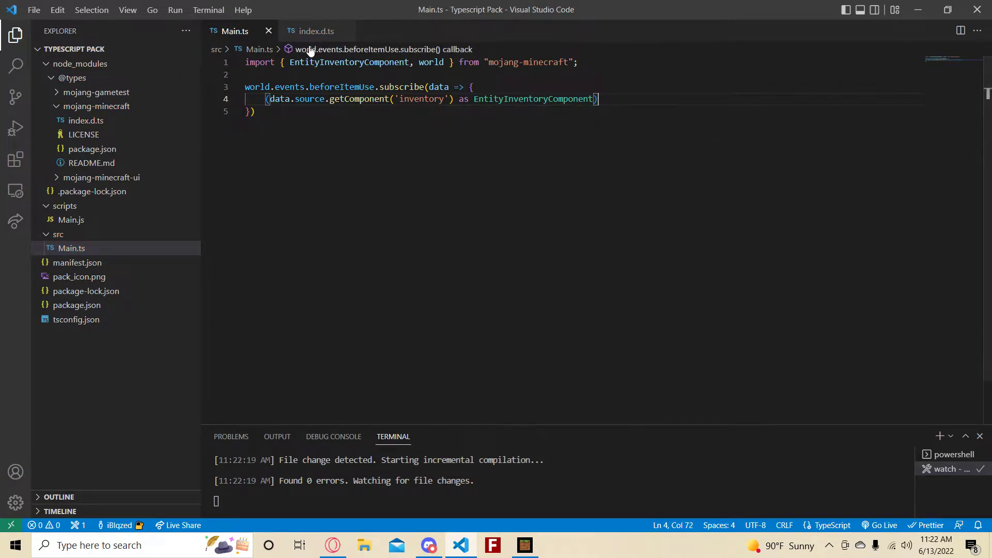
Step: Compare compiled scripts/Main.js, now holding the plain getComponent('inventory') call, with Main.ts
left_click(73, 77)
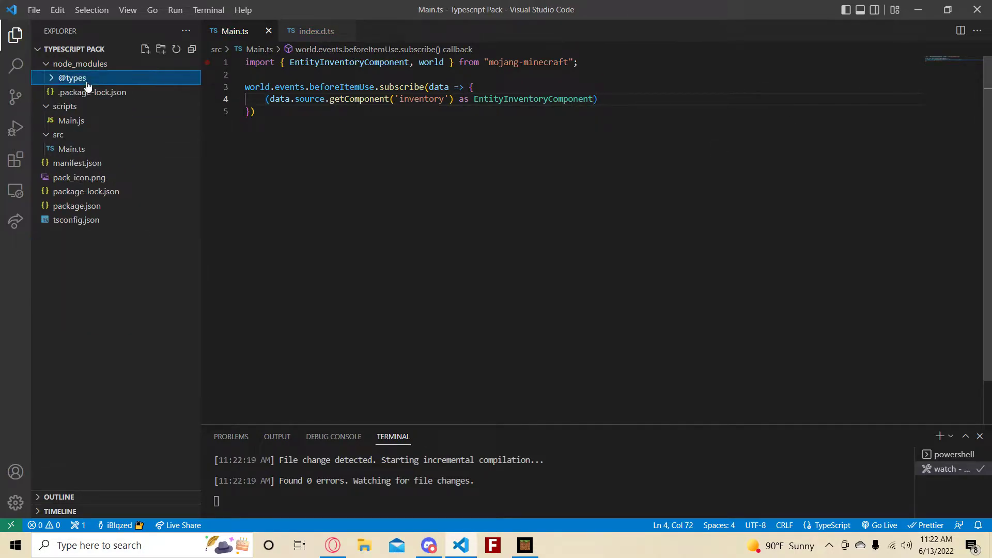
left_click(72, 77)
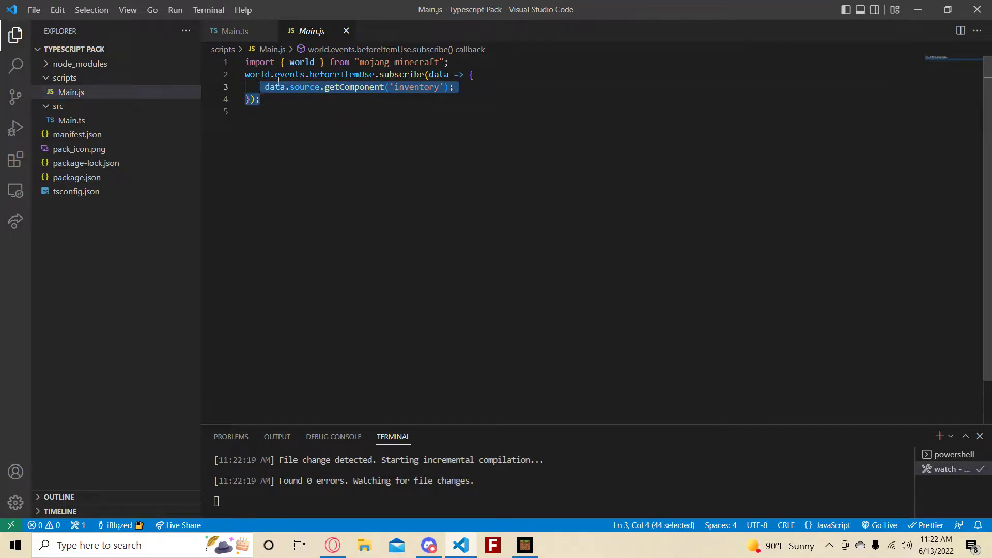
type("as")
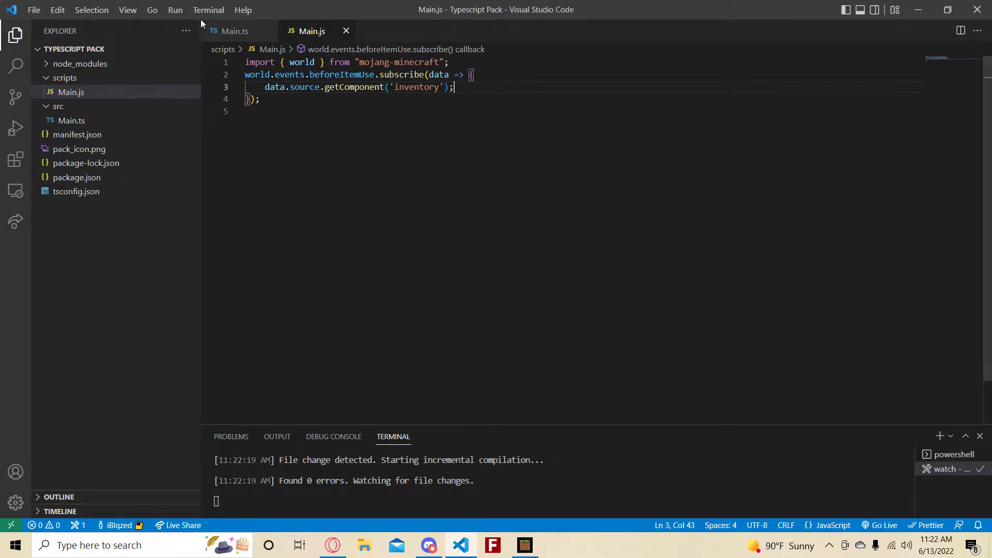
left_click(235, 30)
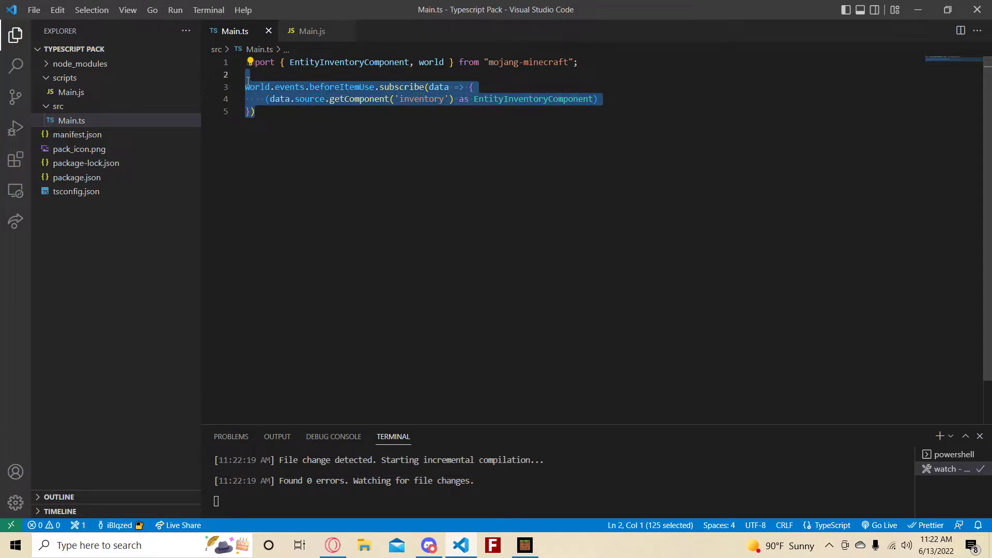
Step: Delete the subscribe block and declare function messagePlayer(message, player) {} after renaming from tellMessage
key("Delete")
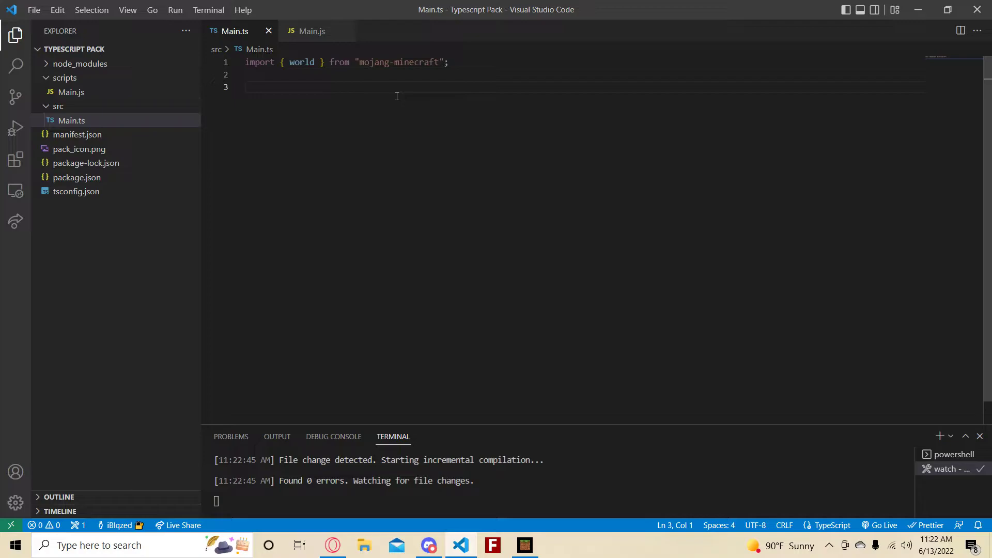
type("function")
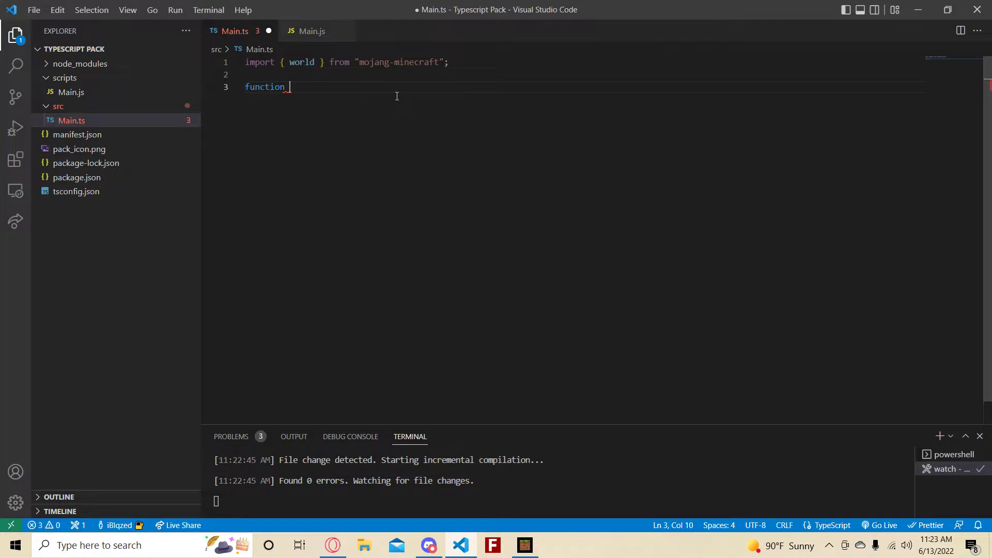
type("tellMes")
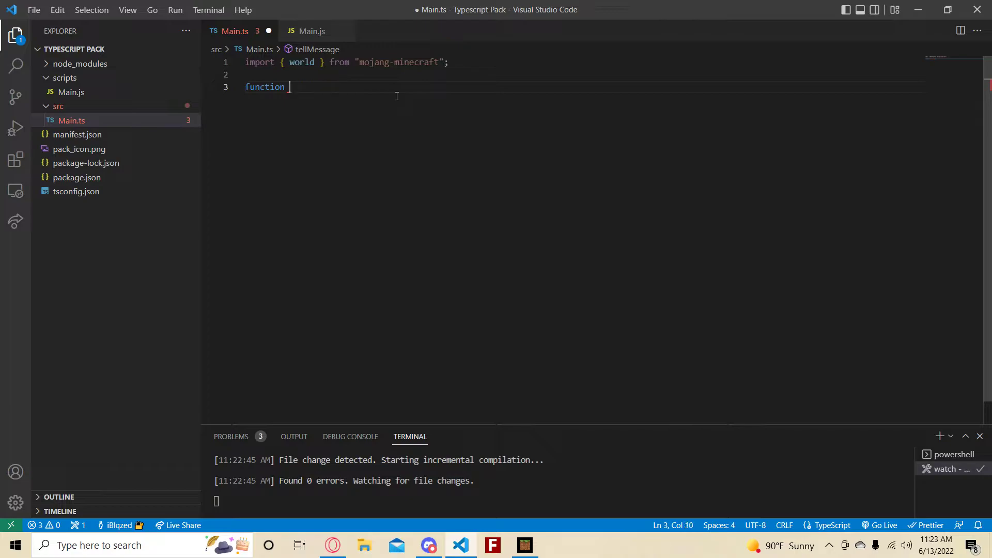
type("tell")
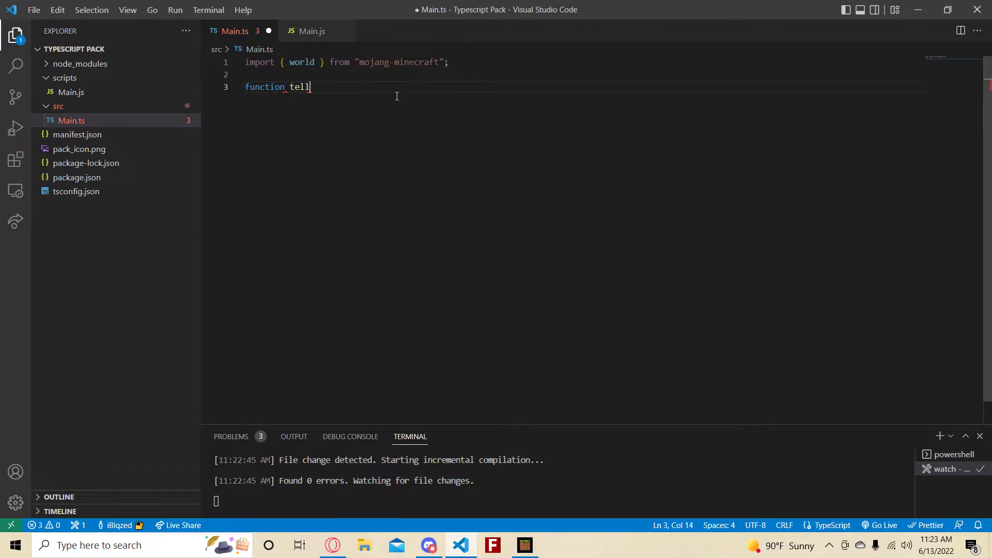
type("Message")
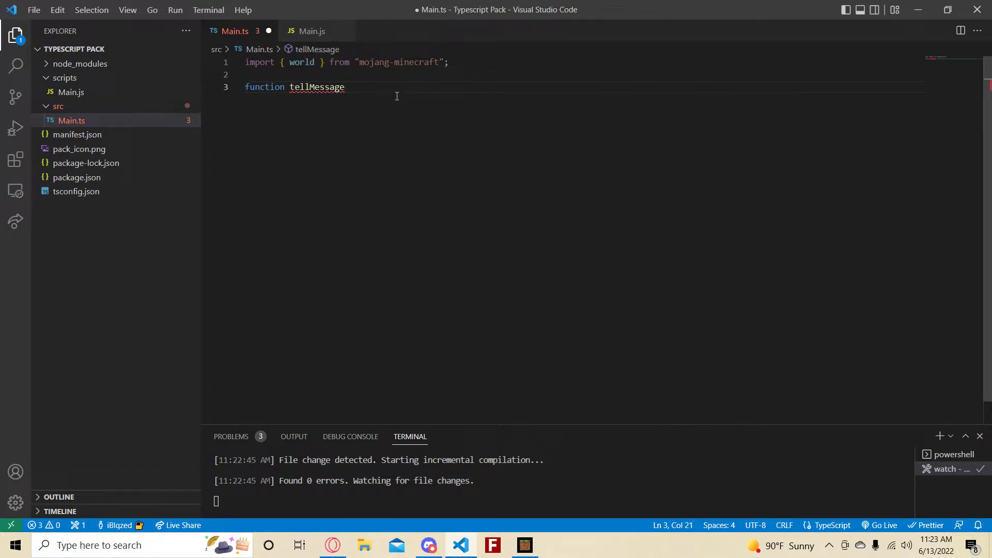
type("messageP")
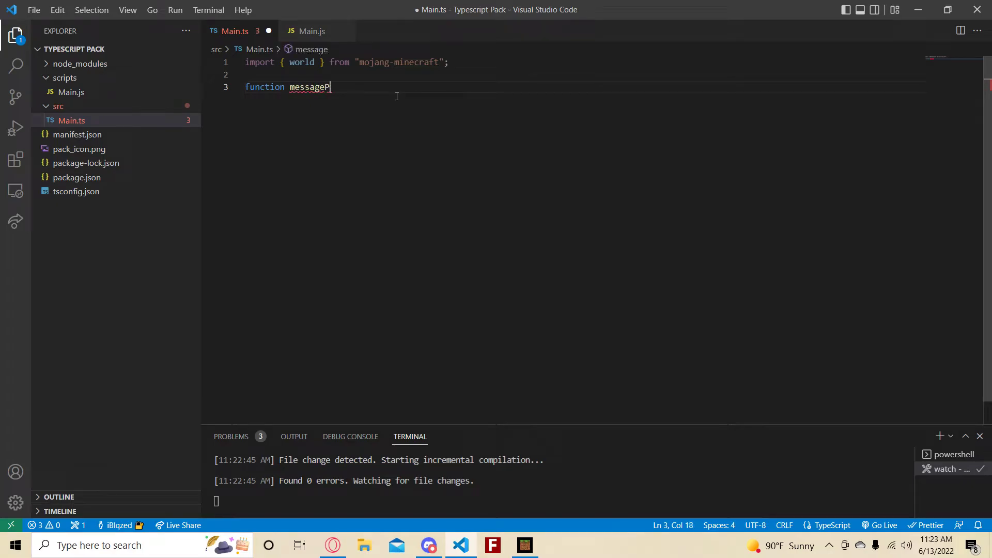
type("layer(m")
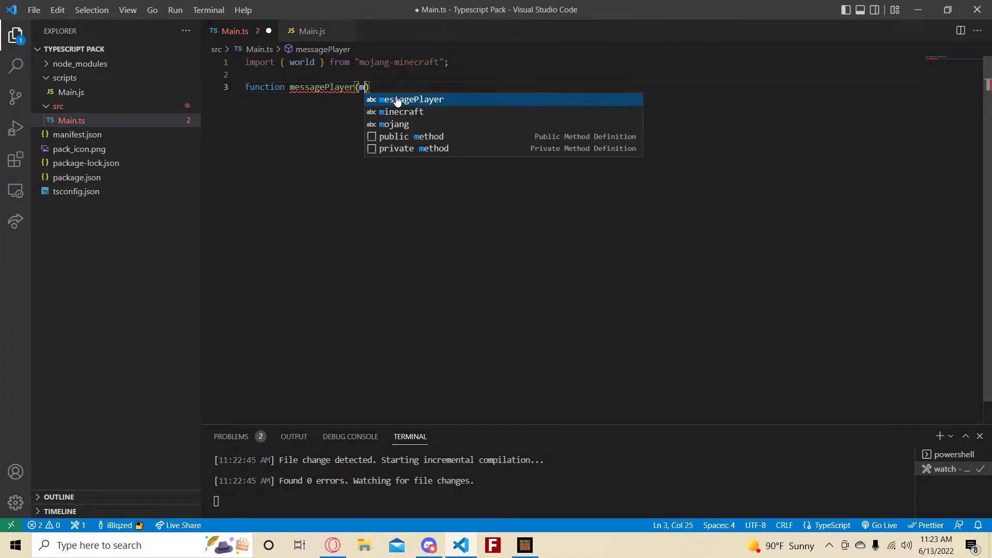
type("essage, player")
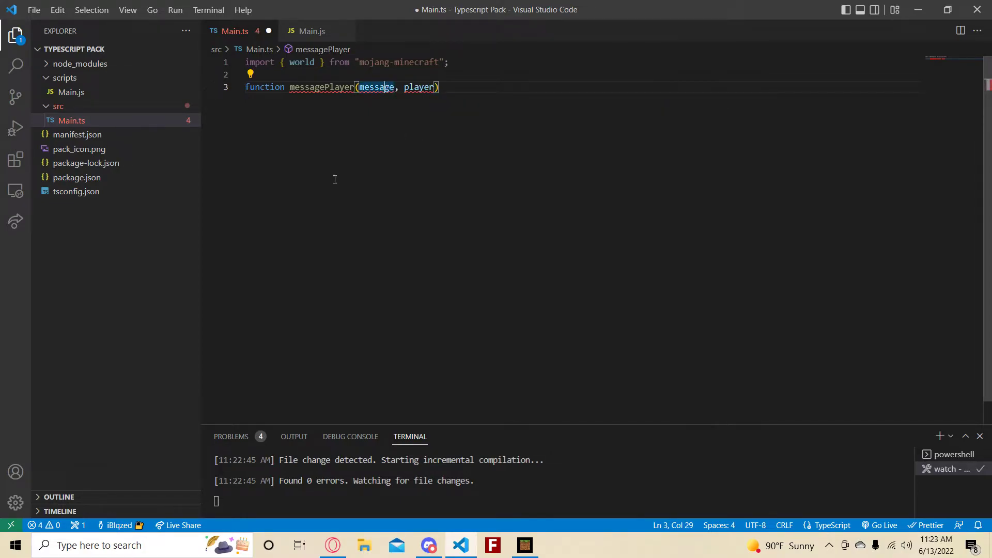
type("{}")
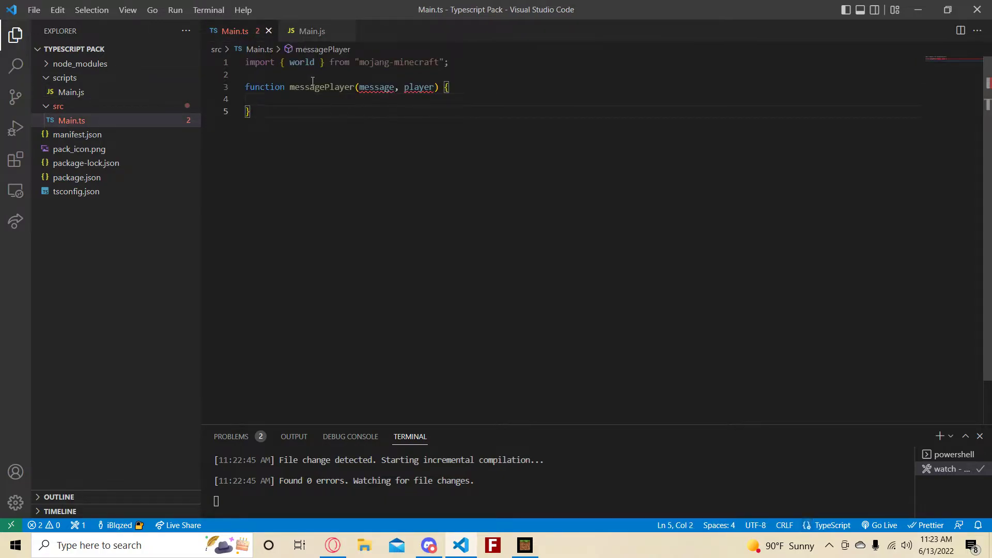
Step: Check the compiled Main.js, then type the parameters as message: string and player: Player, importing Player
left_click(311, 30)
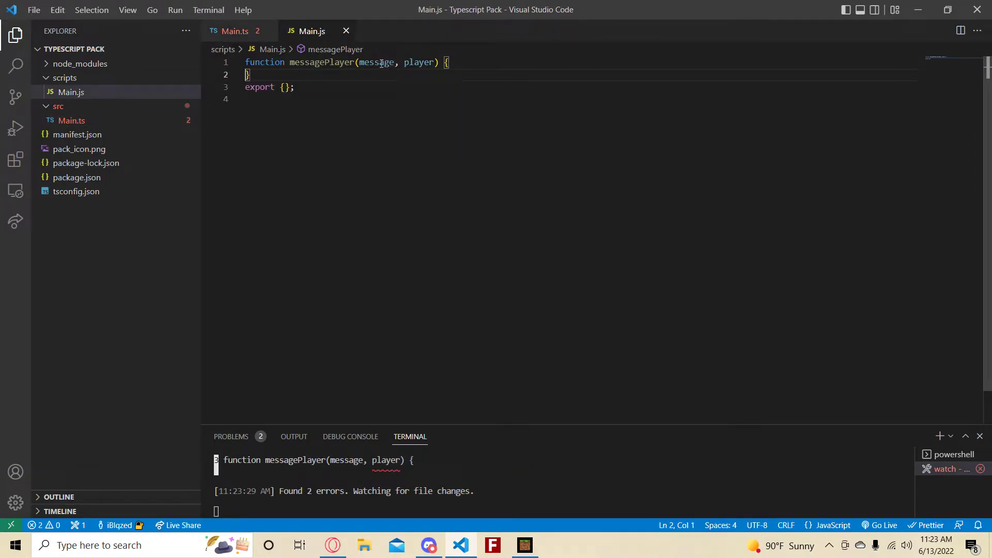
double_click(376, 62)
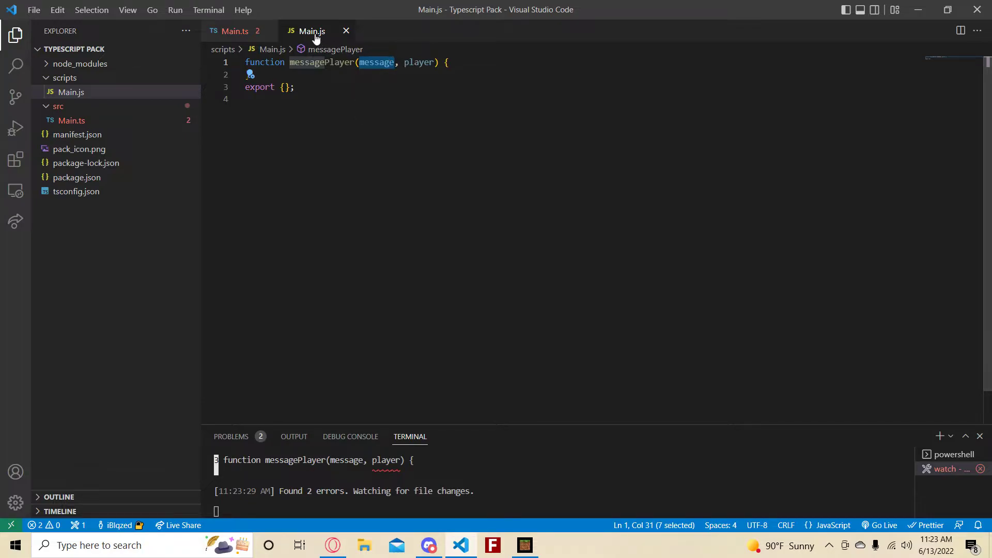
left_click(234, 31)
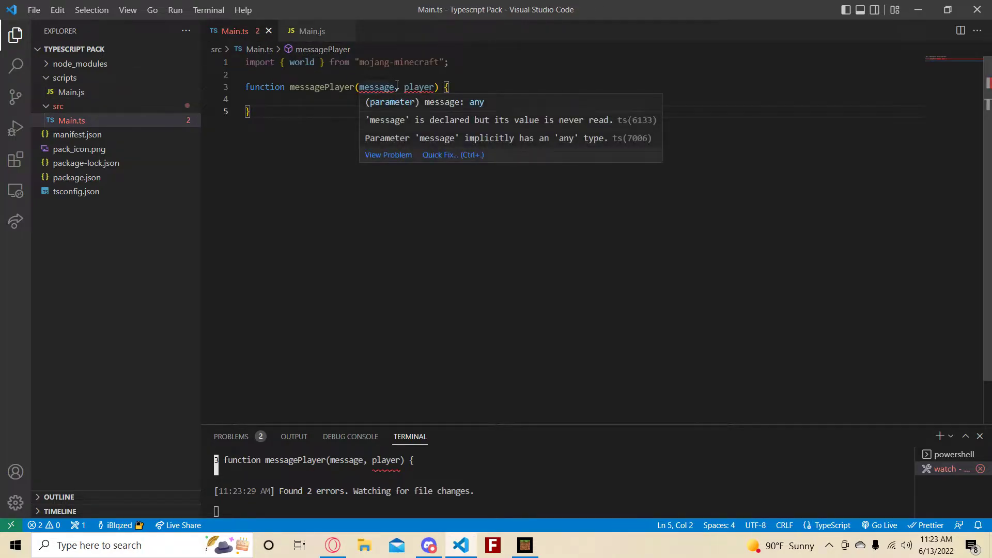
type(": string")
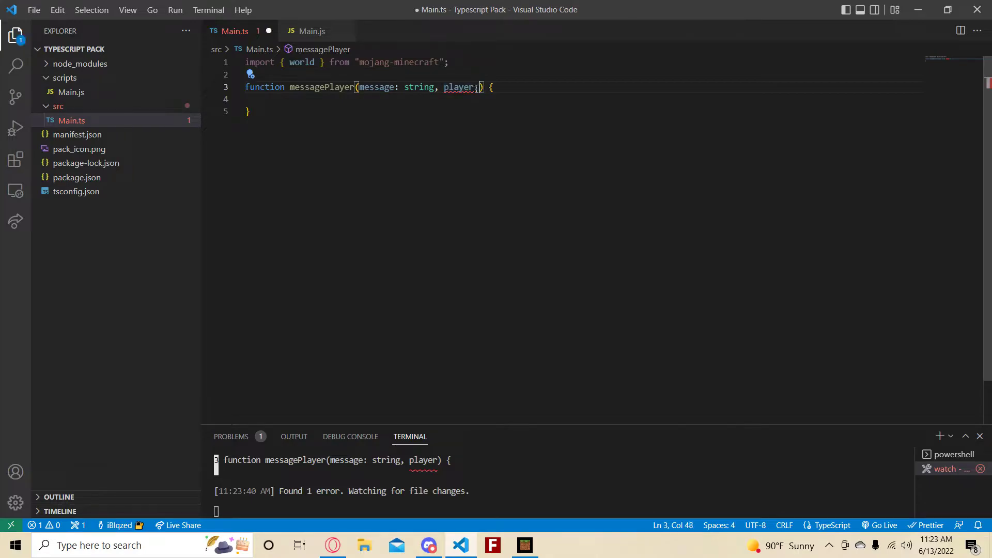
type(": Player")
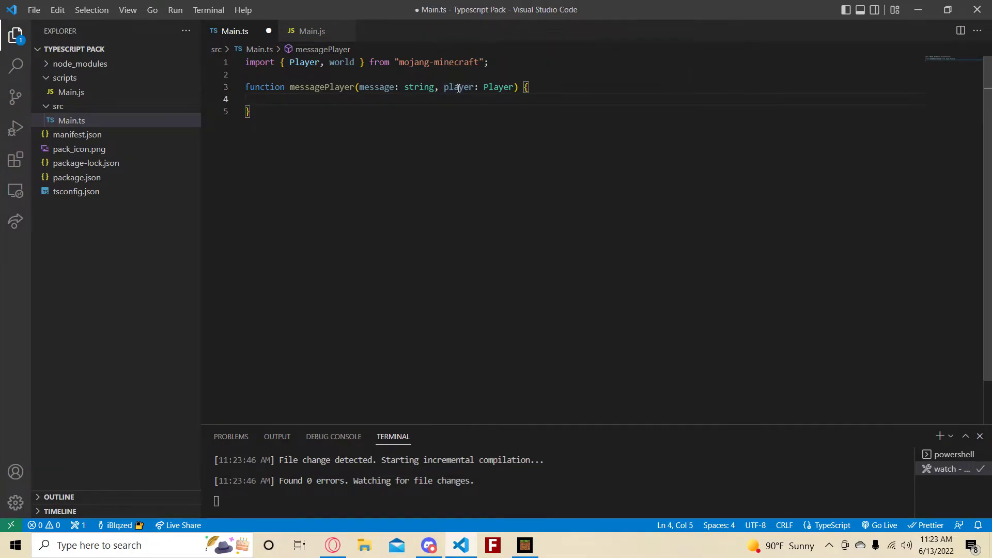
Step: Start the function body with player. and begin a messagePlayer( call above it
type("player.")
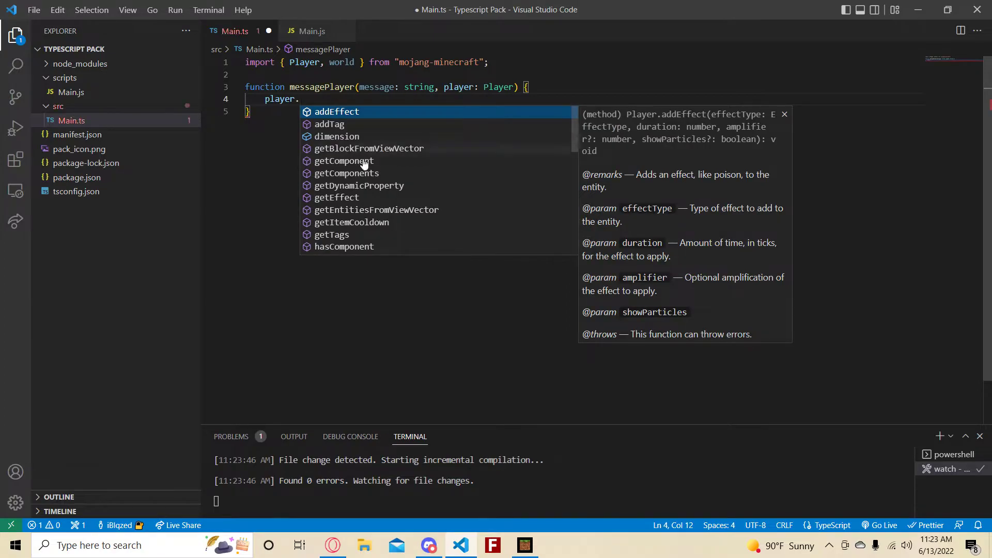
scroll("down", 3)
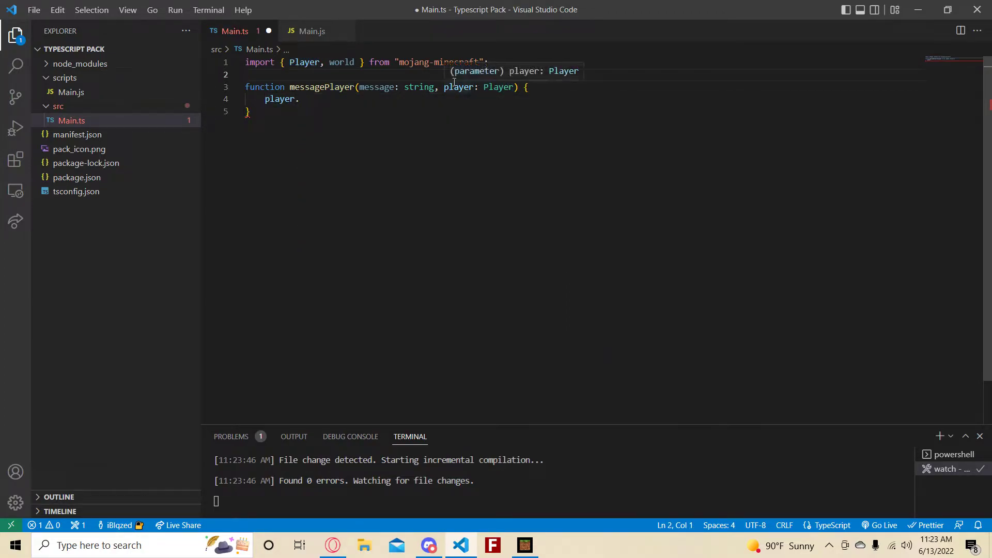
type("messagePlayer(")
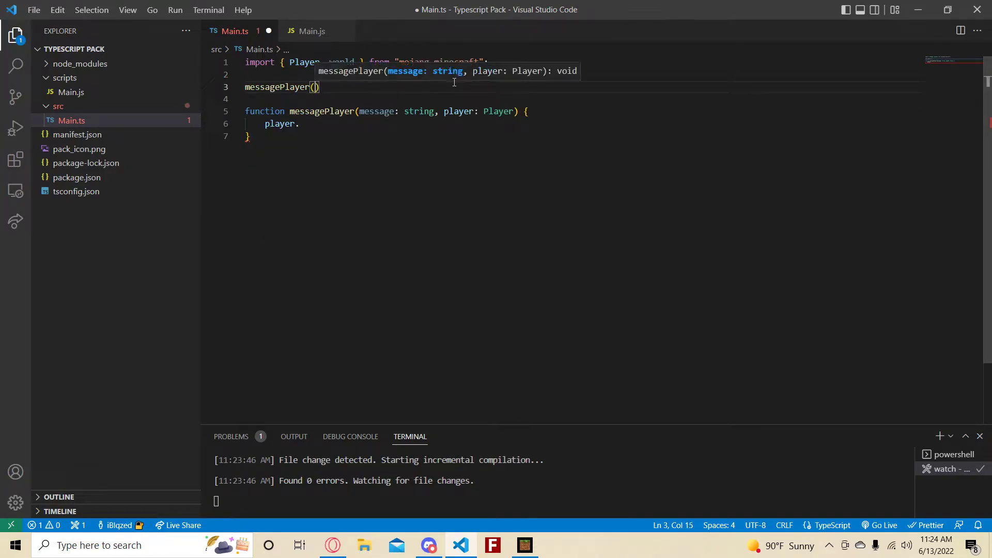
Step: Call messagePlayer('hi', 123) above the function and select the flagged line
type("'hi'")
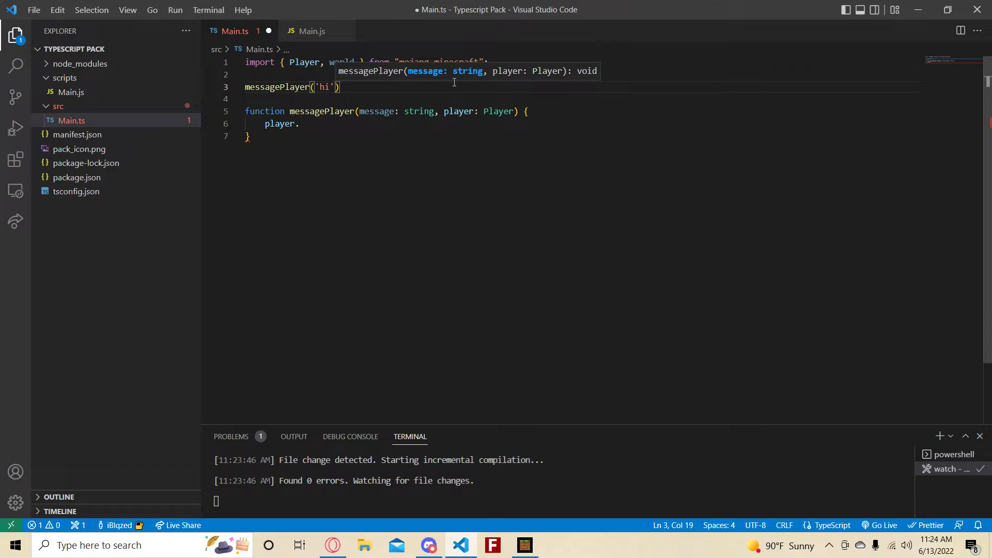
type(", 123")
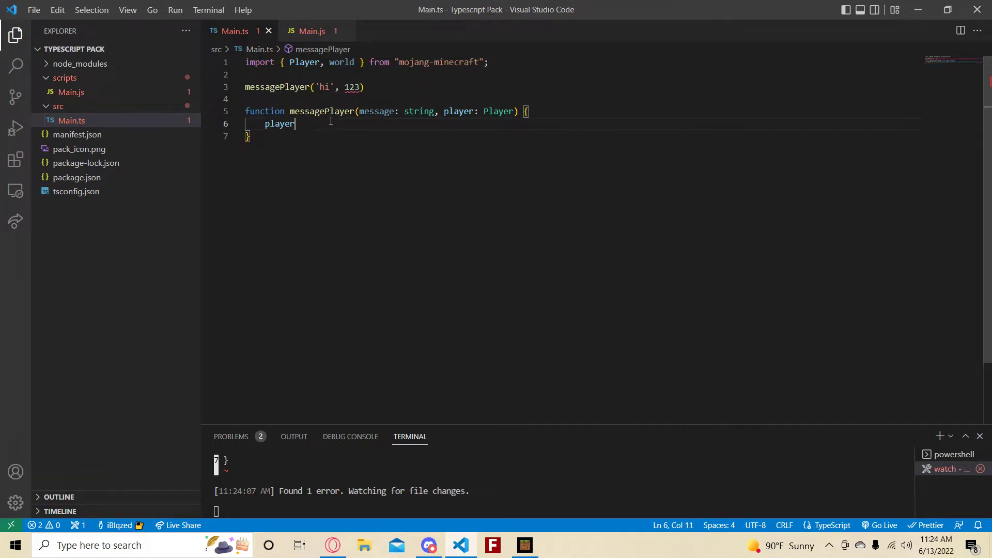
mouse_move(352, 87)
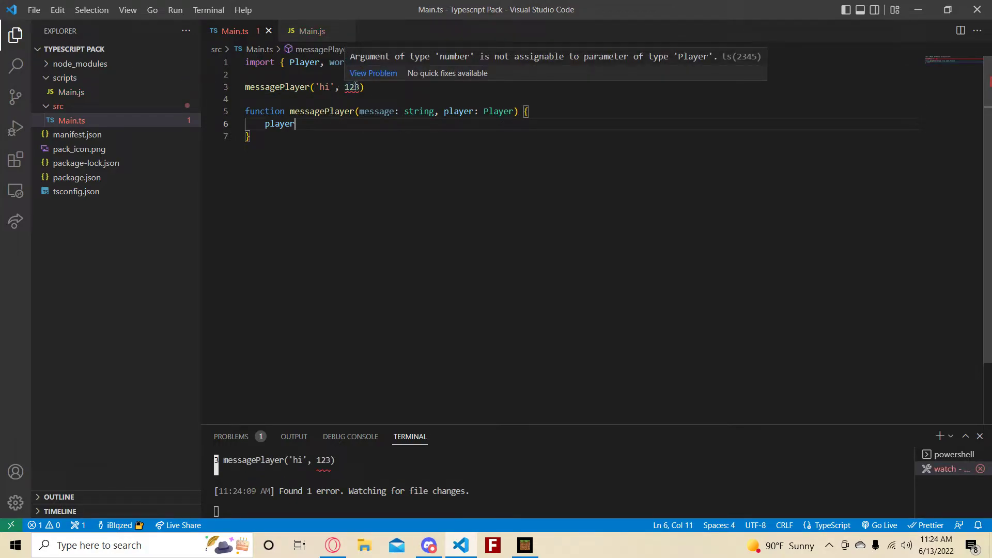
mouse_move(574, 79)
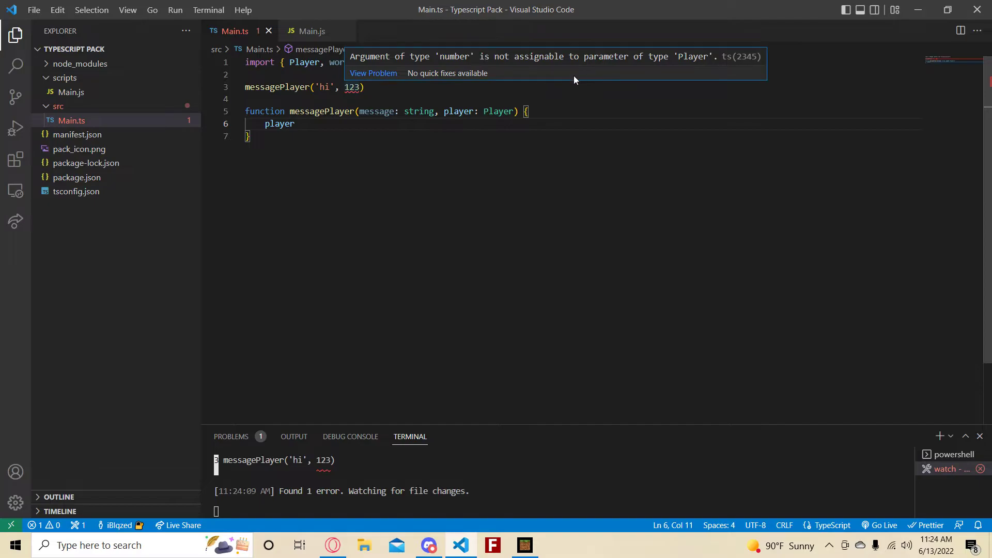
triple_click(304, 87)
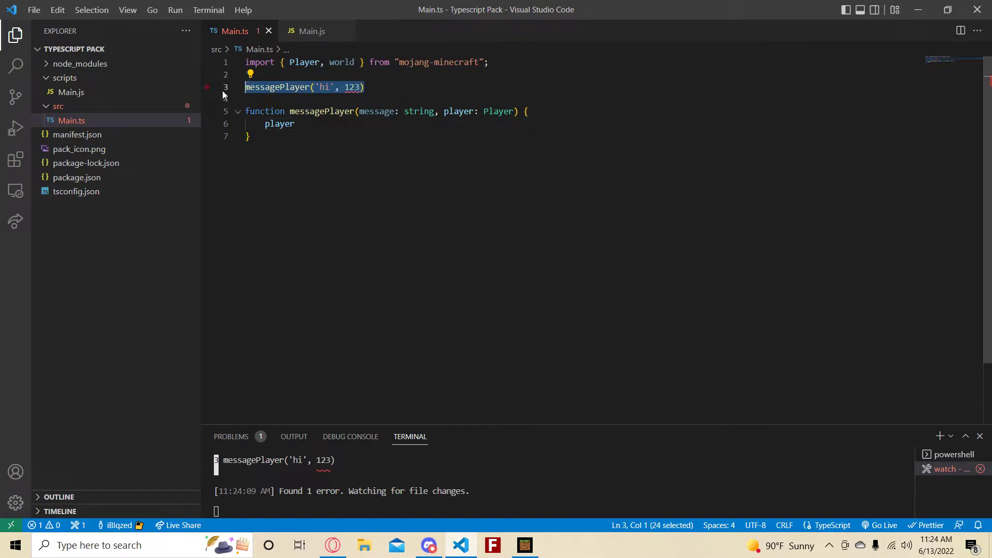
Step: Inside a world.events beforeItemUse handler, call messagePlayer('hello', data.source as Player)
type("world.events.")
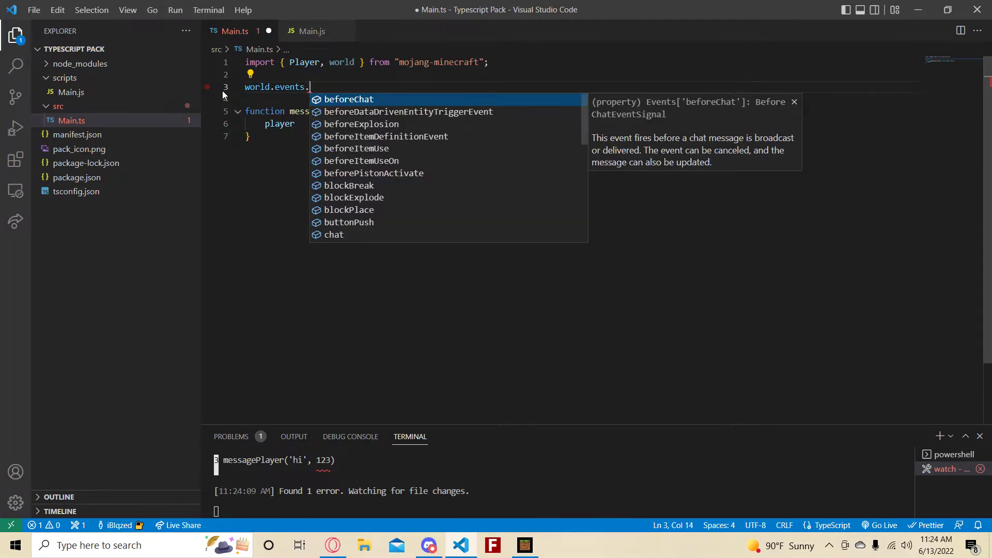
type("itemuse")
left_click(577, 99)
type("messagePlayer(")
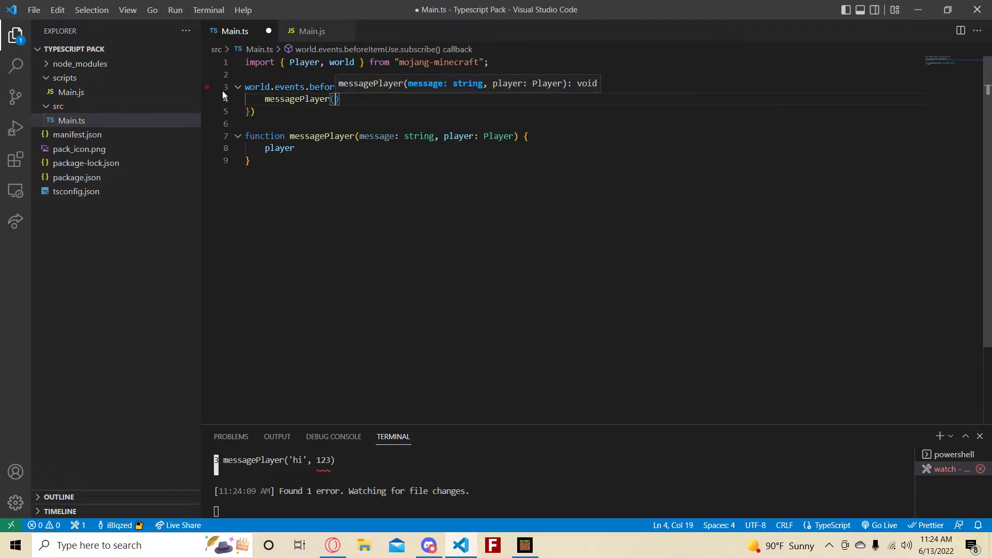
type("'hello'")
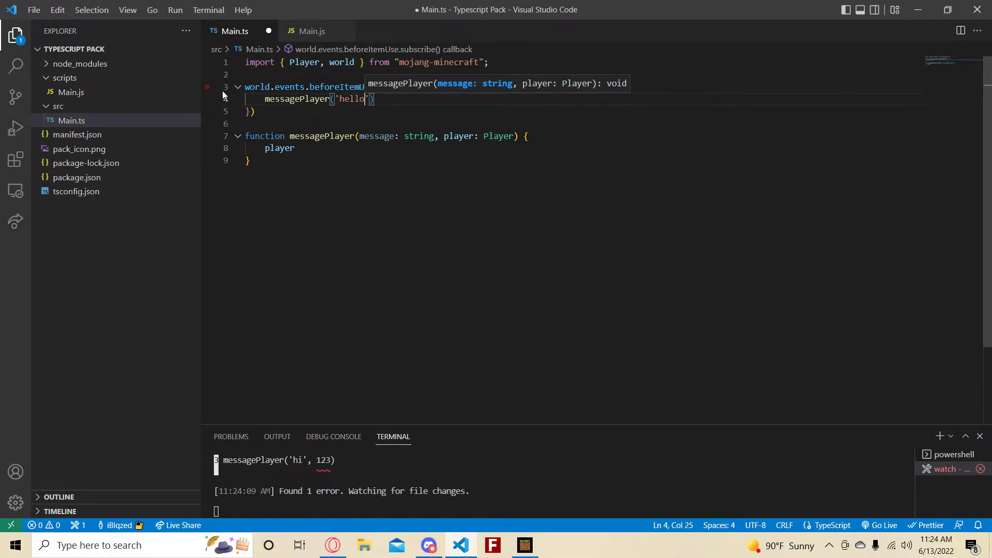
type(", data.source")
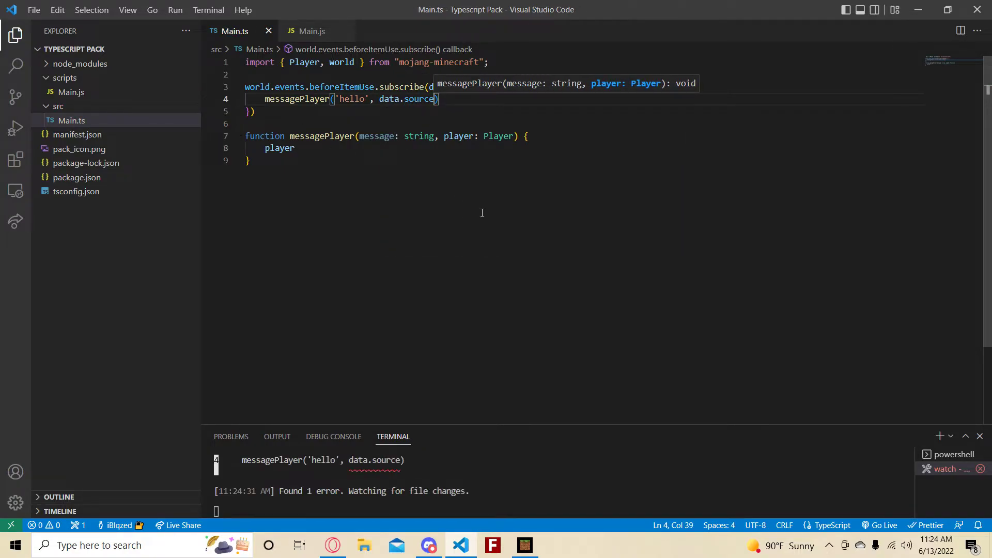
mouse_move(419, 100)
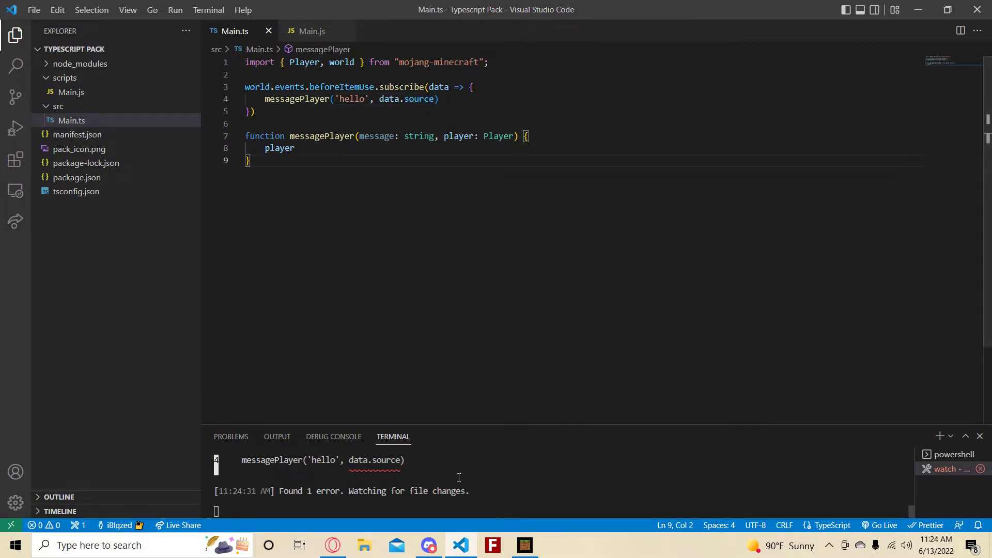
left_click_drag(384, 135, 294, 148)
type(" as ")
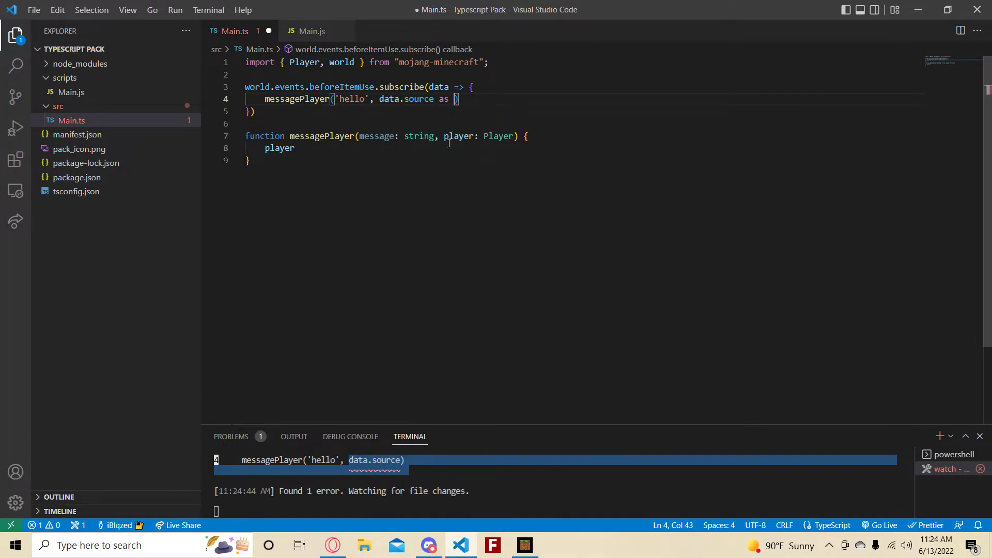
type("Player")
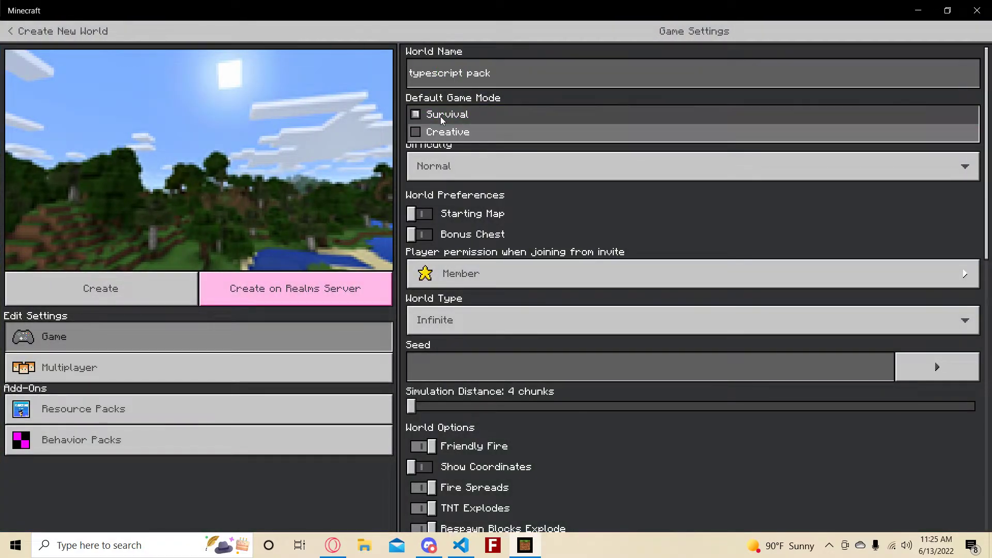
Step: Set Game Mode to Creative and activate the Typescript example behaviour pack from My Packs
left_click(81, 440)
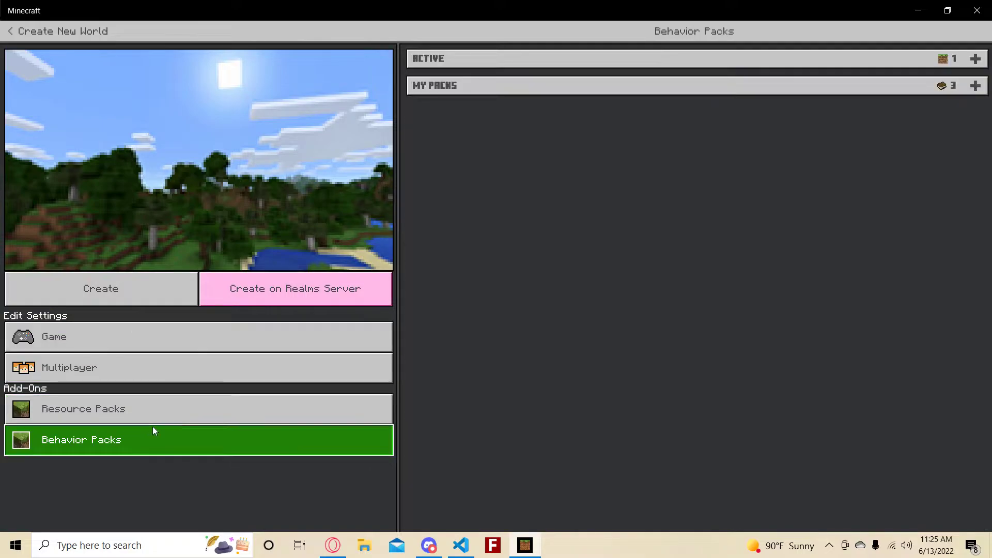
left_click(435, 85)
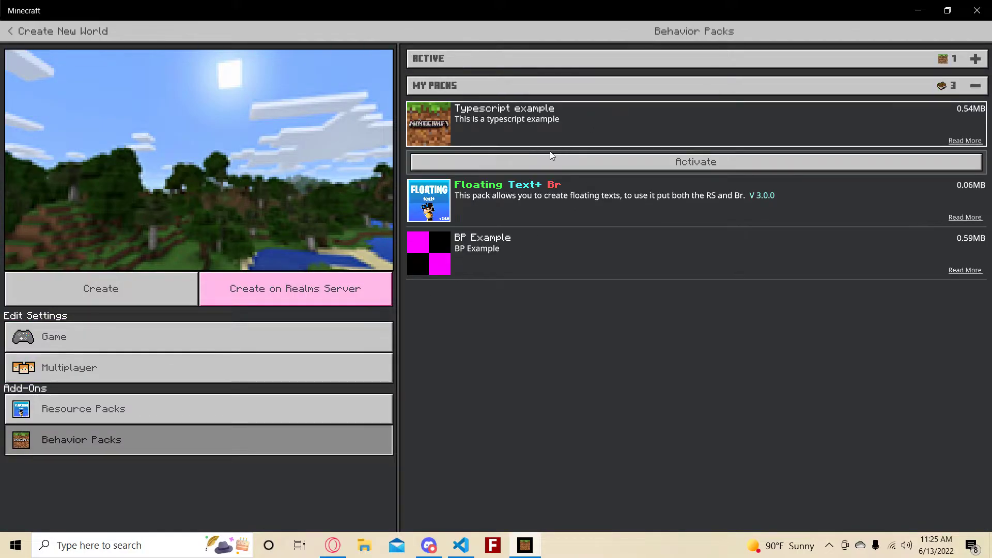
left_click(694, 161)
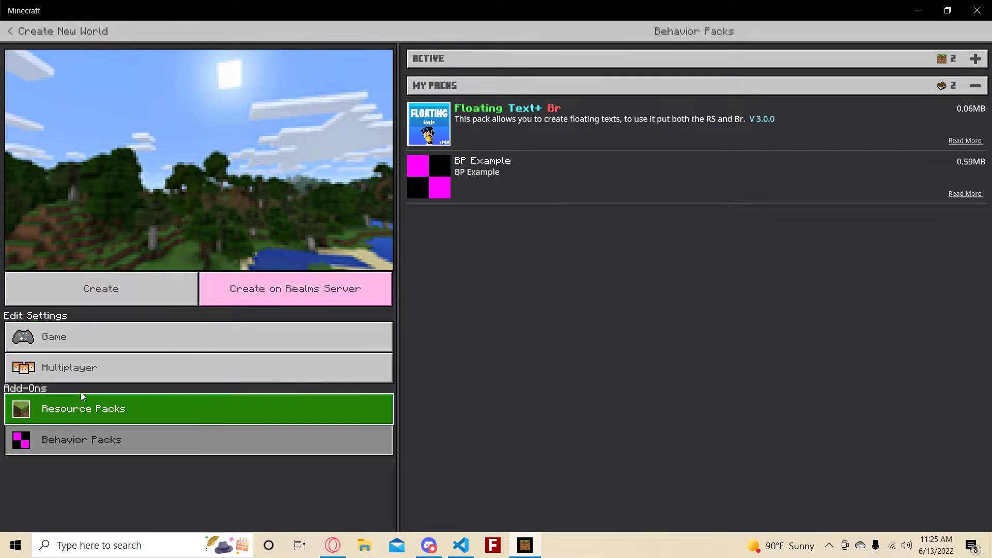
left_click(198, 337)
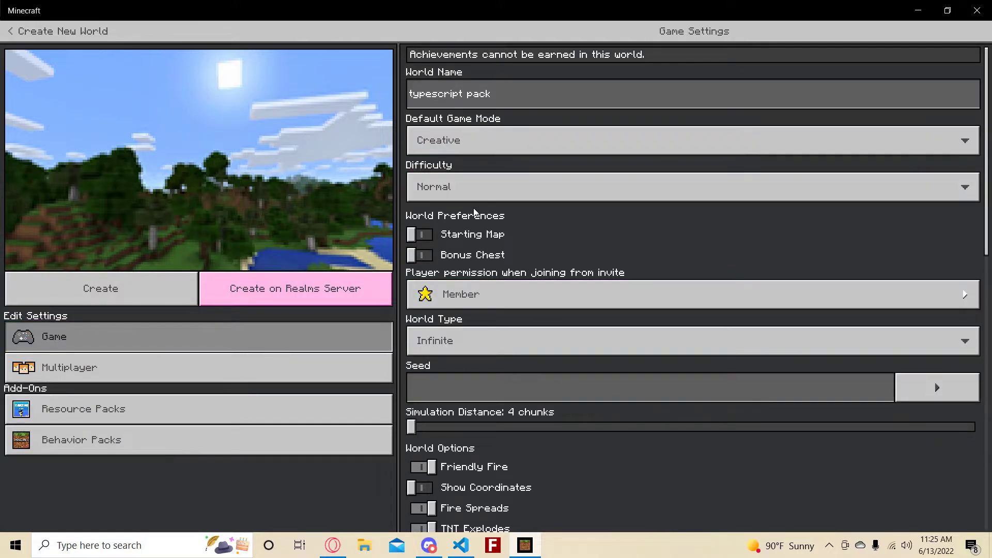
Step: Set World Type to Flat and create the typescript pack world
scroll("down", 3)
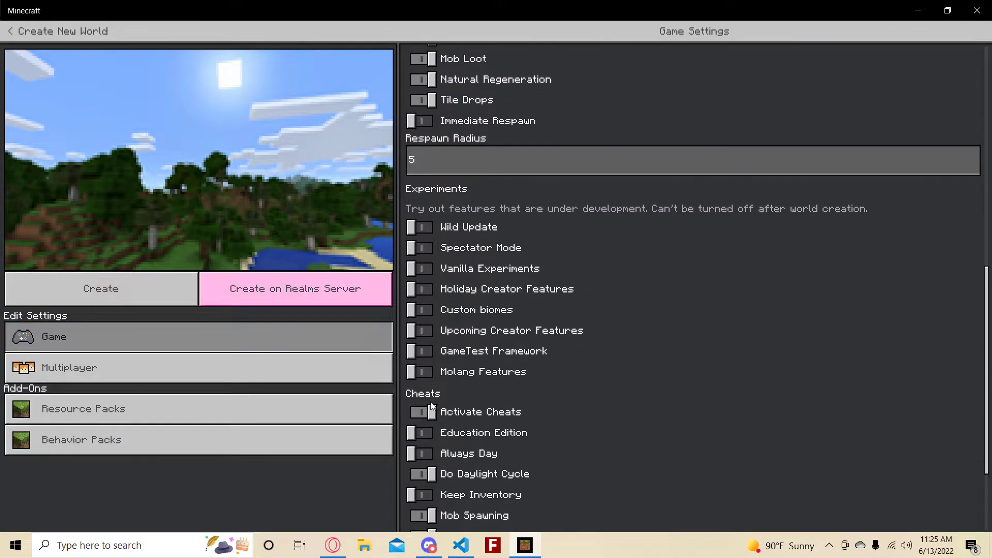
scroll("down", 3)
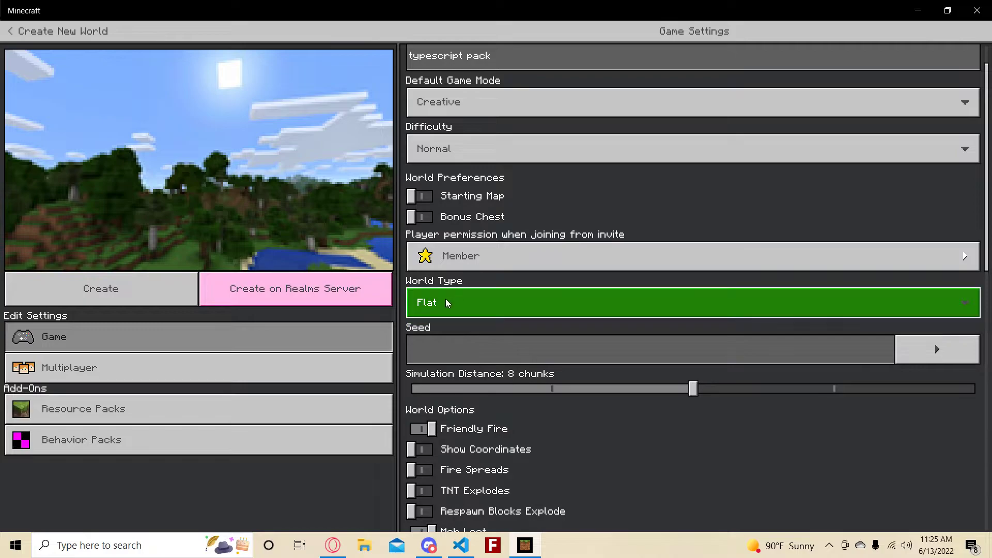
left_click(100, 288)
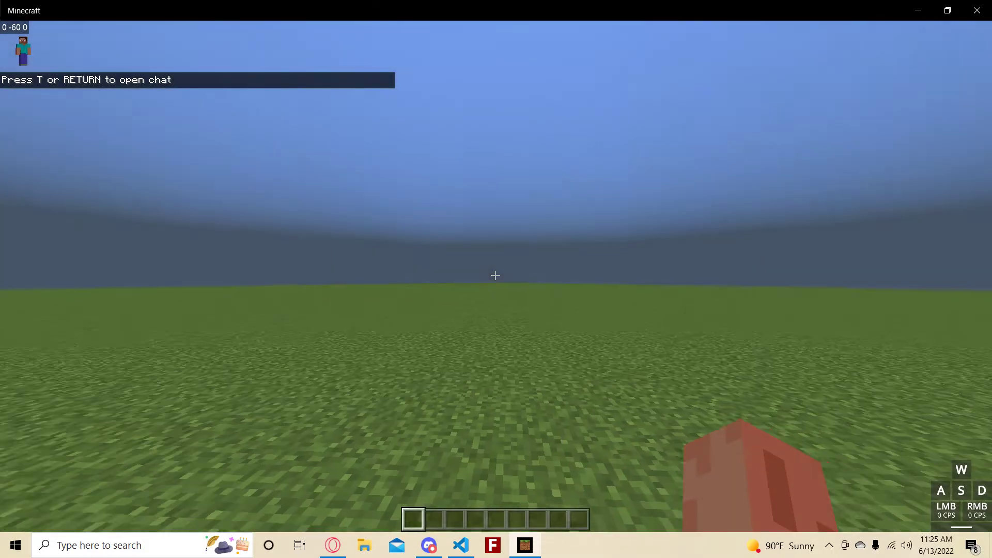
Step: Review the compiled Main.js in VS Code, then return to Main.ts and select player in messagePlayer's body
left_click(461, 545)
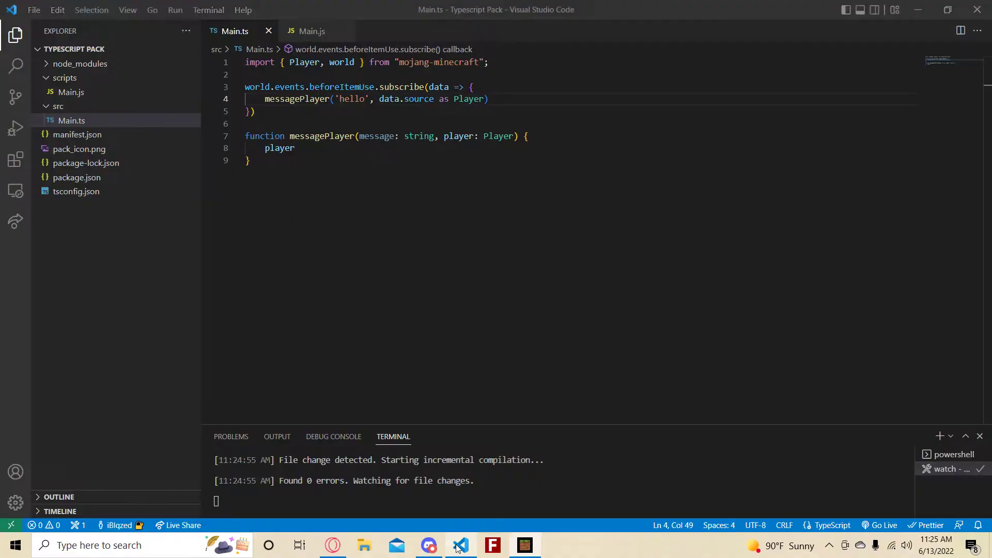
left_click(312, 30)
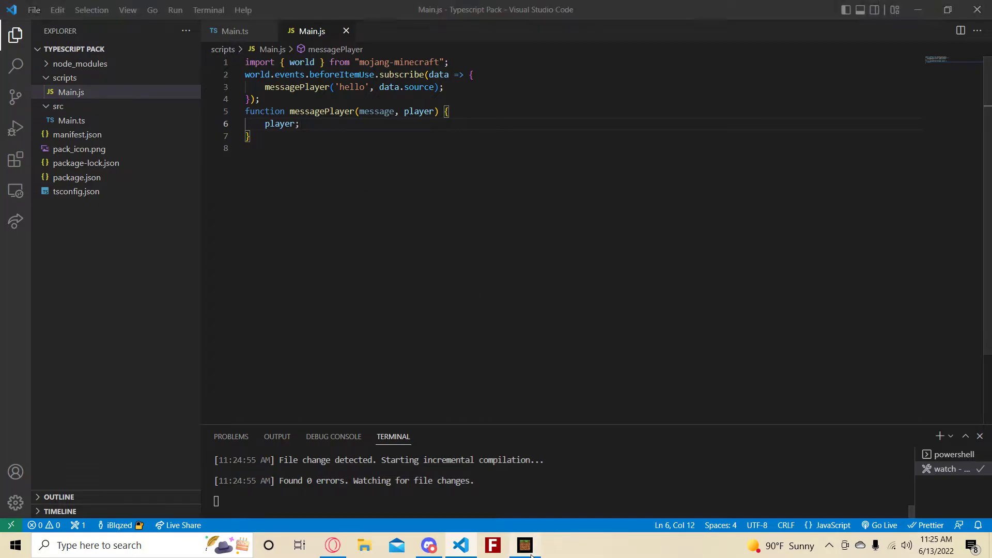
left_click(524, 545)
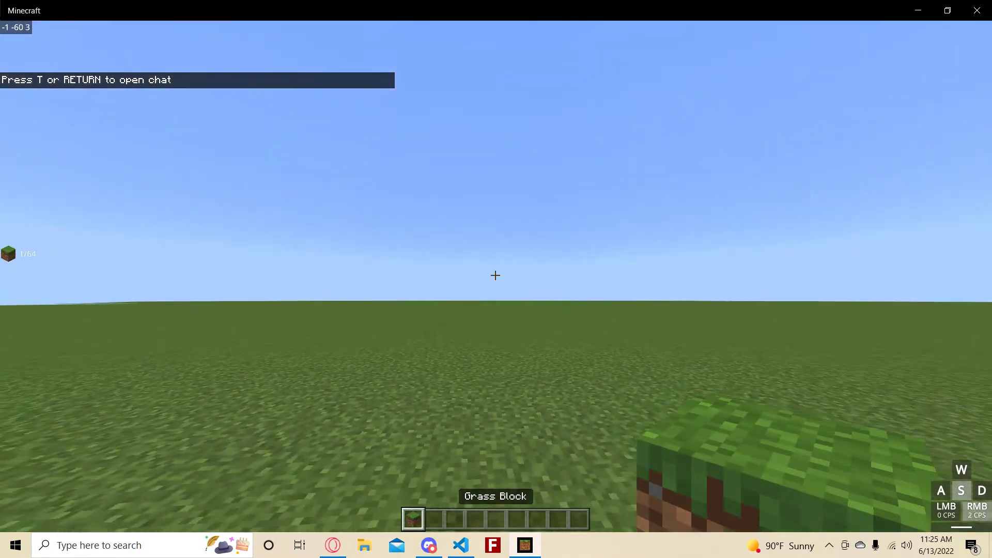
left_click(461, 545)
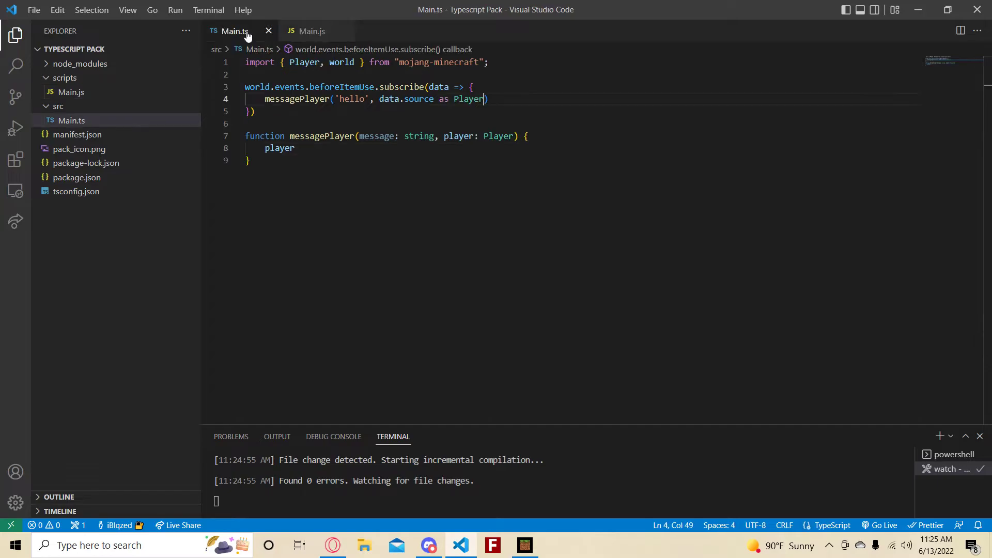
left_click(295, 147)
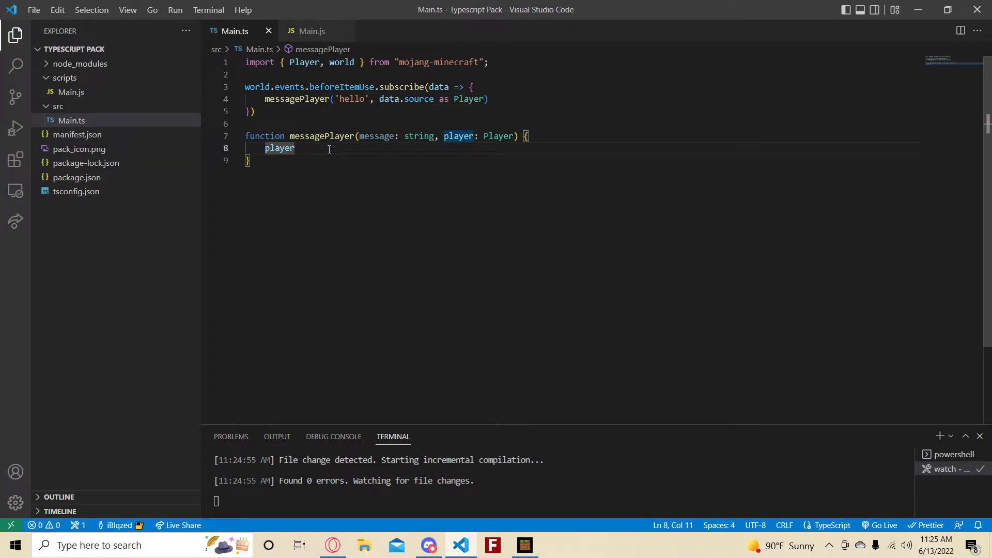
Step: Make messagePlayer run player.runCommand with a tellraw @s rawtext showing ${message}
type(".runCommand(`w")
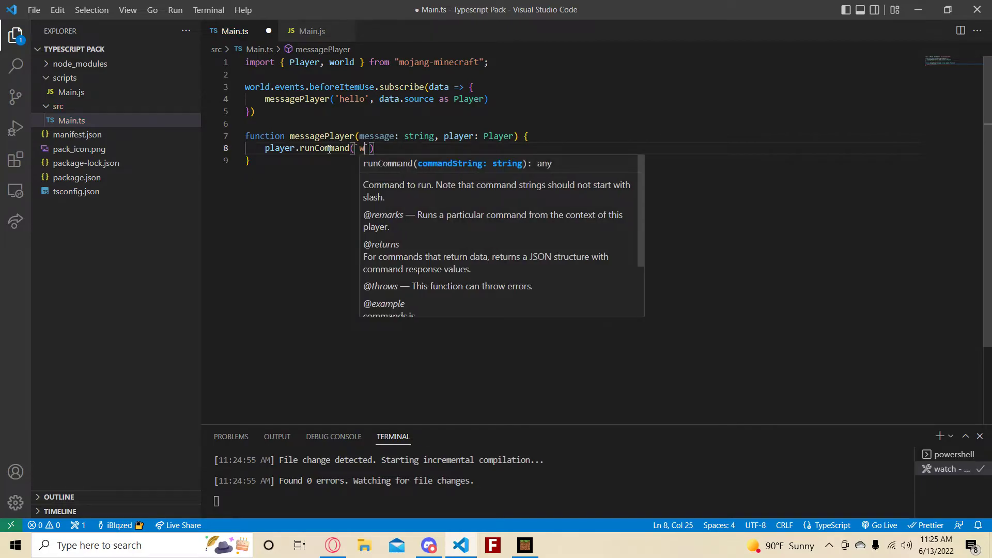
type("ellraw @")
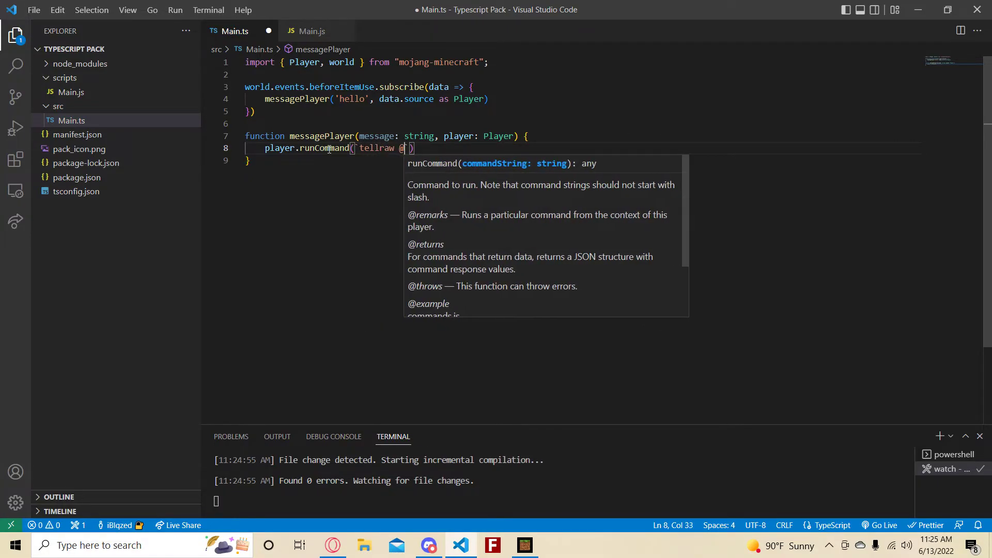
type("{\"rawtext\":[{\"text\":\"")
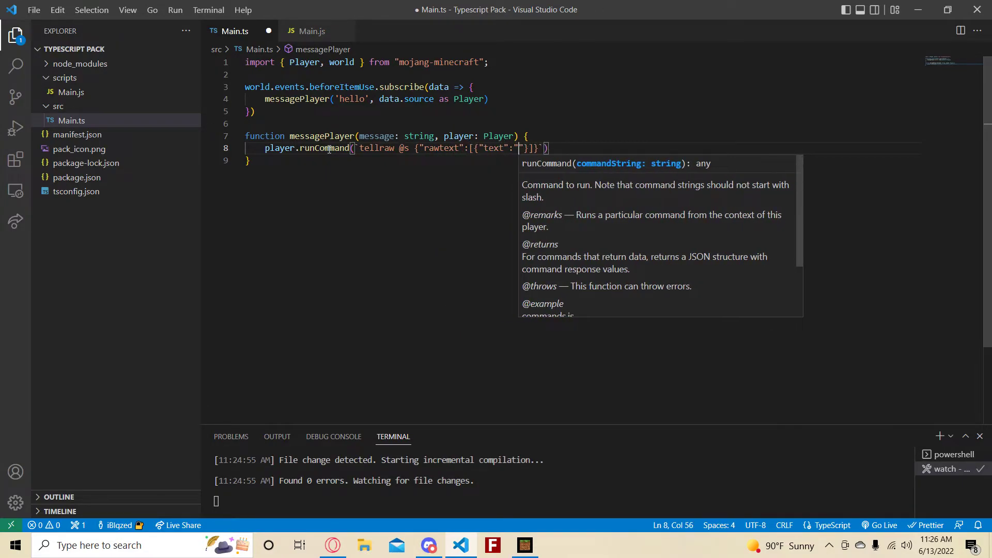
type("${message}")
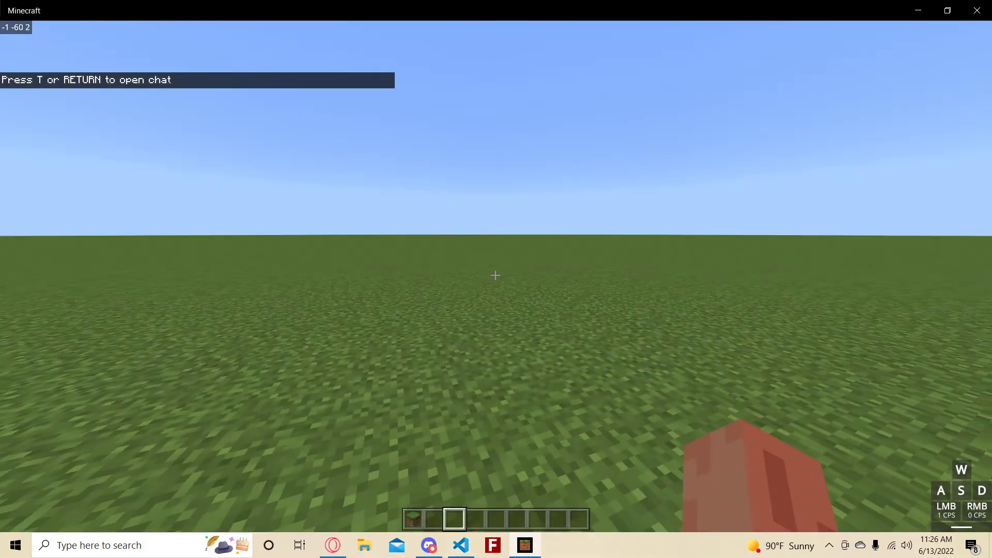
Step: Run /reload in chat, use the Grass Block so hello appears, and return to the editor
type("/re")
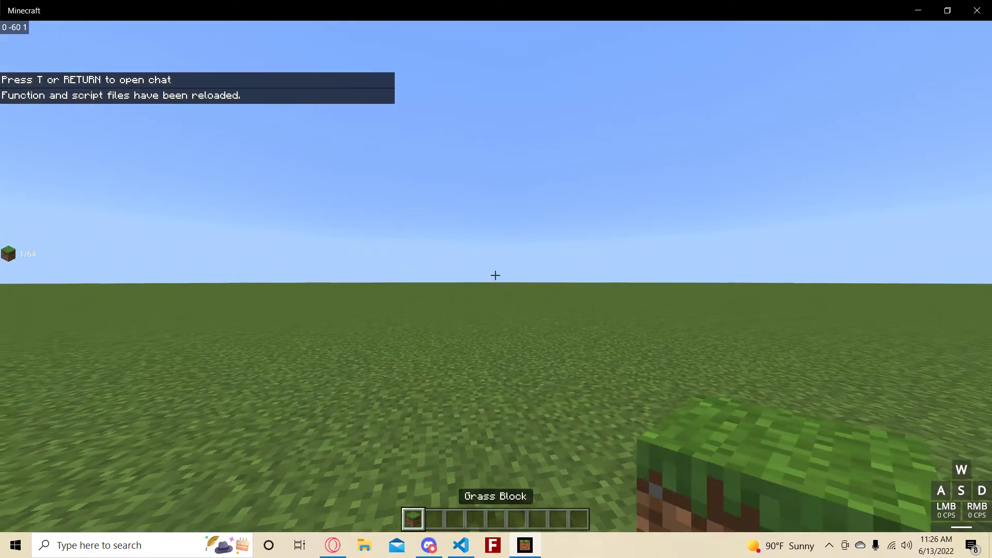
type("hello")
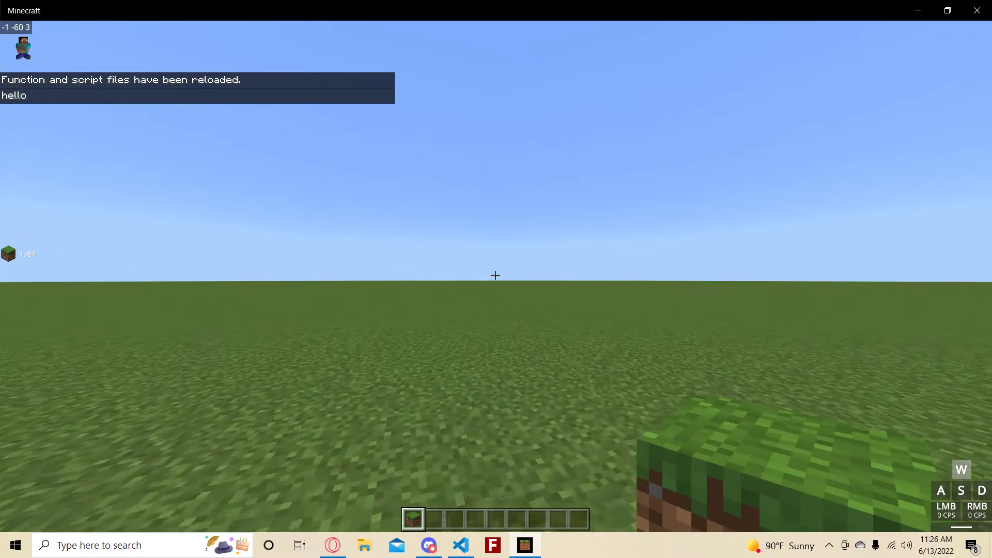
left_click(460, 544)
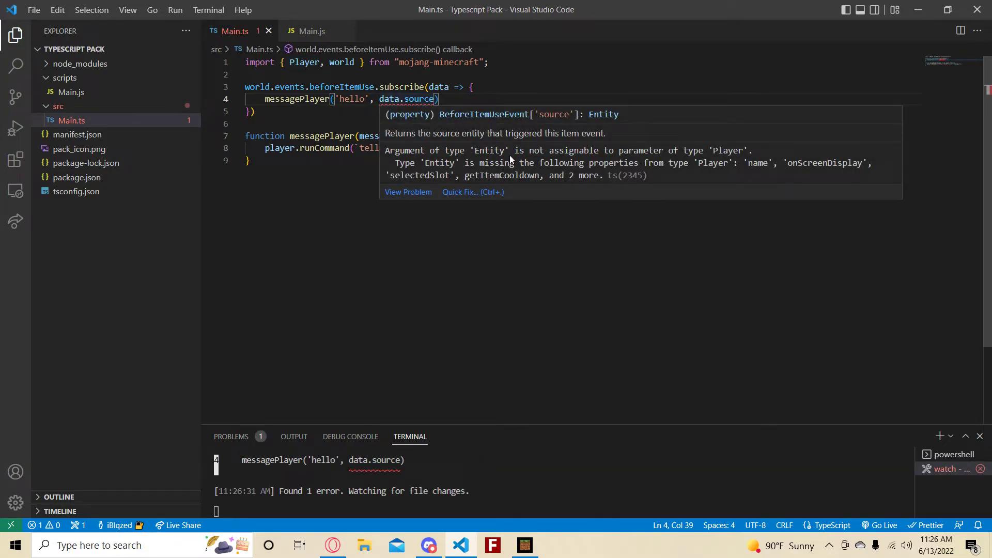
Step: Select data.source without the Player cast to expose the Entity-not-Player error
left_click_drag(478, 151, 743, 151)
type(" as Player")
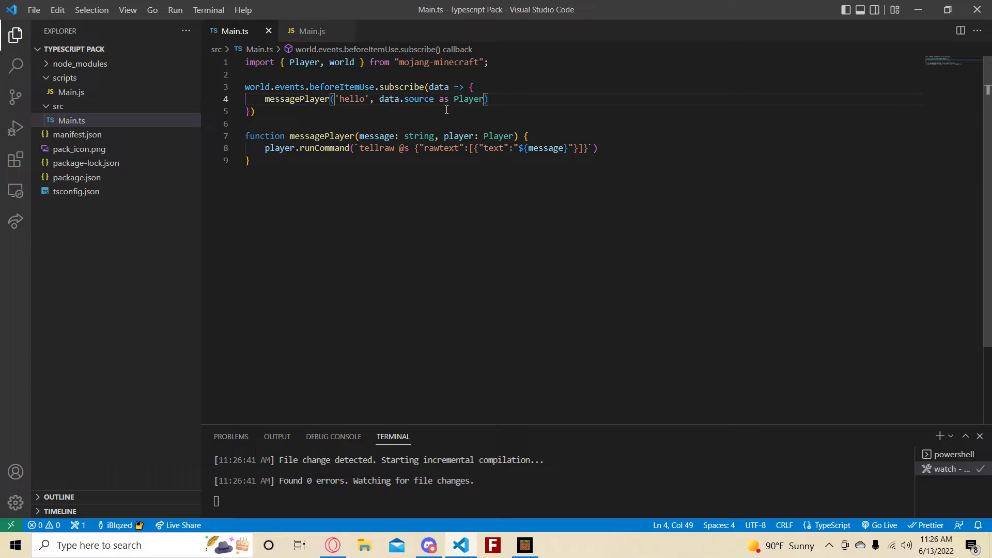
Step: Replace messagePlayer with a const runSomething = (something) => arrow function
double_click(322, 135)
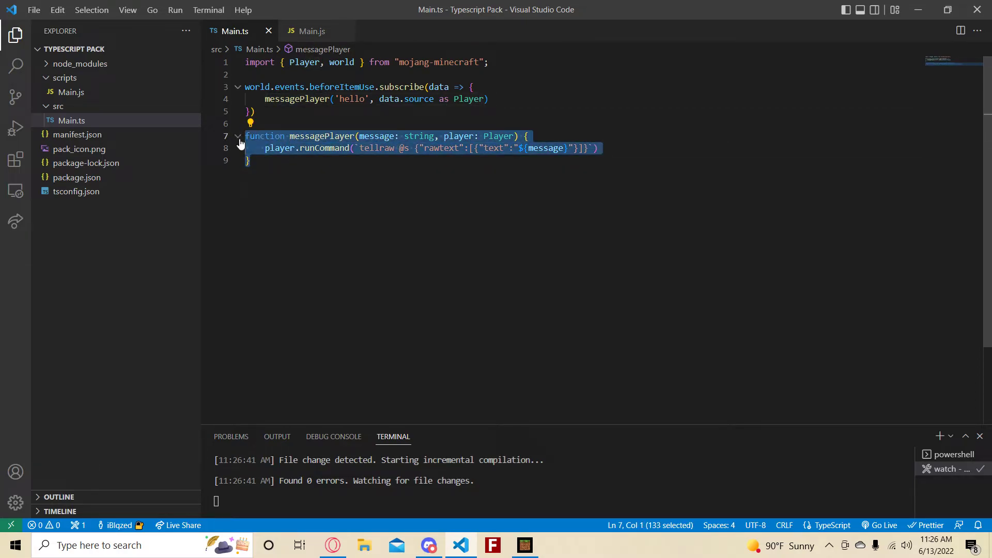
type("const runSomething")
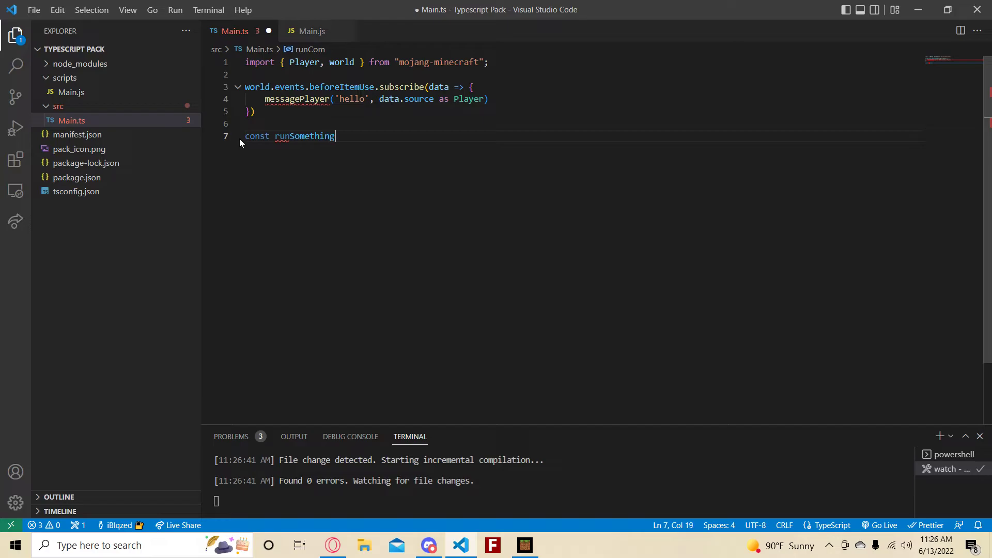
type("= (som")
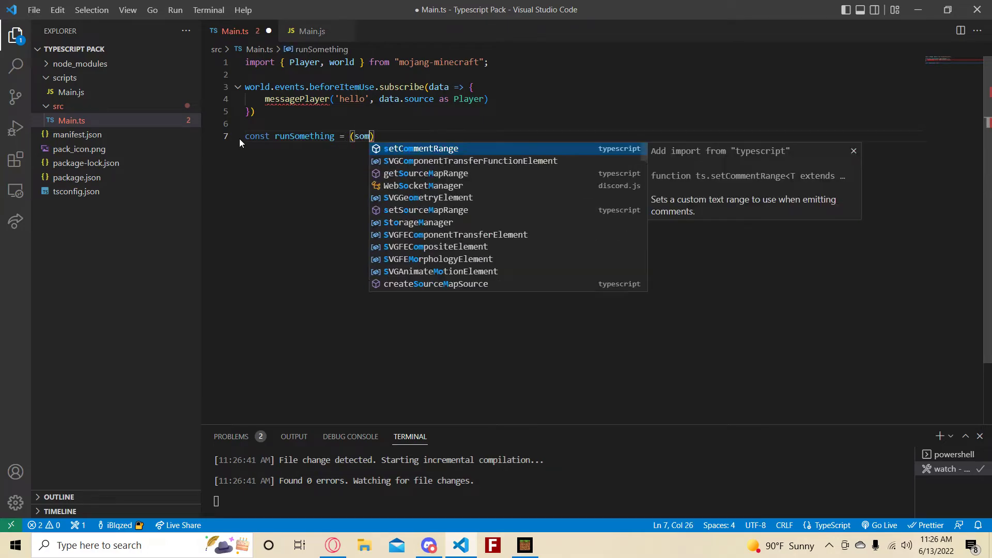
type("ething) => {")
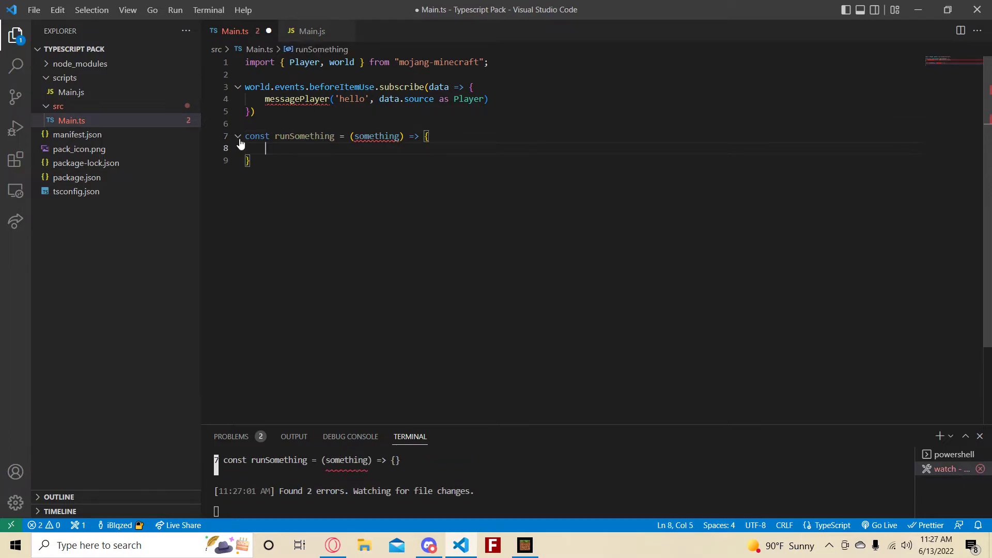
Step: Remove the stray colon after the something parameter and save Main.ts
double_click(376, 137)
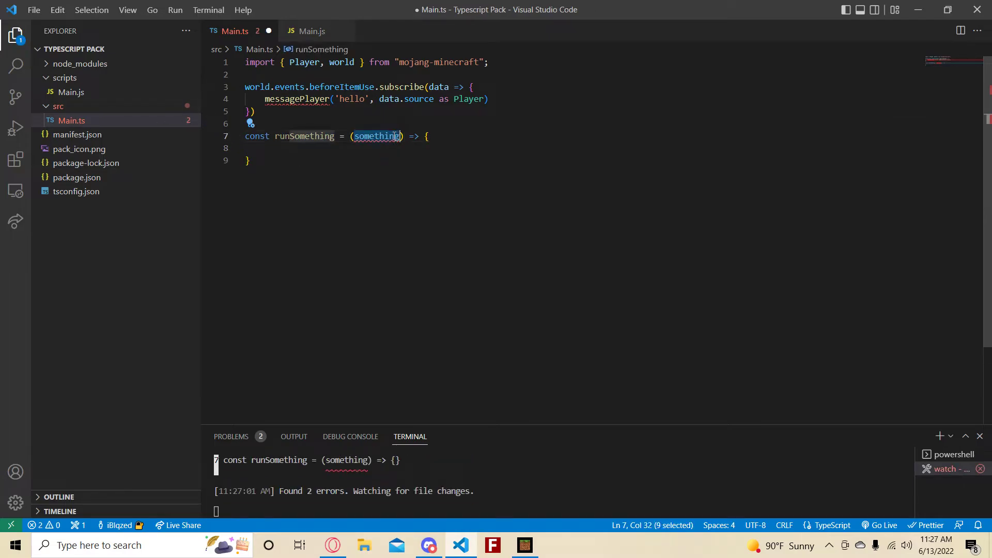
left_click(403, 136)
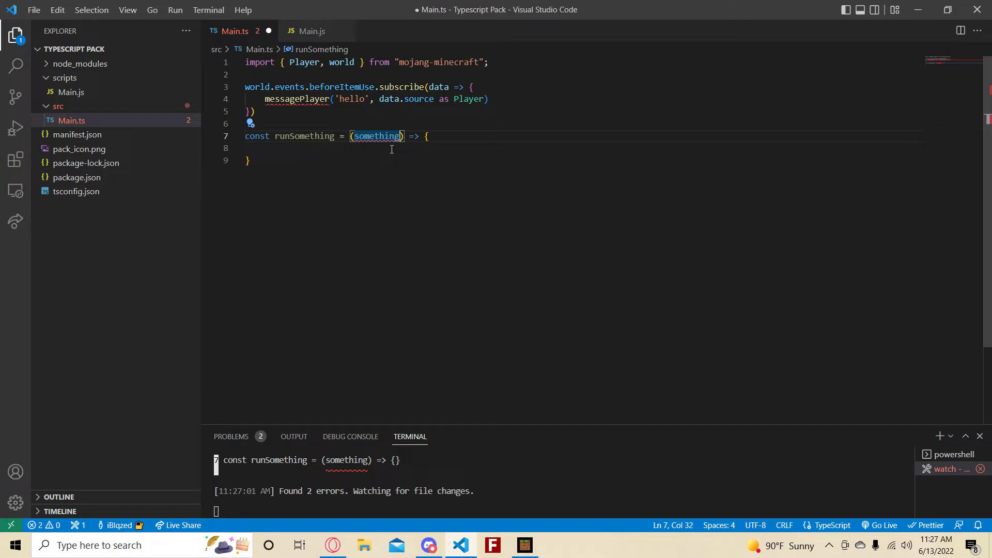
type(":")
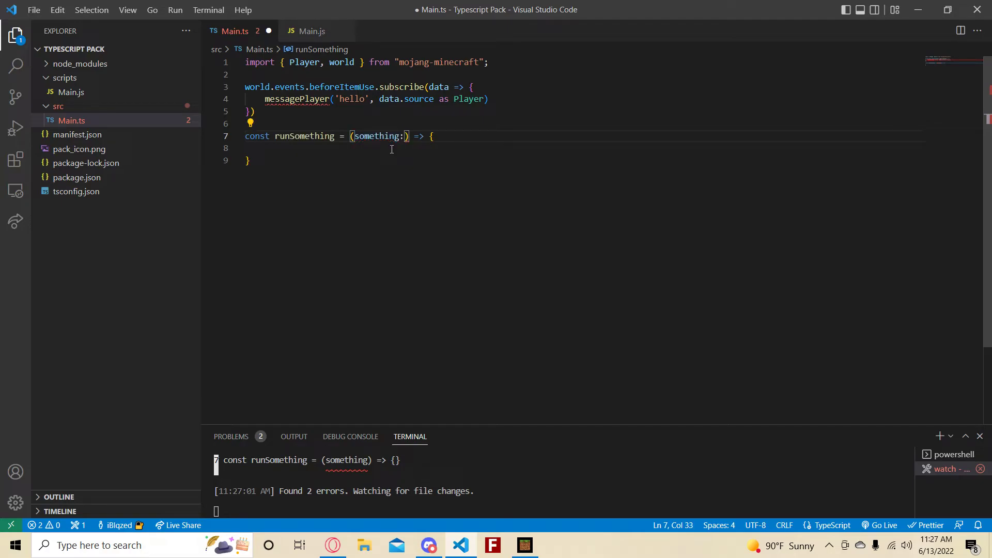
key("Backspace")
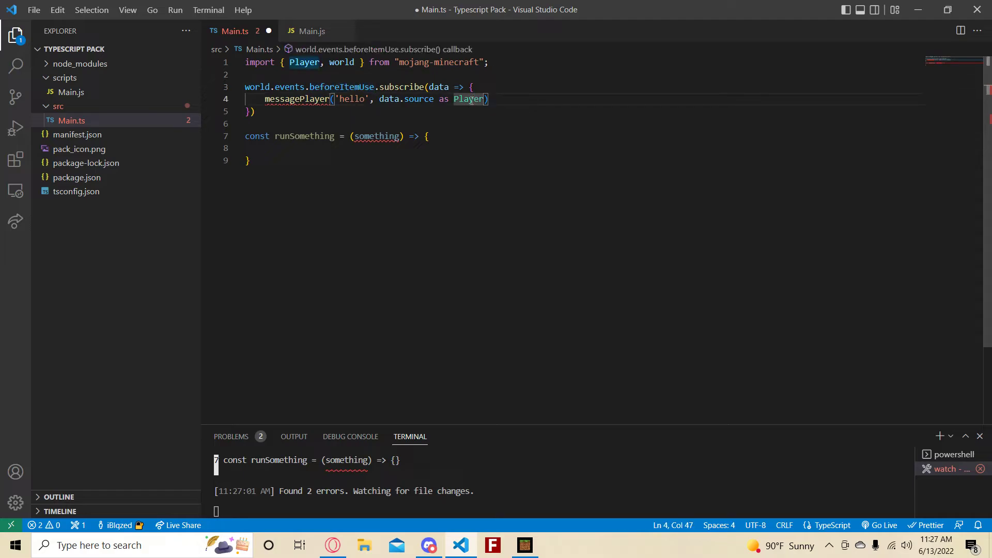
type("d")
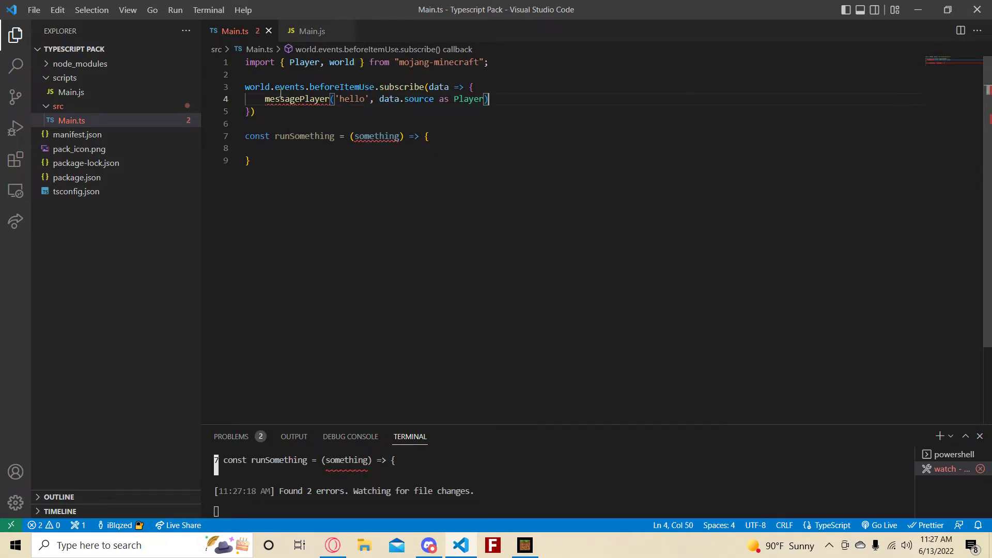
Step: Type something as {player: Player, item: ItemStack}, accepting the ItemStack autocomplete, and save
left_click(400, 137)
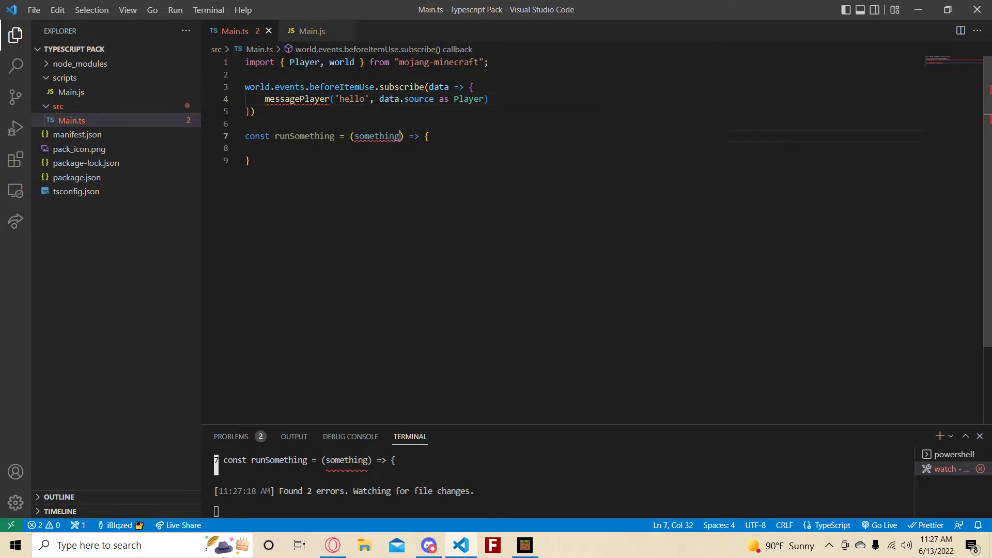
double_click(377, 137)
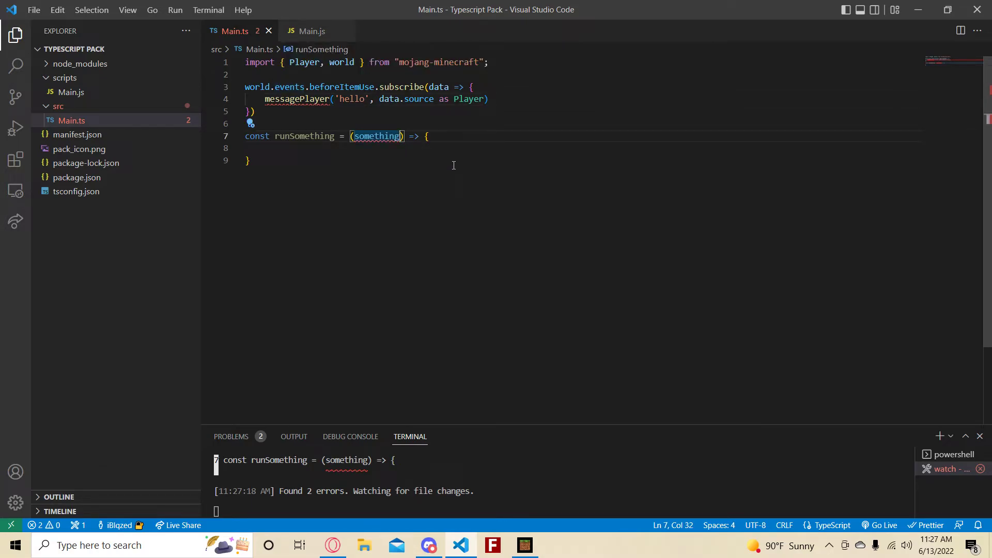
type(": {}")
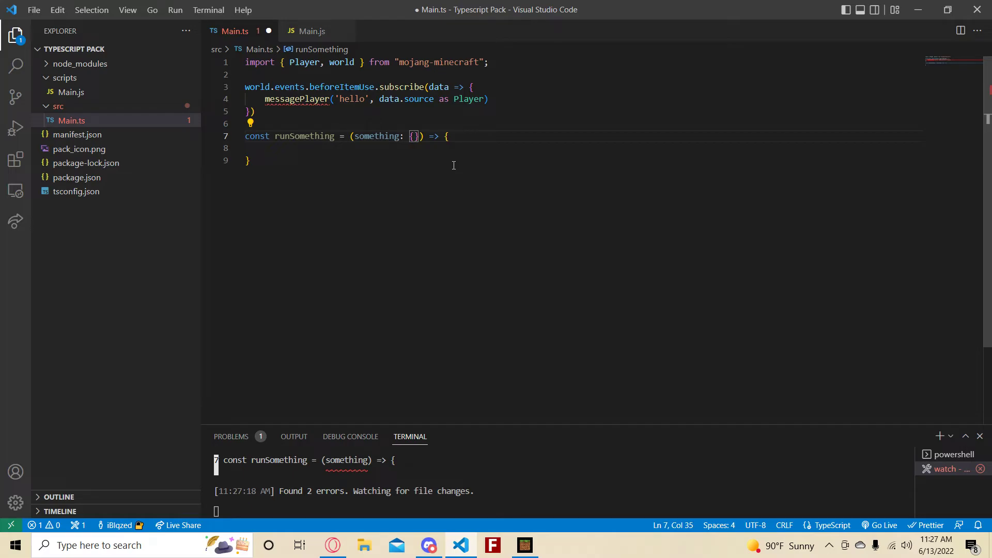
type("player")
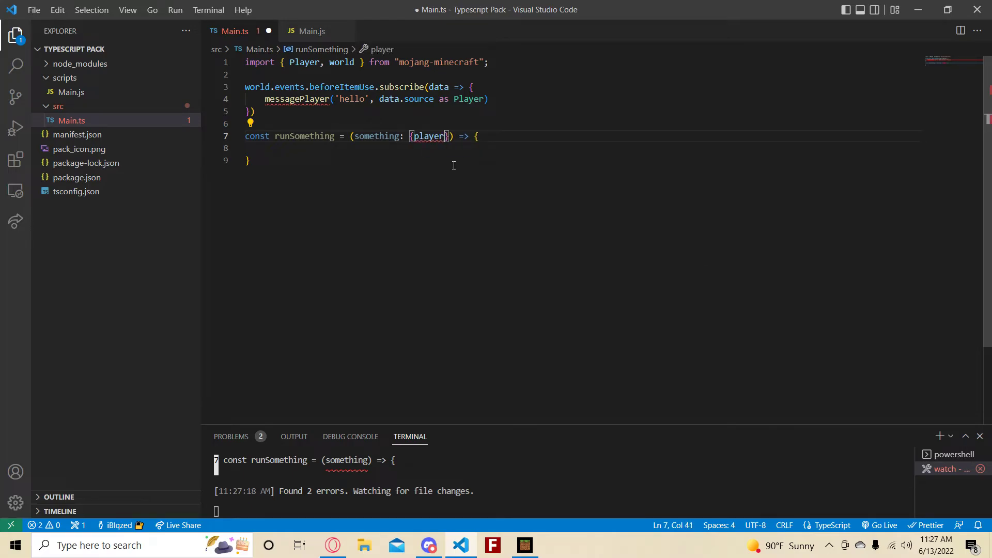
type(": Player")
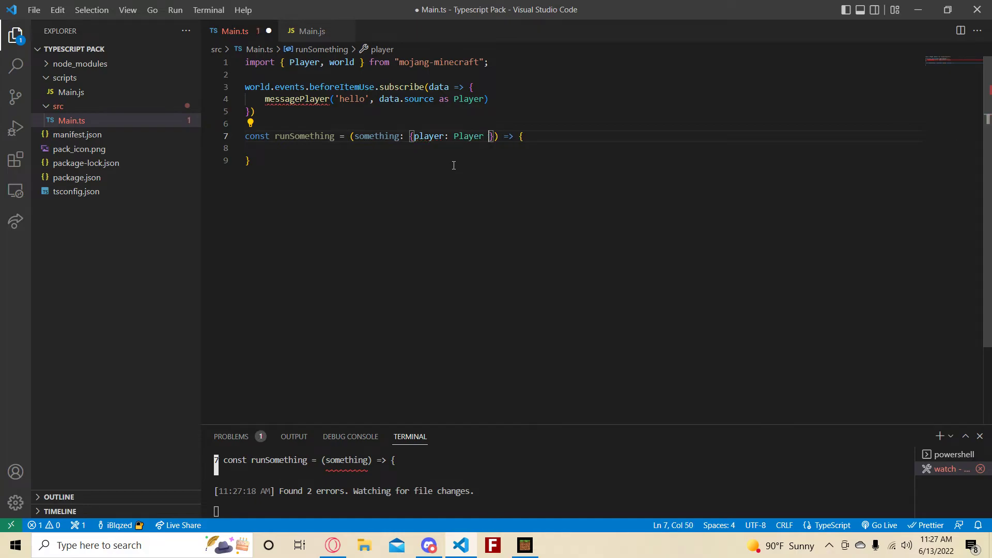
type(", i")
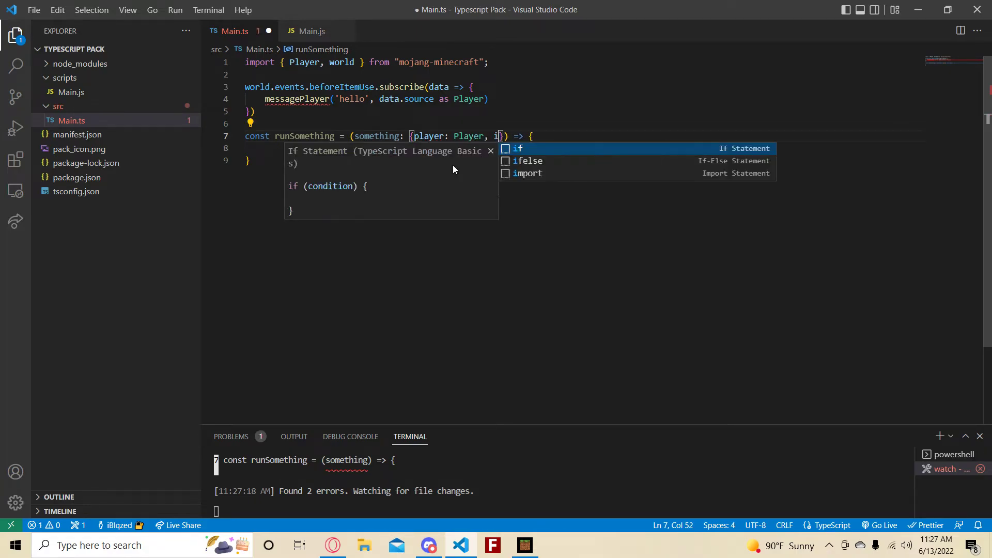
type("tem: I")
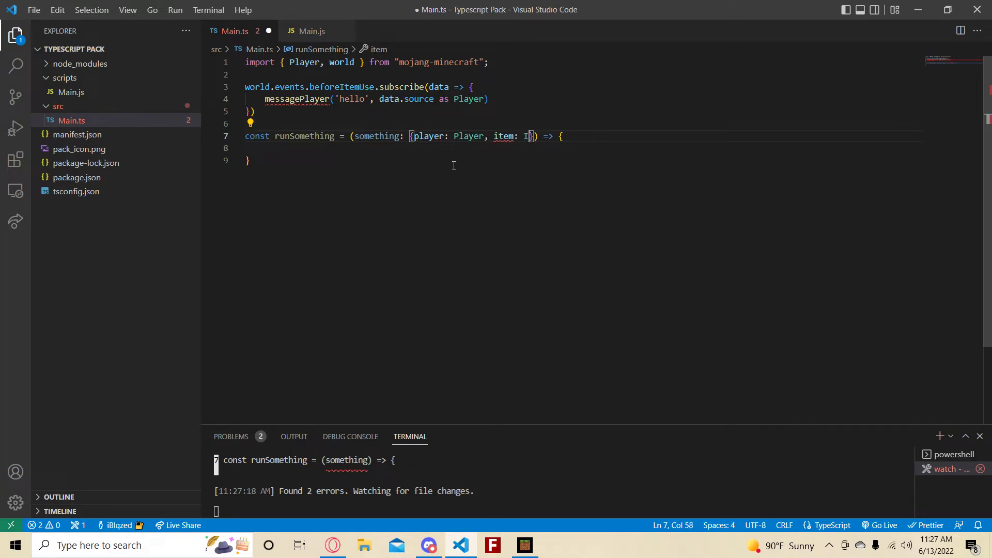
type("temStack")
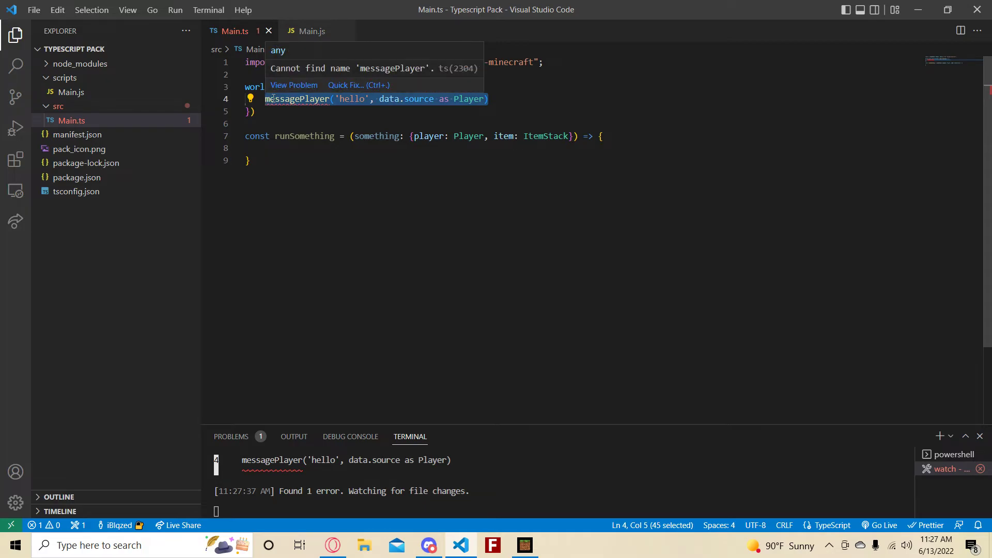
Step: Call runSomething({player: data.source as Player, item: data.item}) in place of messagePlayer
type("runSomething")
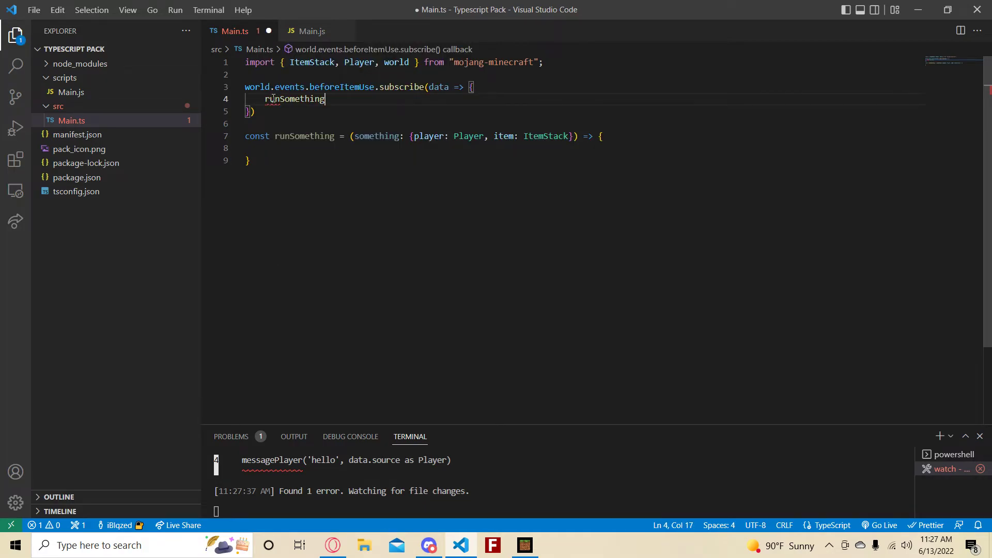
type("(")
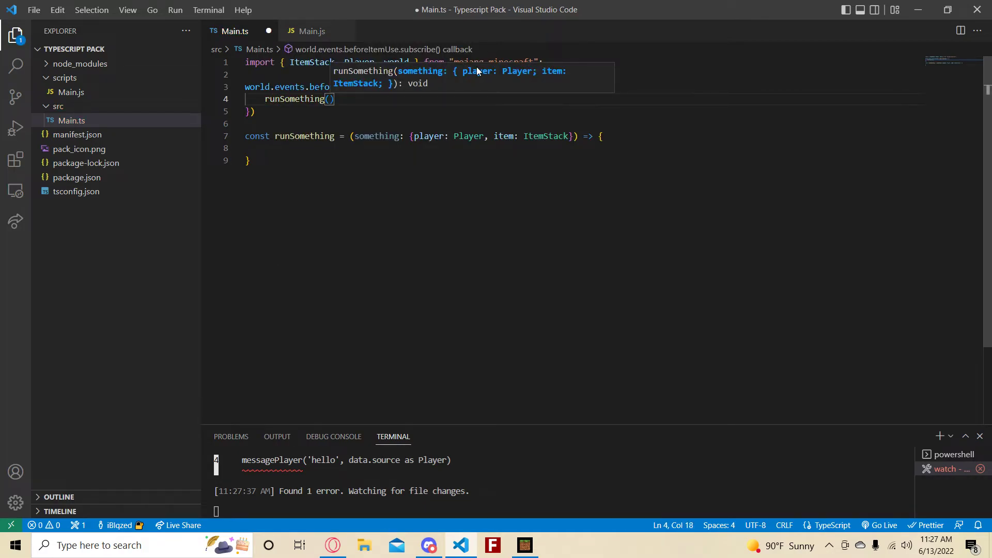
mouse_move(409, 81)
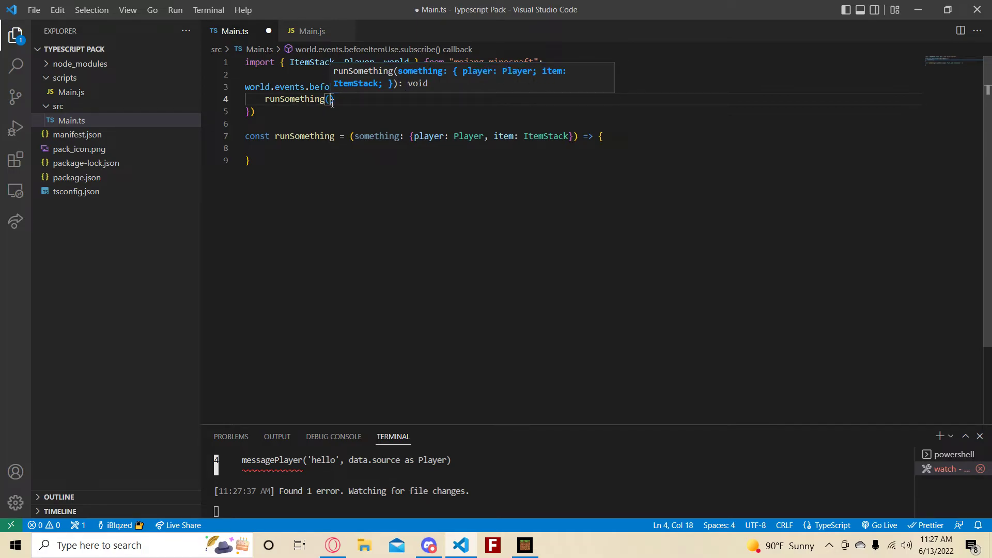
type("{player:")
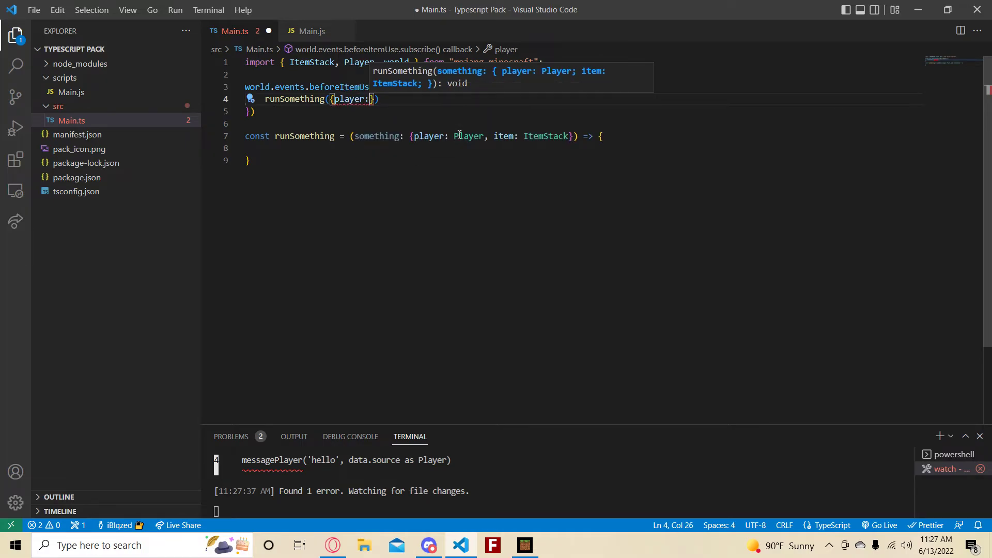
type("data.source as Player, item:")
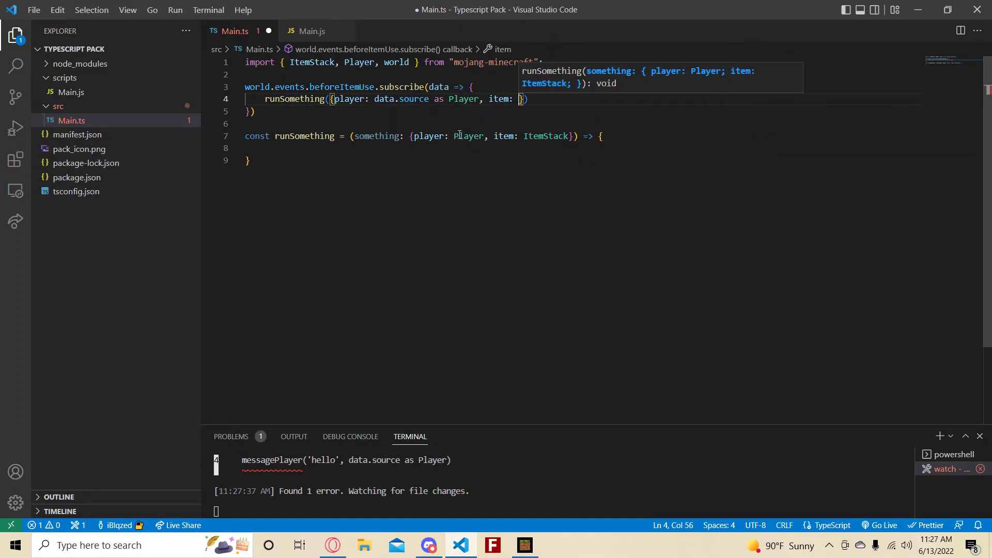
type("data.item")
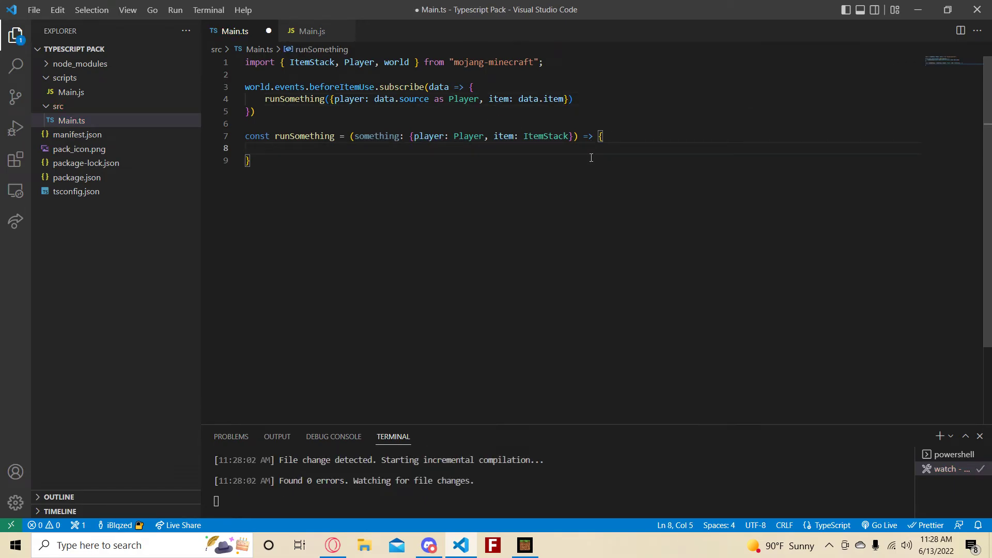
Step: Have something.player.runCommand(`say ${something.item.id}`) as runSomething's body and save cleanly
type("Player")
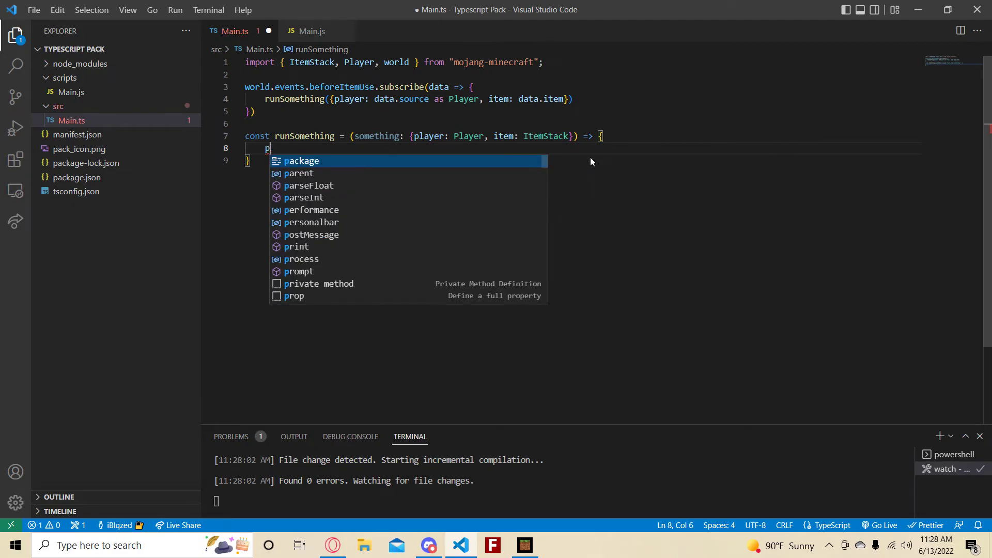
type("layer")
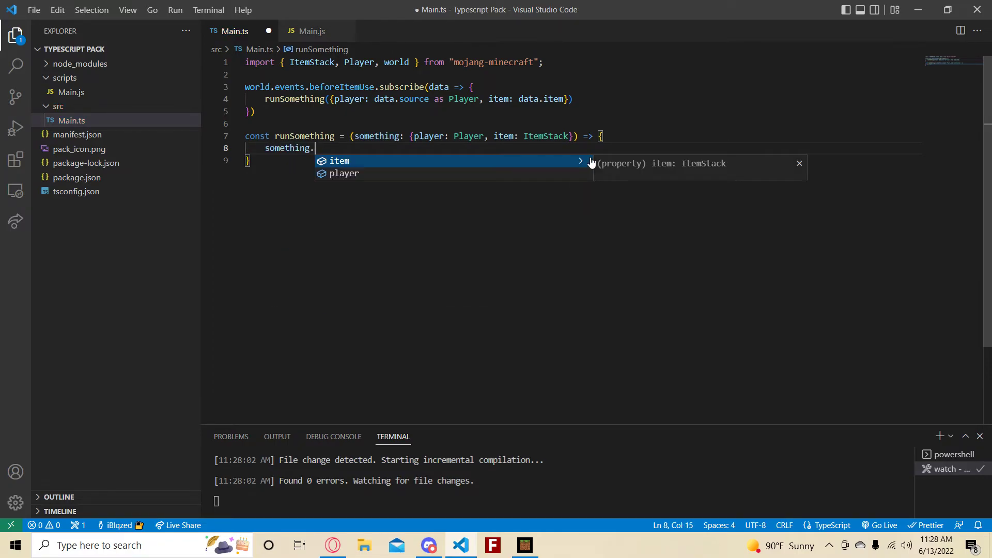
type("player.runCommand(`say")
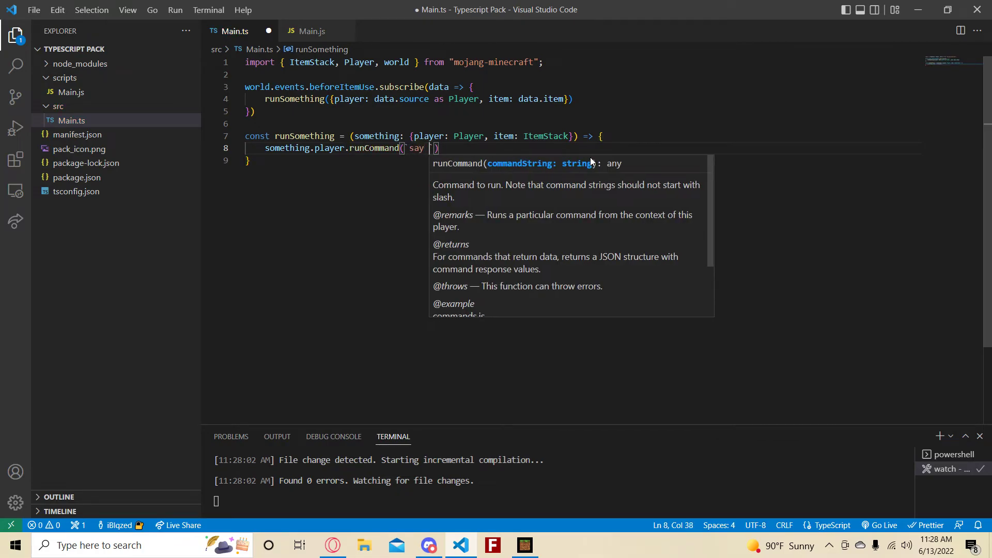
type("${item")
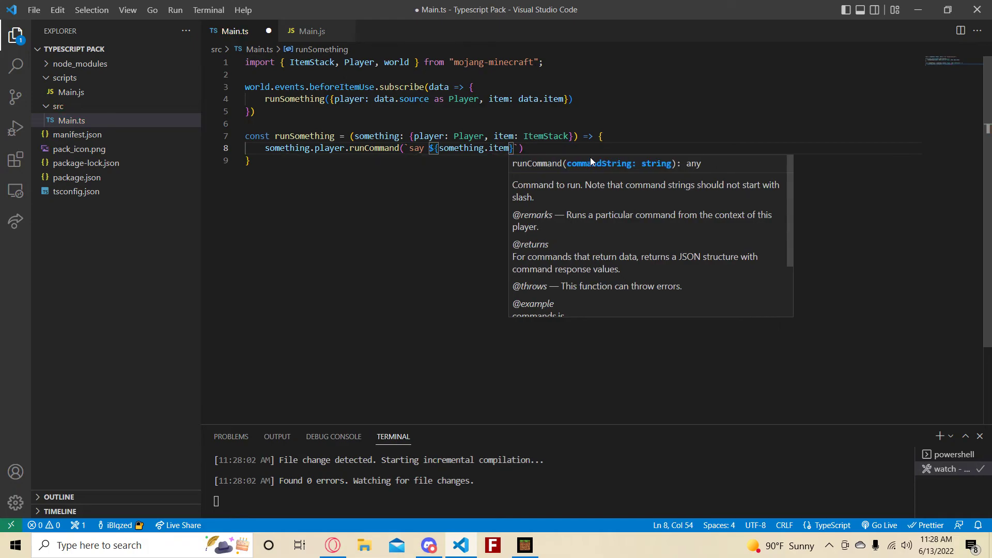
type(".id")
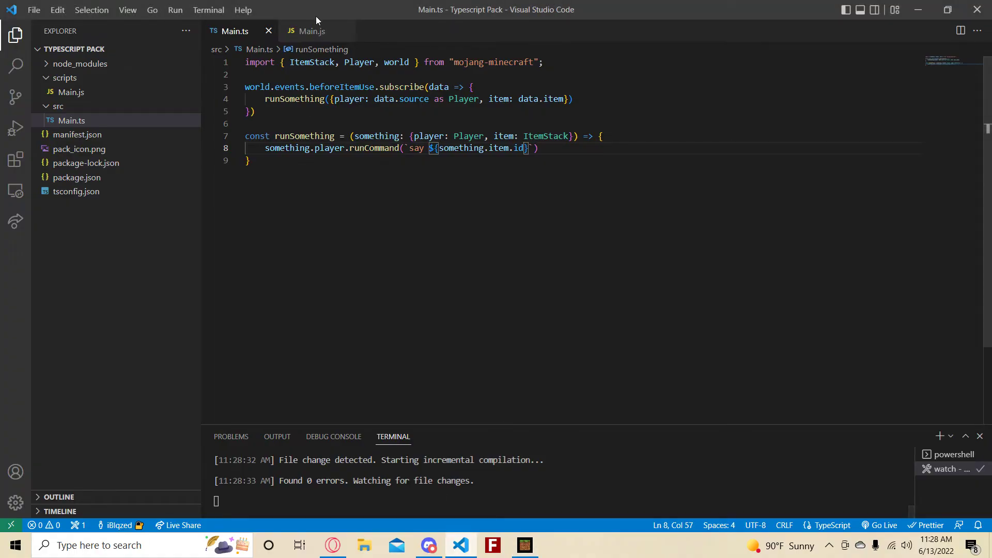
left_click(311, 31)
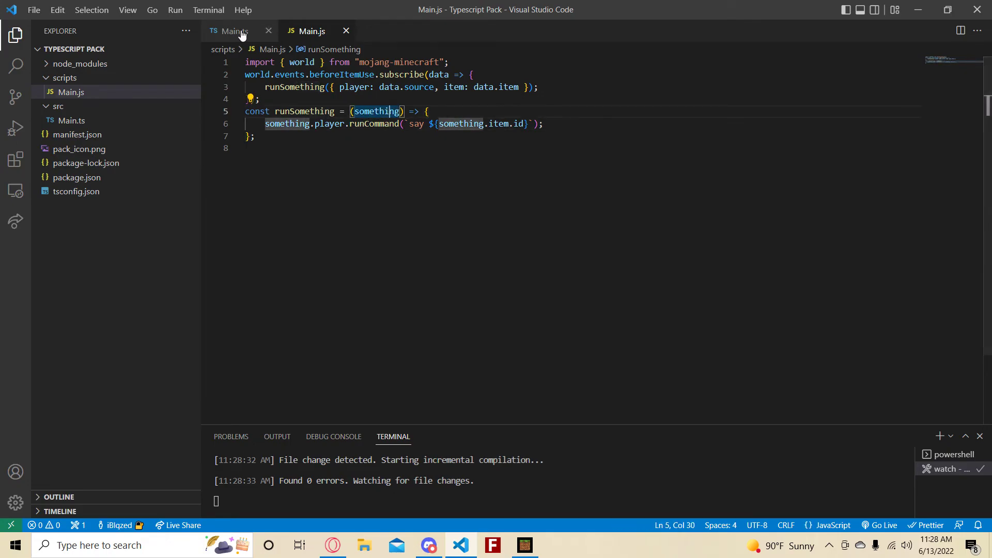
left_click(235, 30)
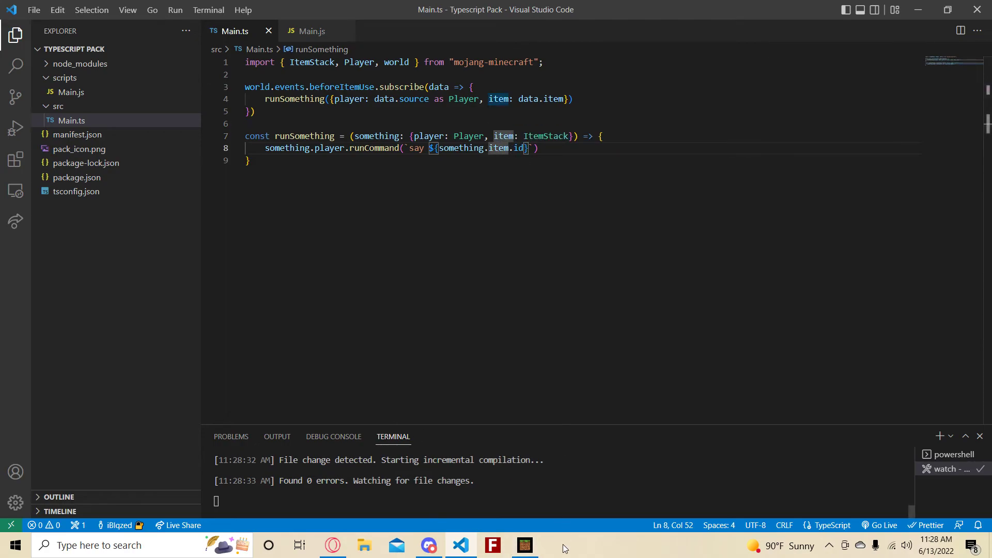
left_click(525, 544)
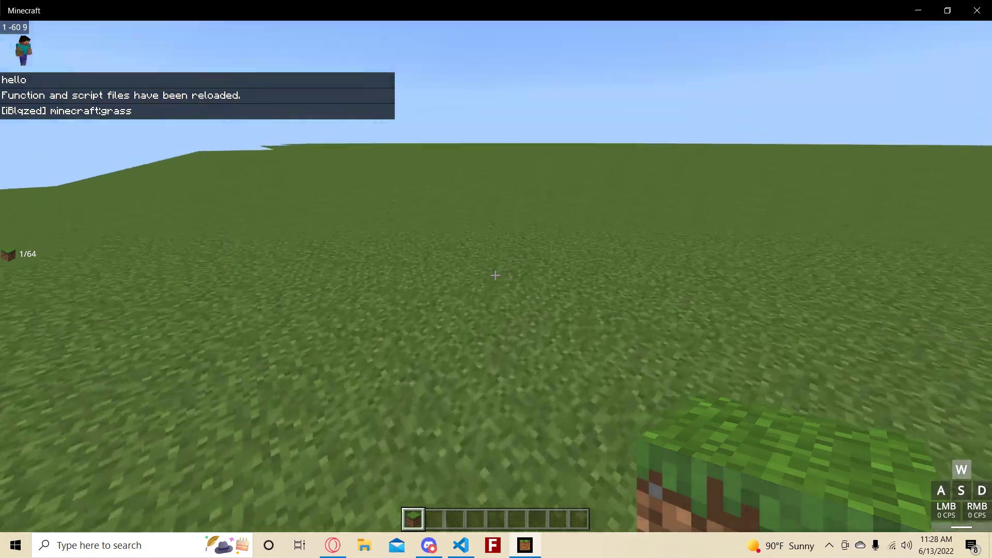
Step: Use the grass block on the ground repeatedly so chat prints minecraft:grass each time
left_click(495, 275)
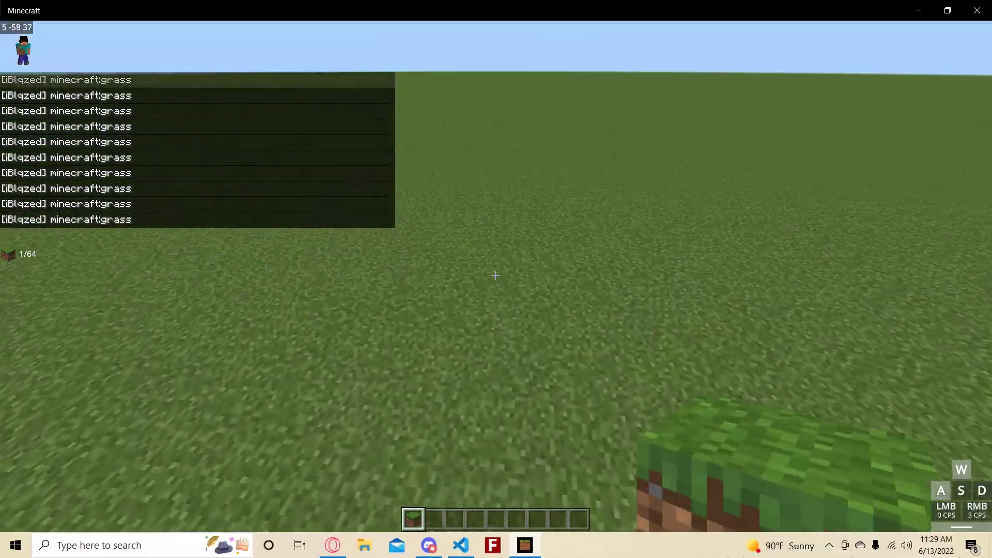
left_click(495, 275)
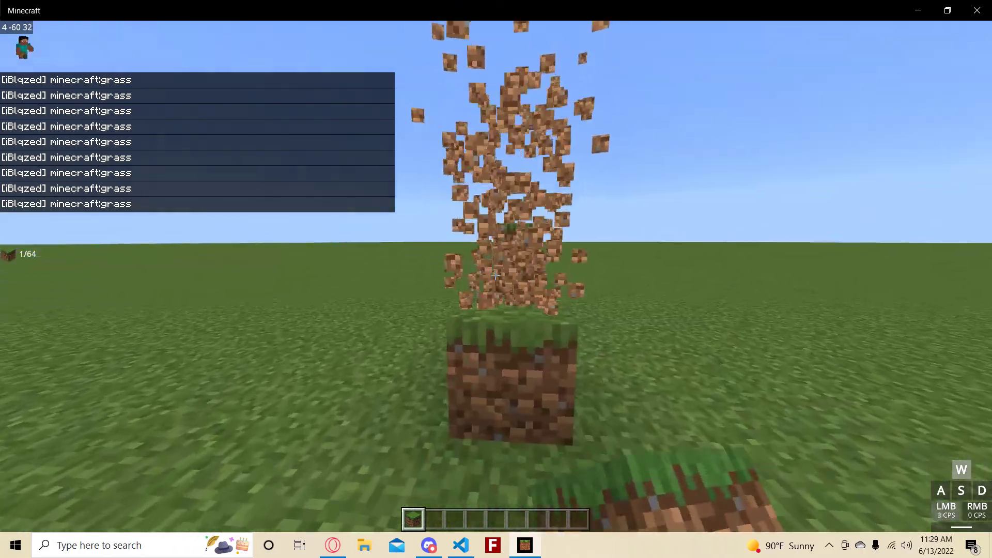
left_click(495, 275)
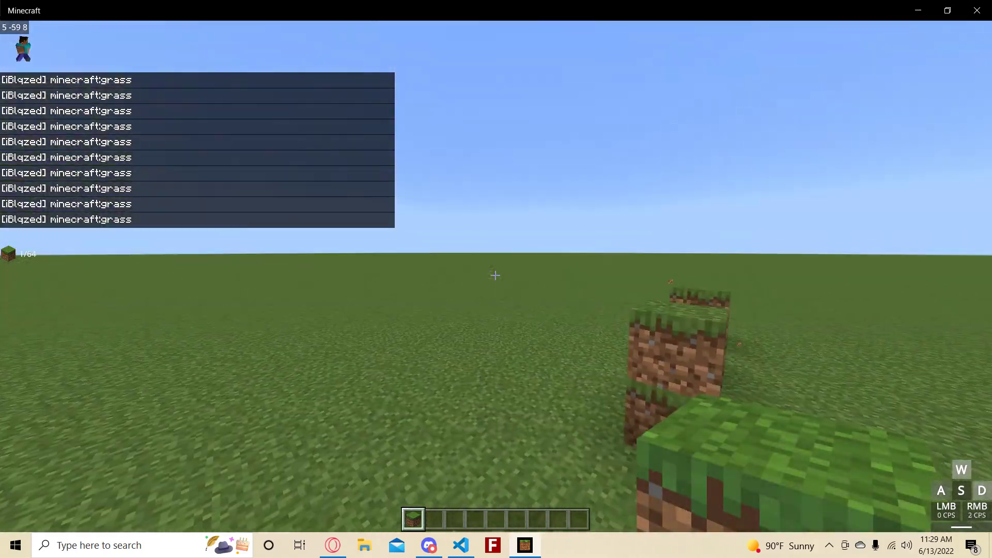
left_click(495, 275)
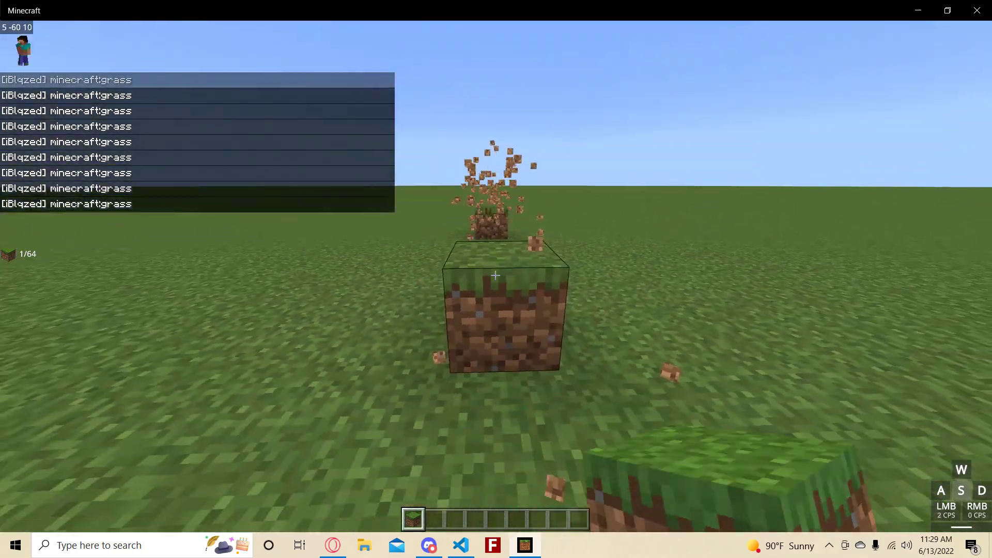